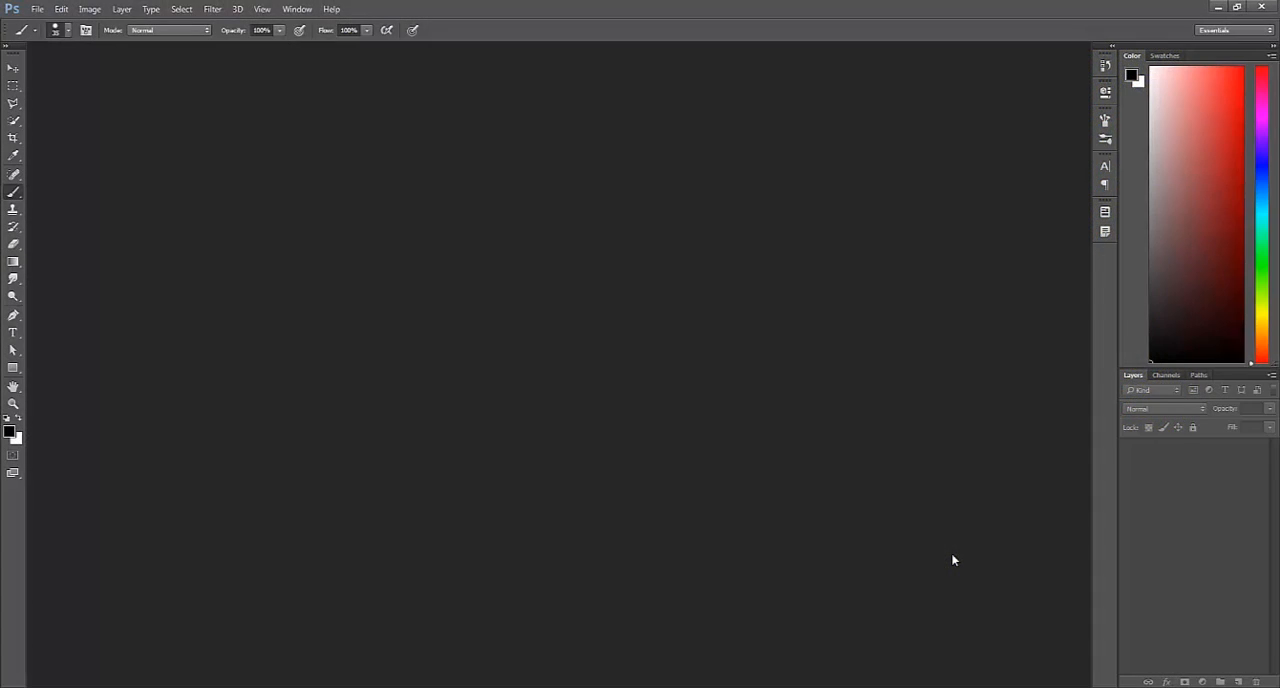
Create a new 2048 × 2048 pixel document with a white background.
click(38, 11)
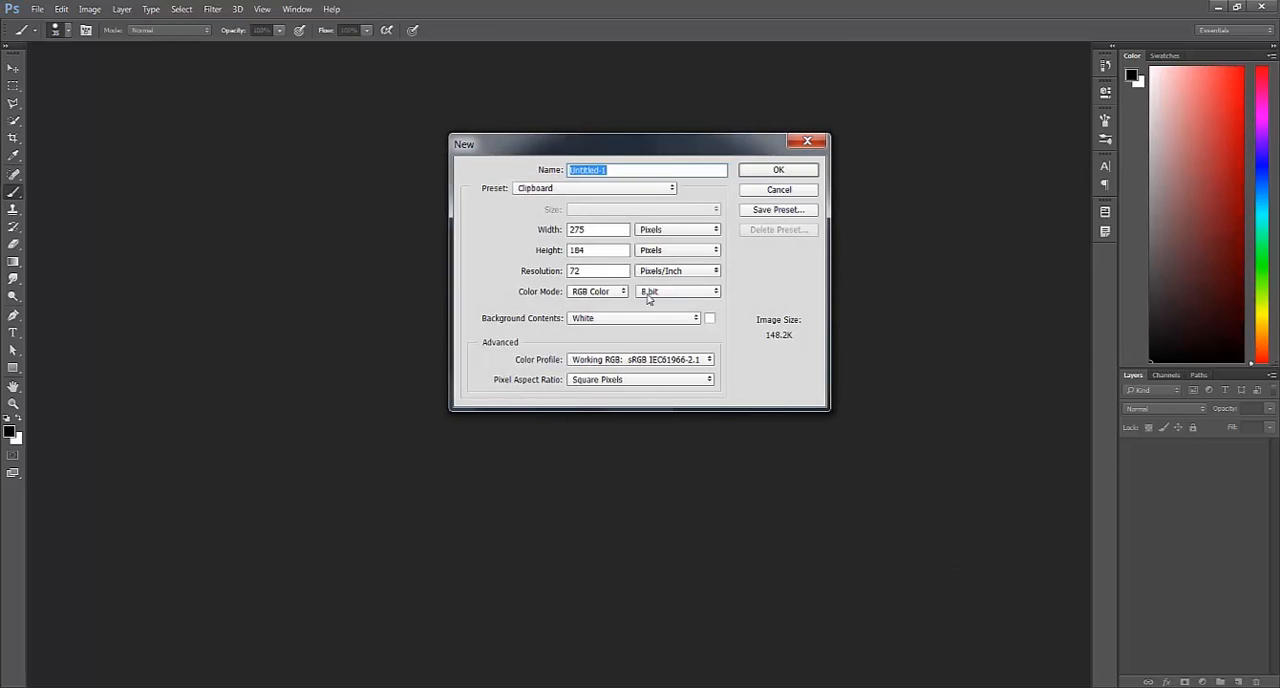
click(597, 229)
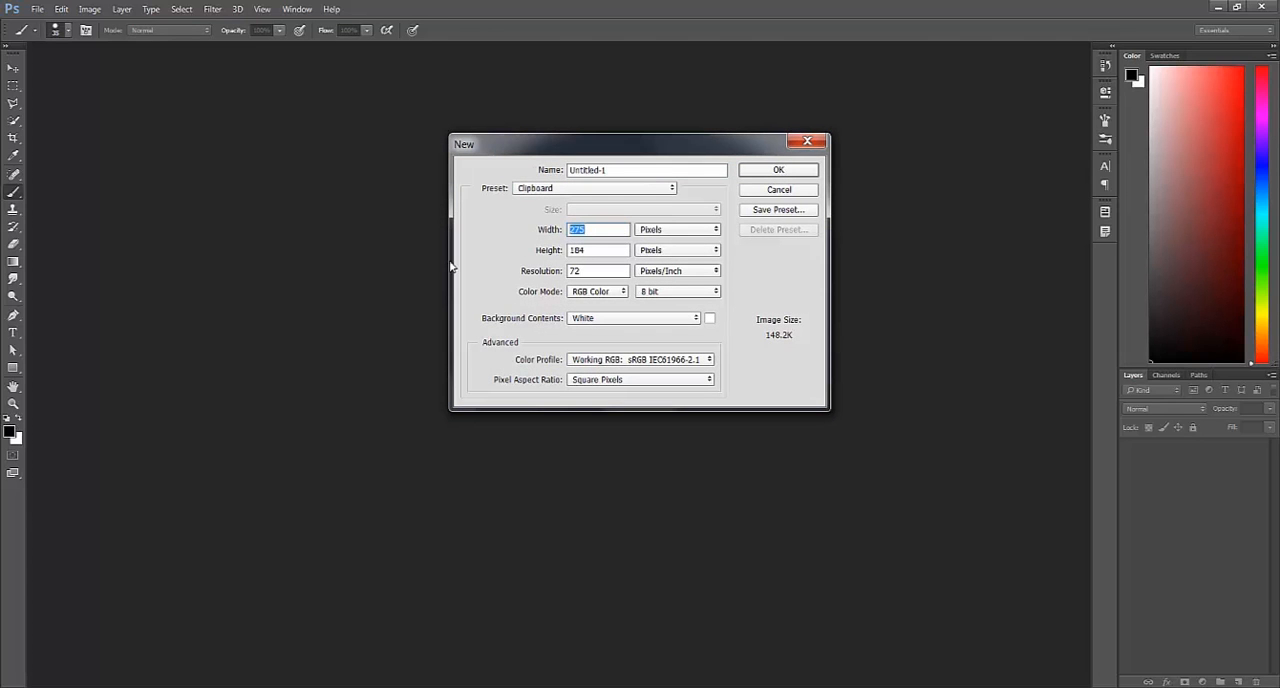
text(2048)
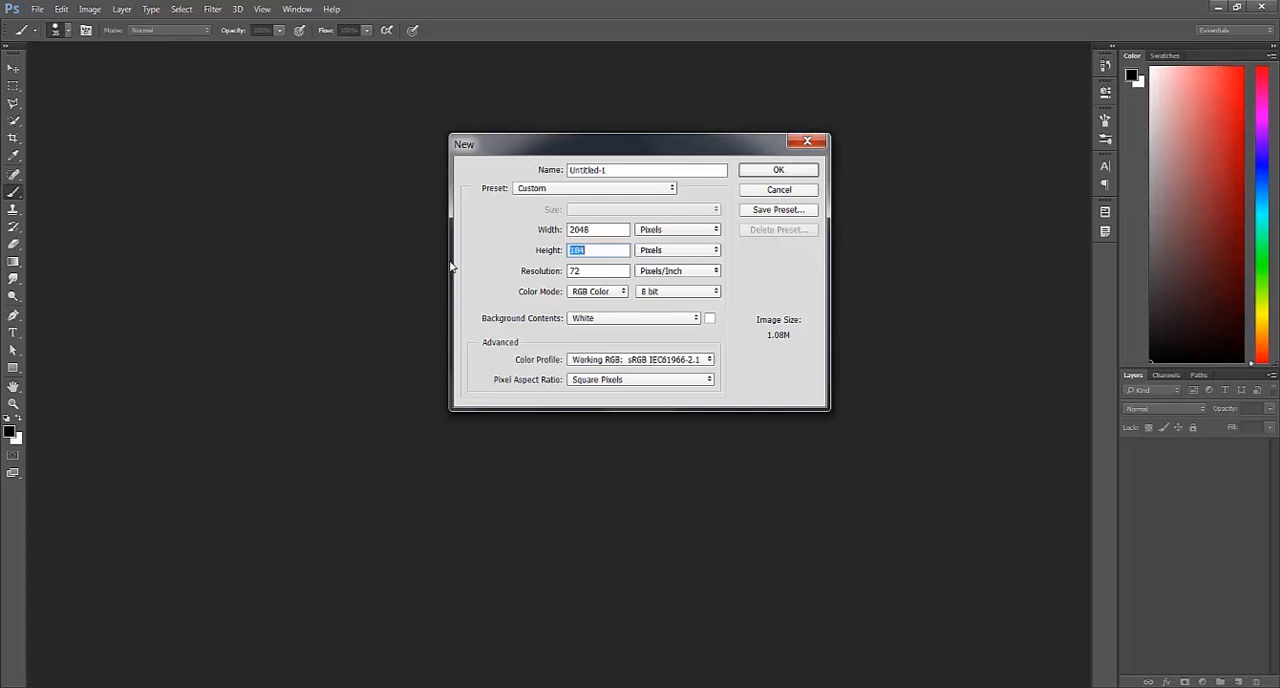
text(2)
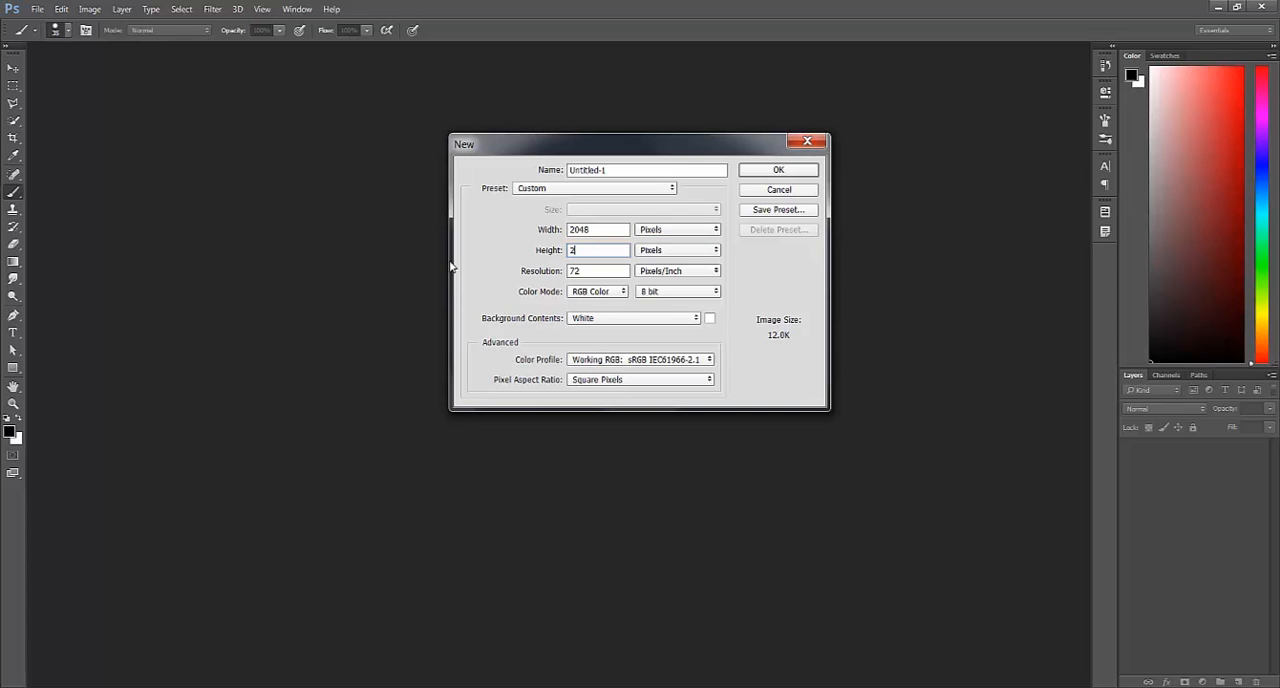
text(048)
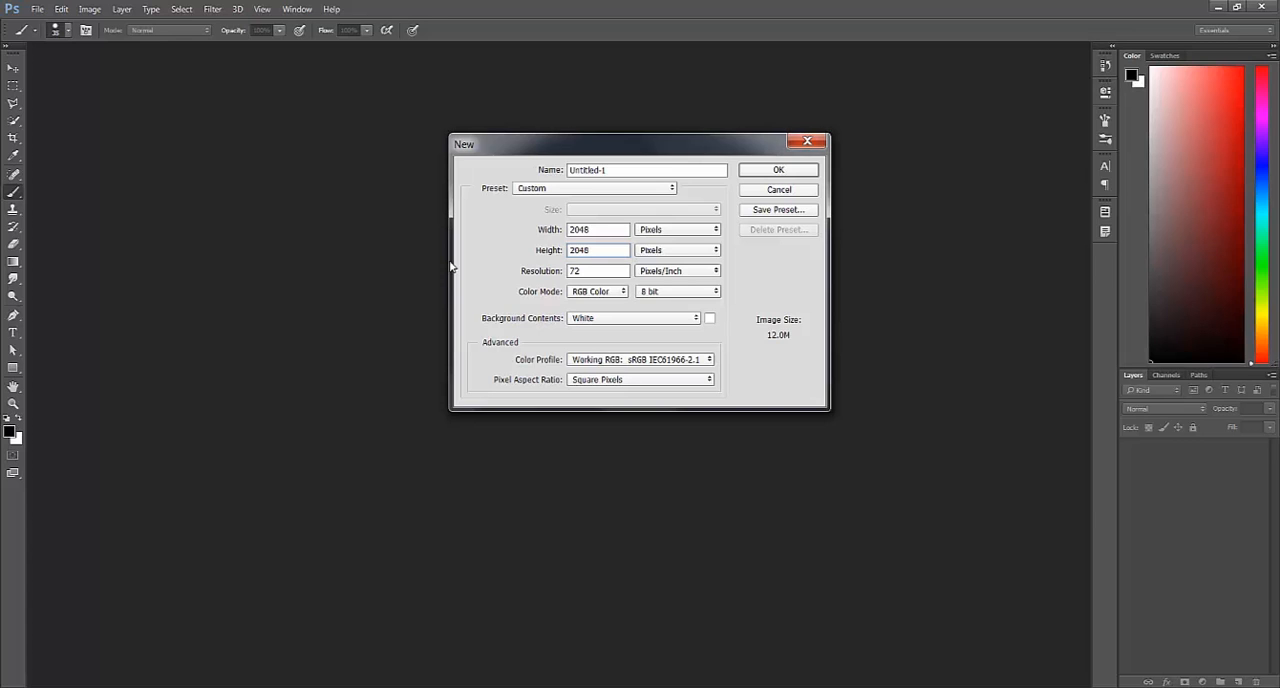
click(596, 250)
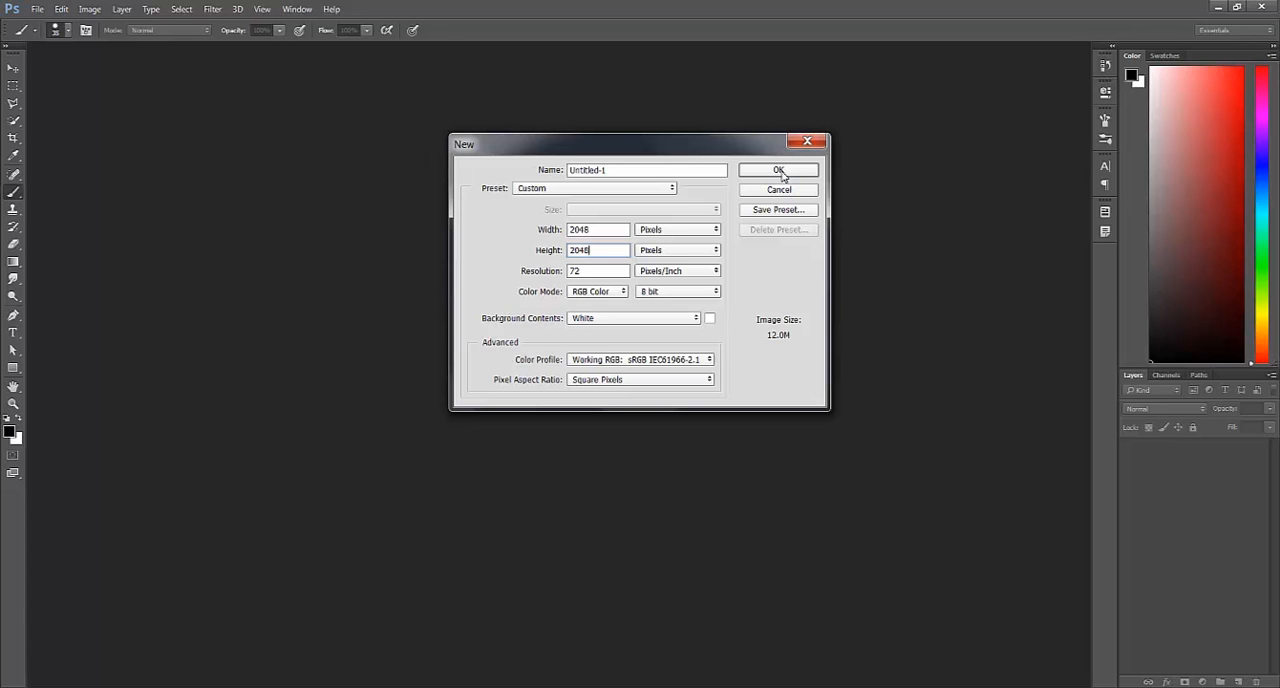
mouse_move(792, 168)
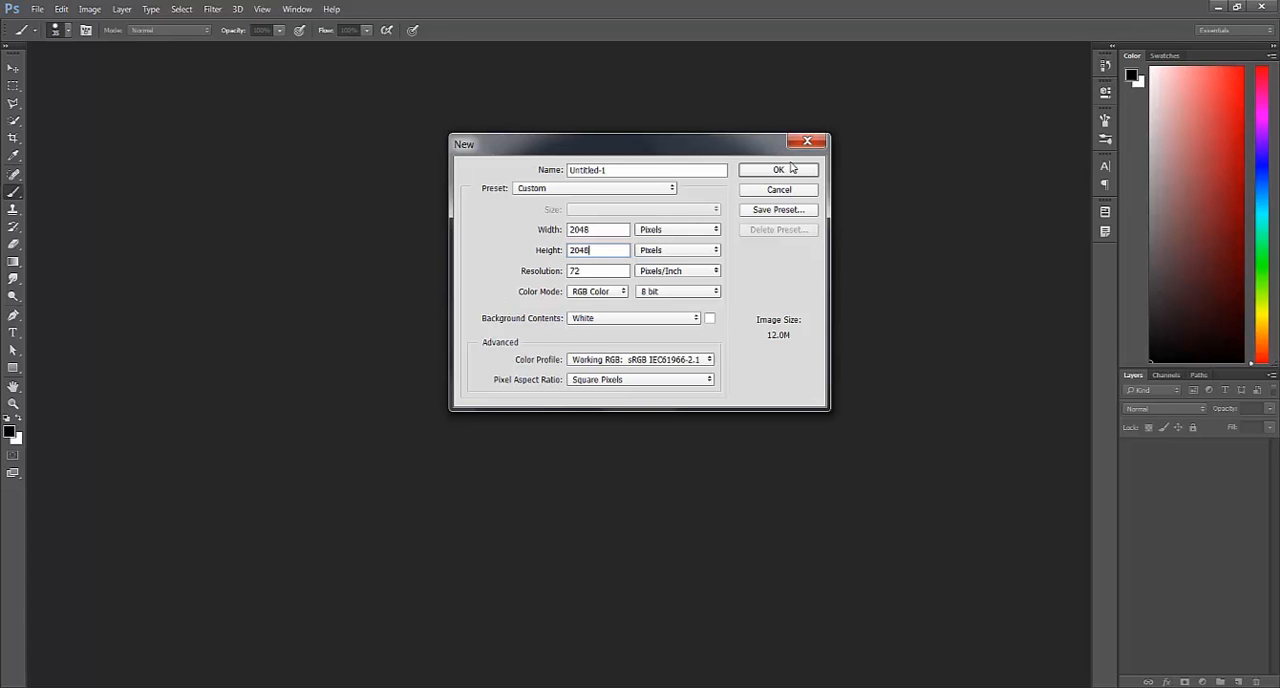
click(777, 169)
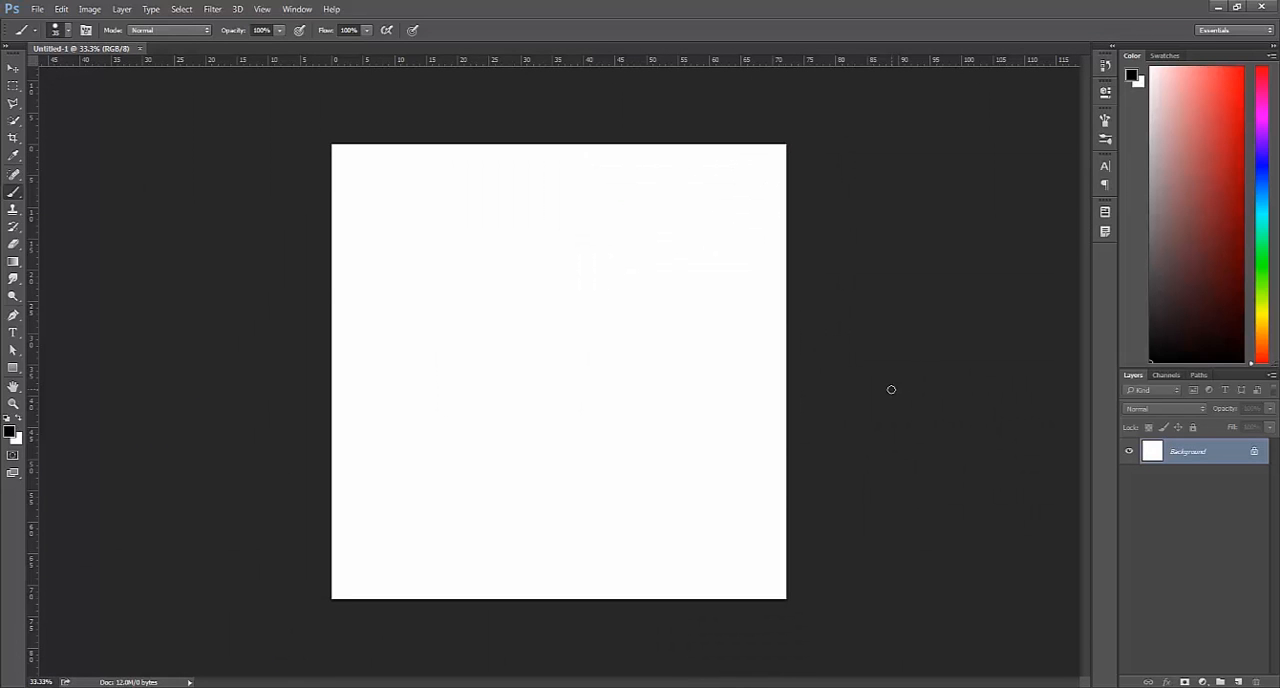
mouse_move(716, 264)
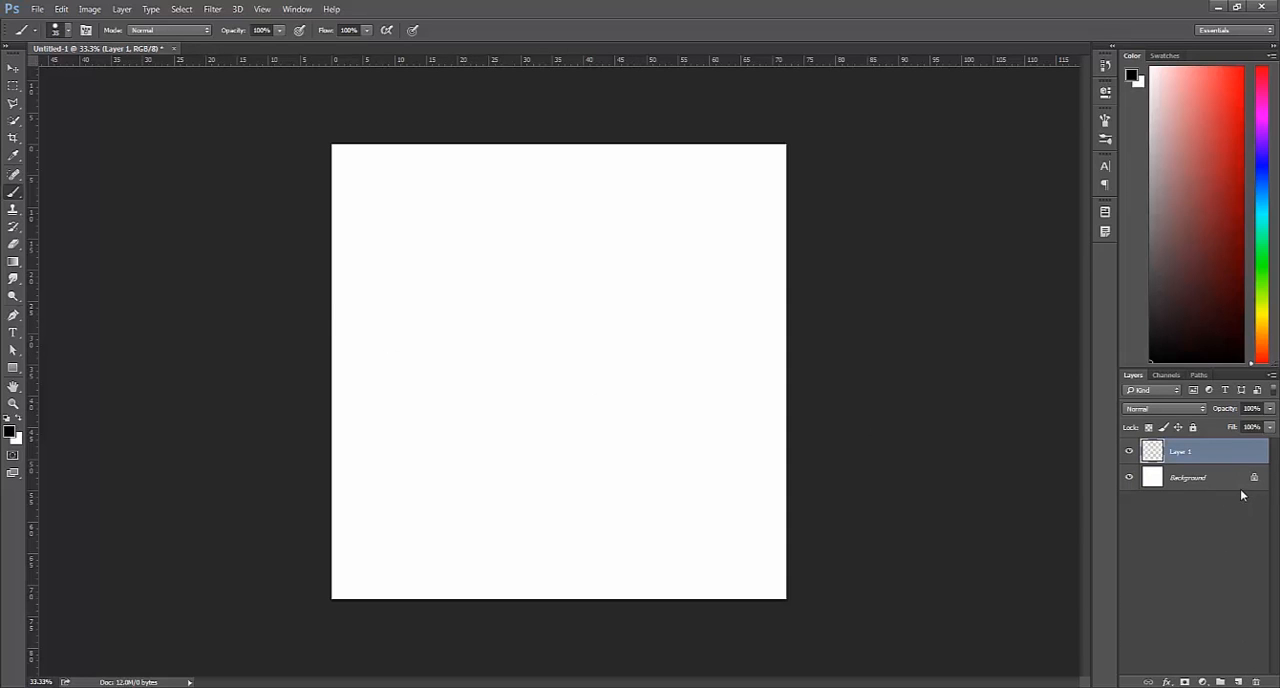
mouse_move(463, 303)
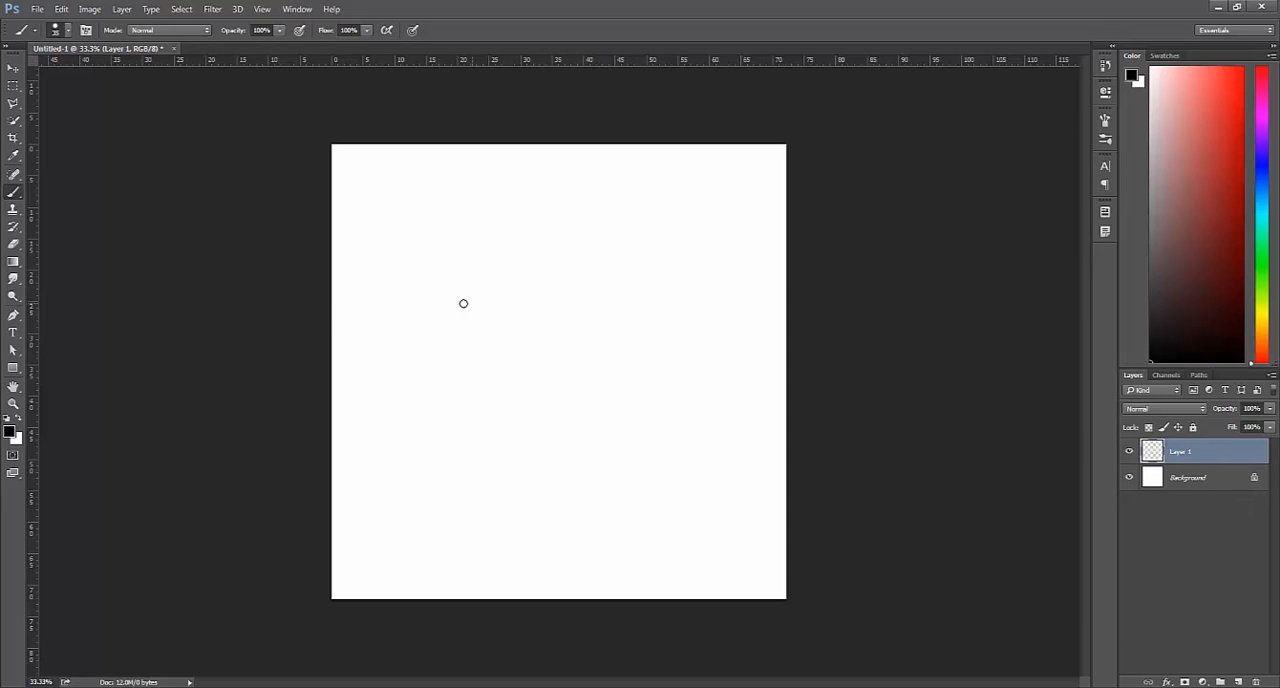
mouse_move(80, 538)
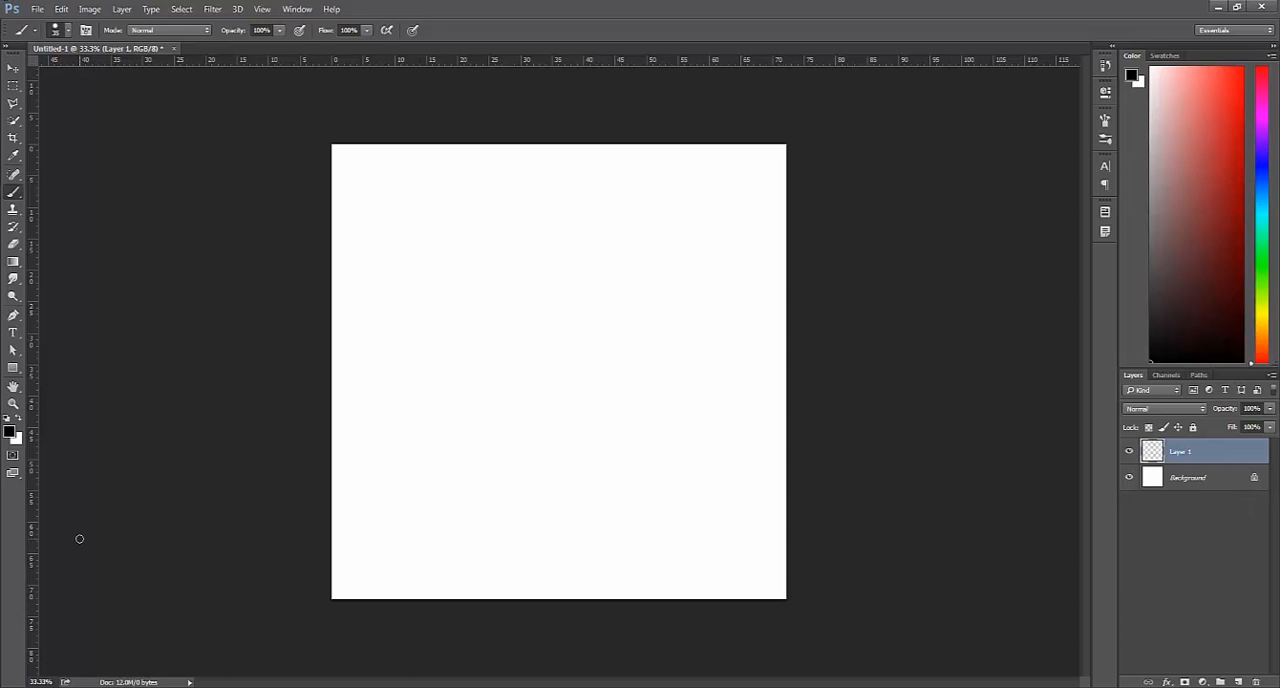
mouse_move(91, 208)
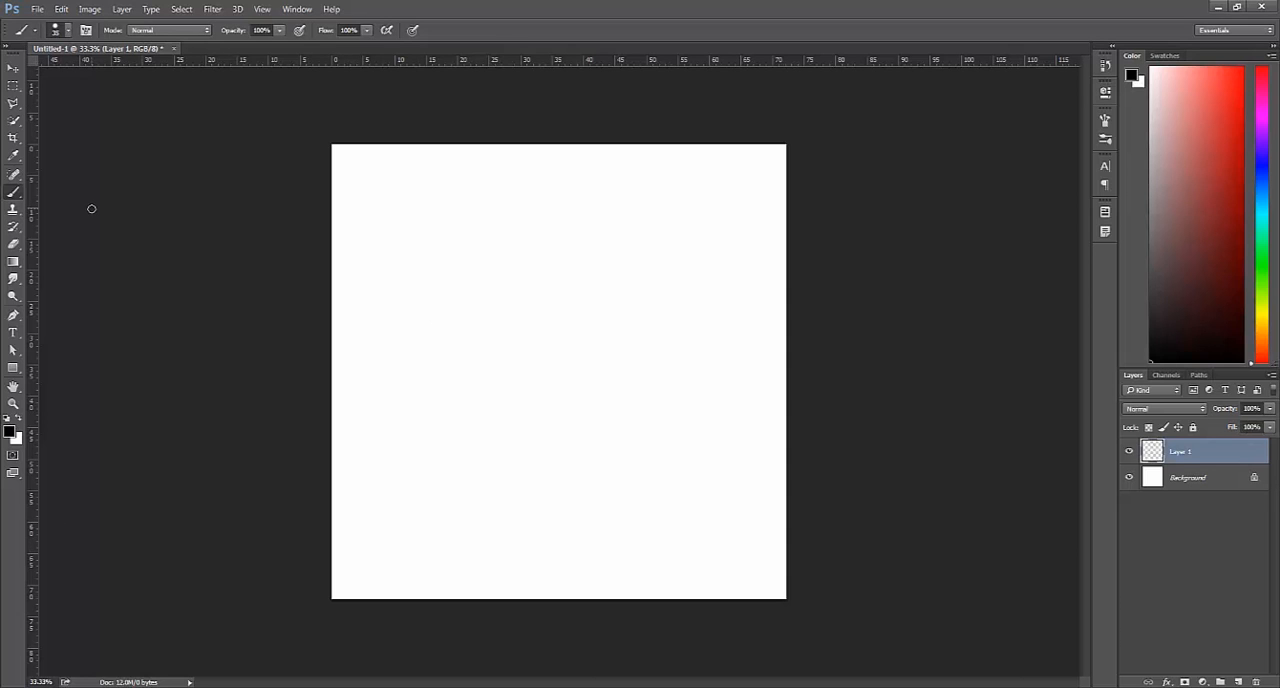
mouse_move(460, 320)
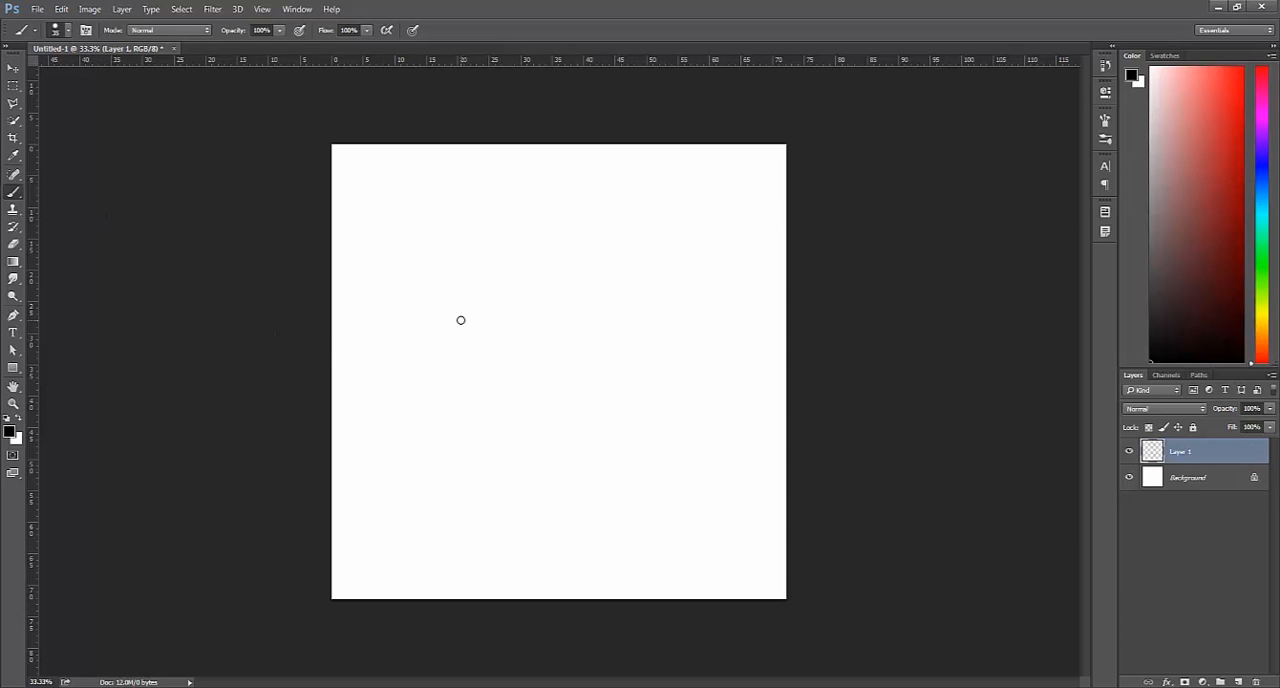
Paint a black test dab and a wavy zigzag stroke across Layer 1.
click(527, 279)
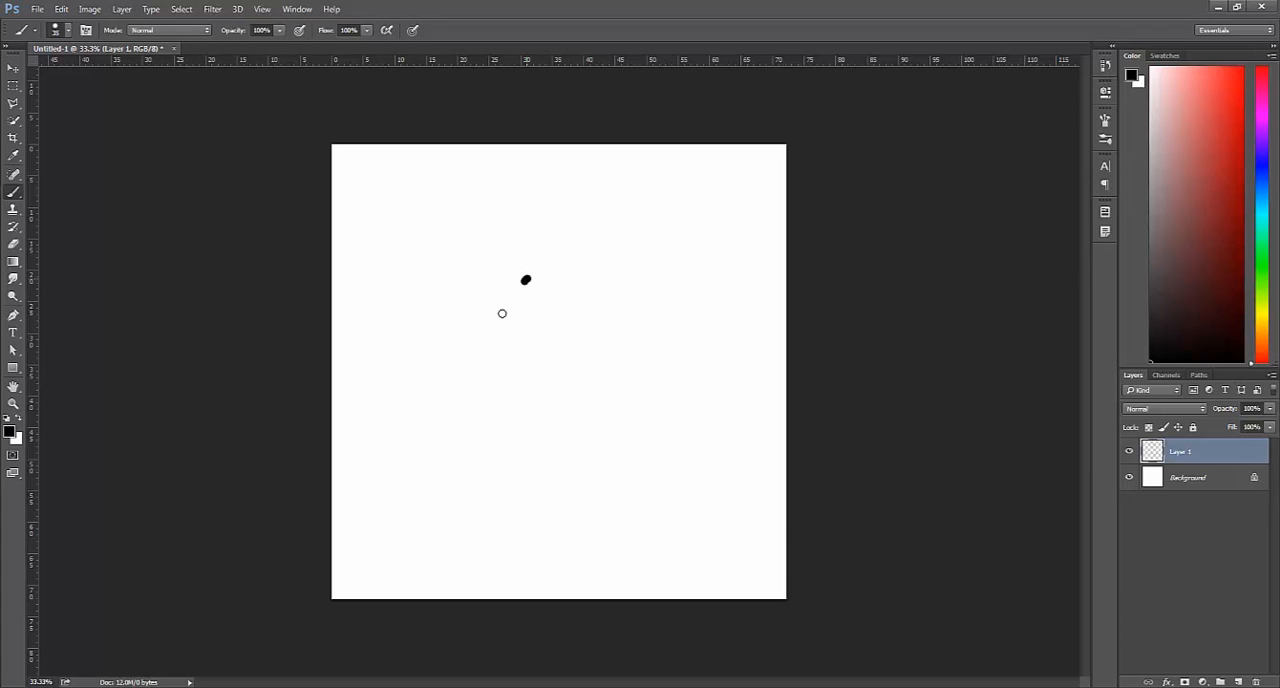
drag(510, 280, 775, 420)
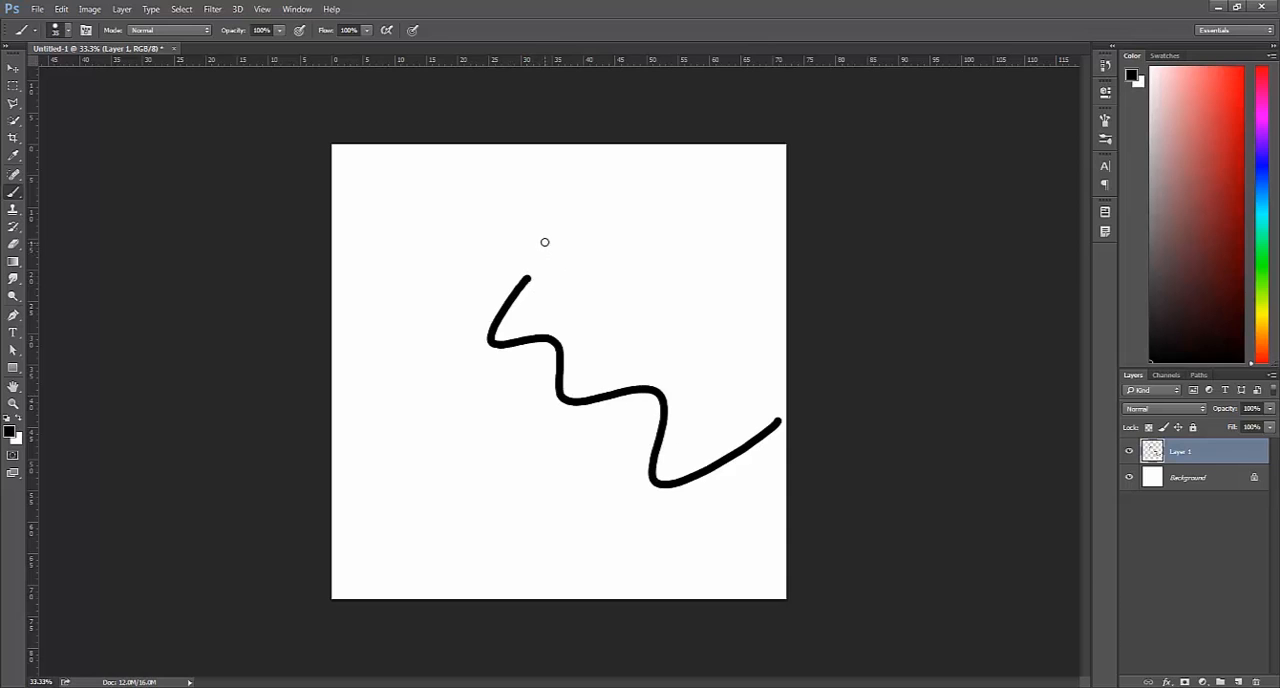
mouse_move(435, 47)
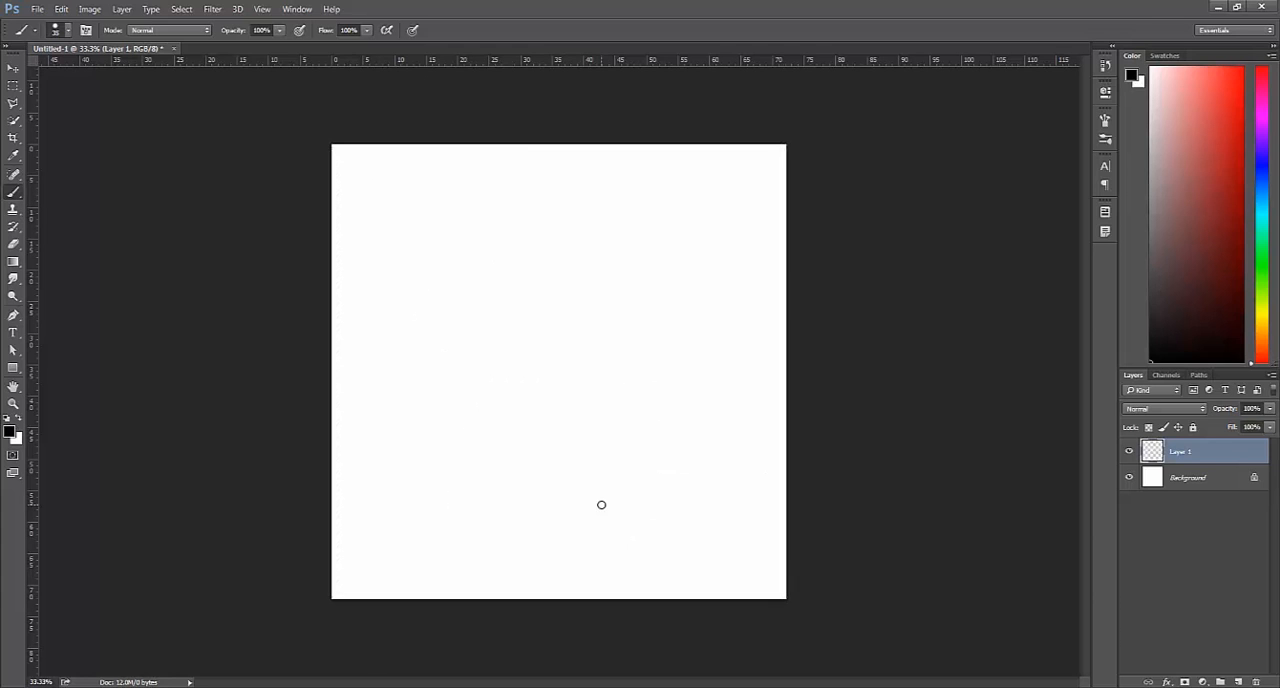
mouse_move(754, 489)
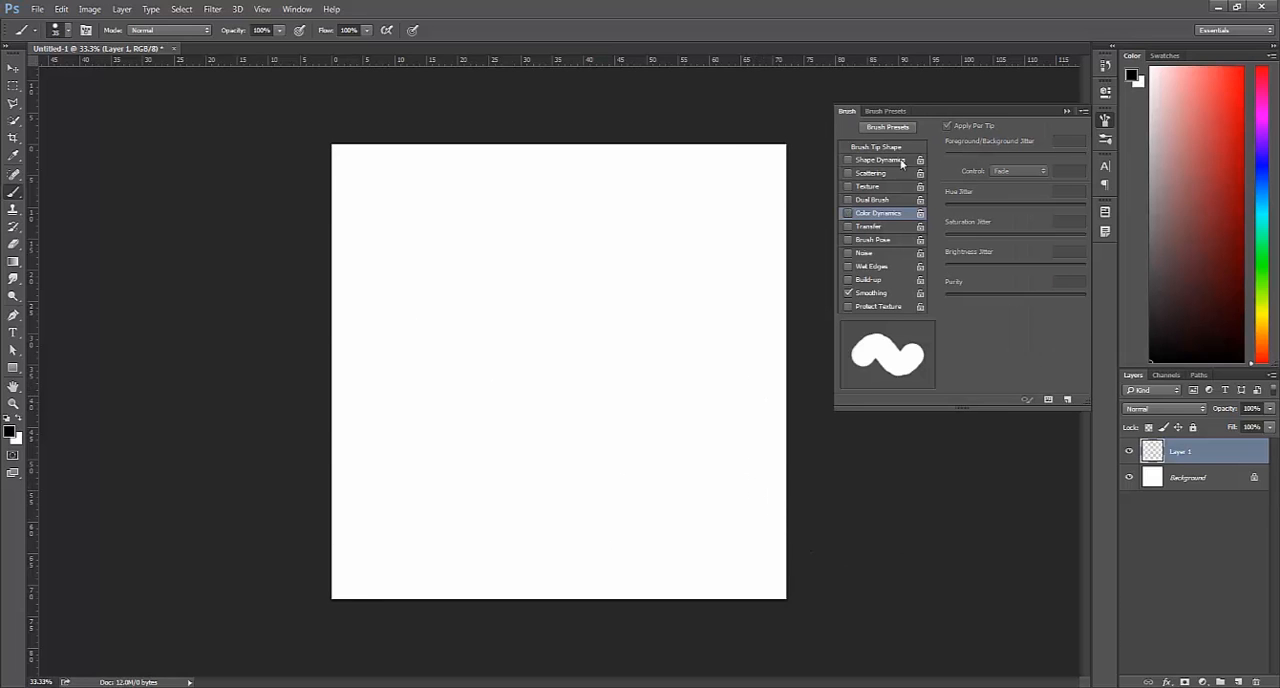
Widen brush tip spacing for a dotted test loop, then lower it to a moderate value.
click(877, 146)
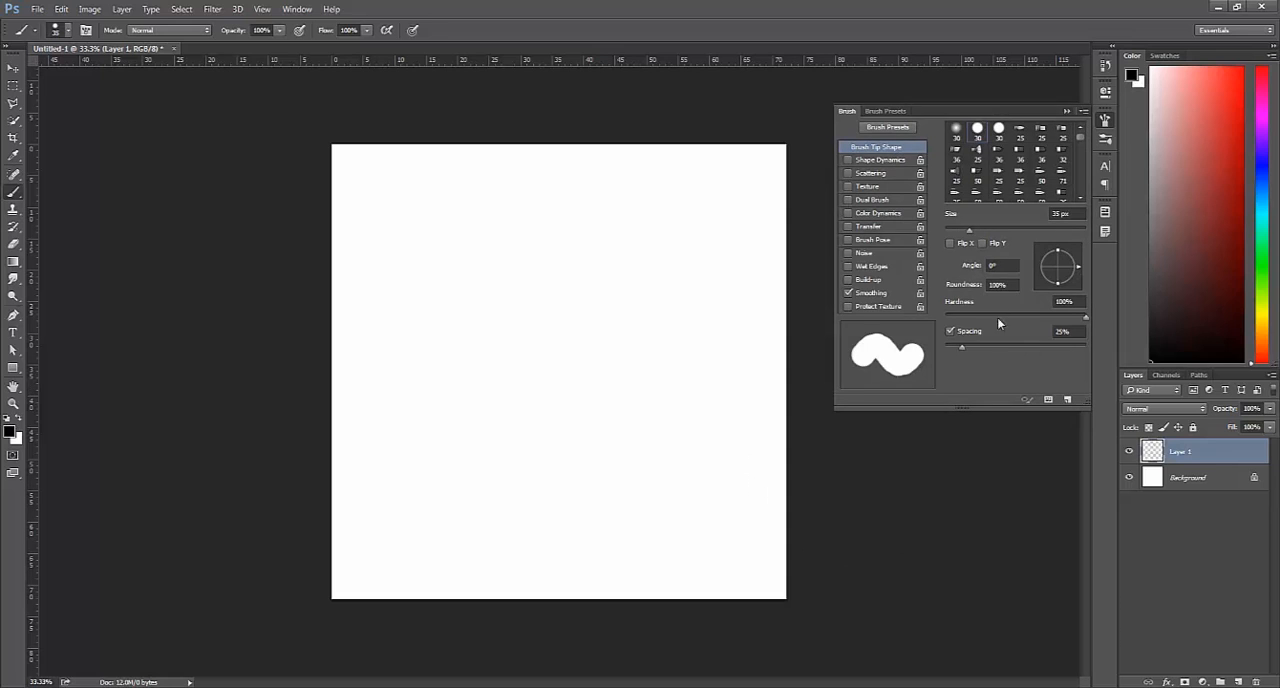
mouse_move(962, 350)
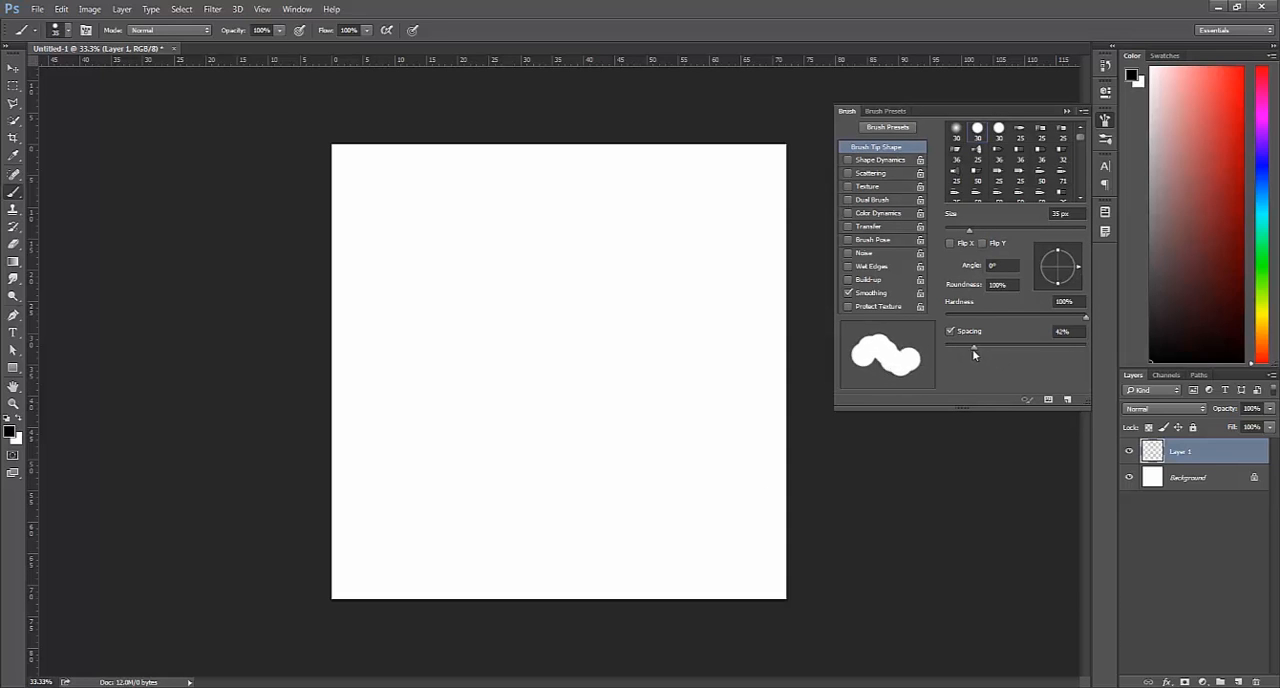
drag(974, 345, 993, 345)
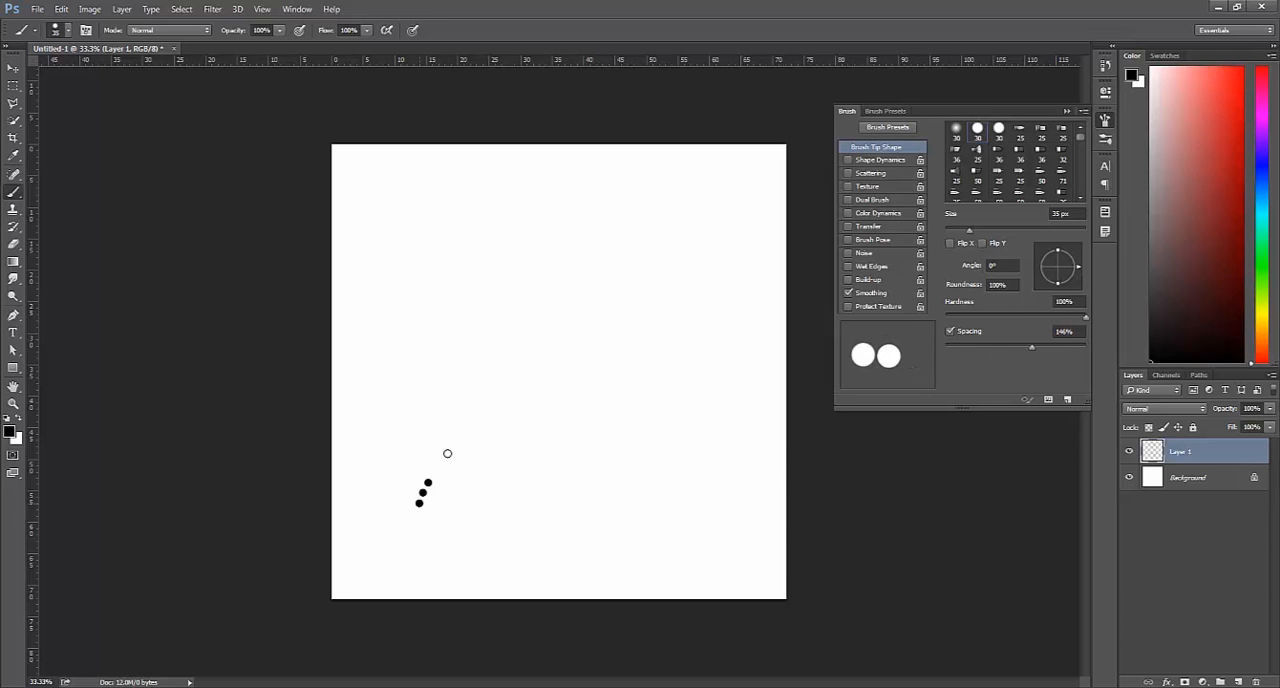
drag(420, 500, 772, 407)
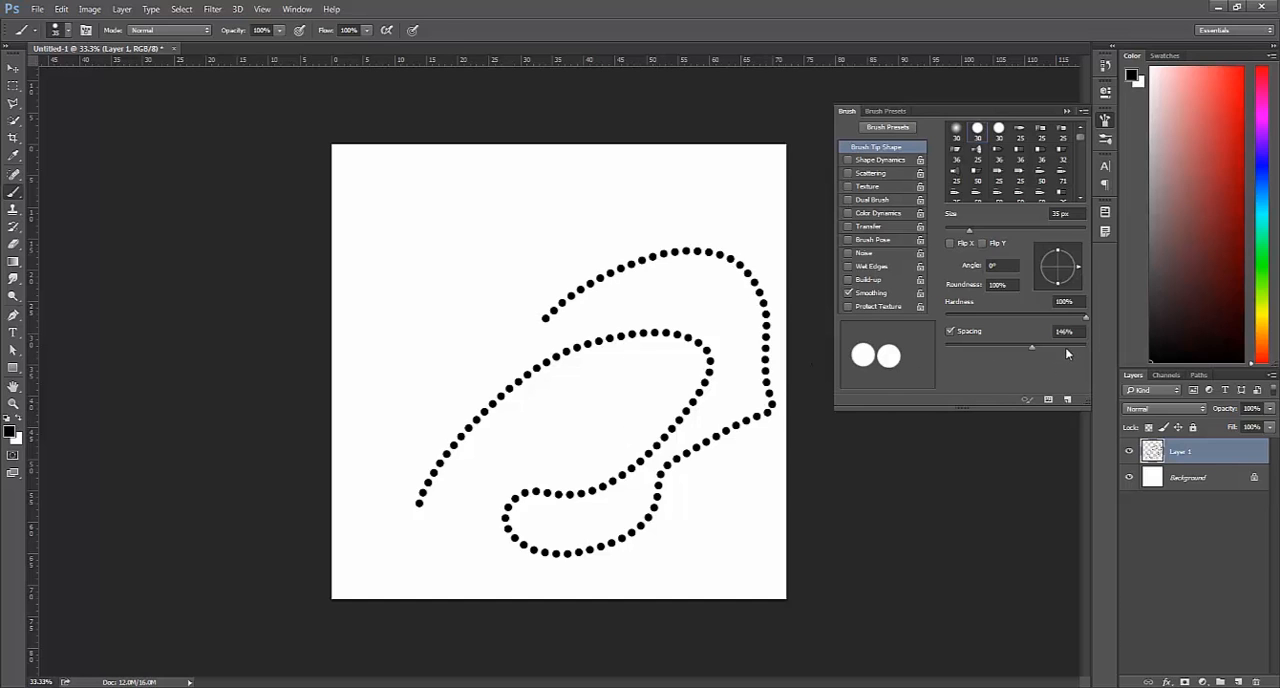
mouse_move(1053, 368)
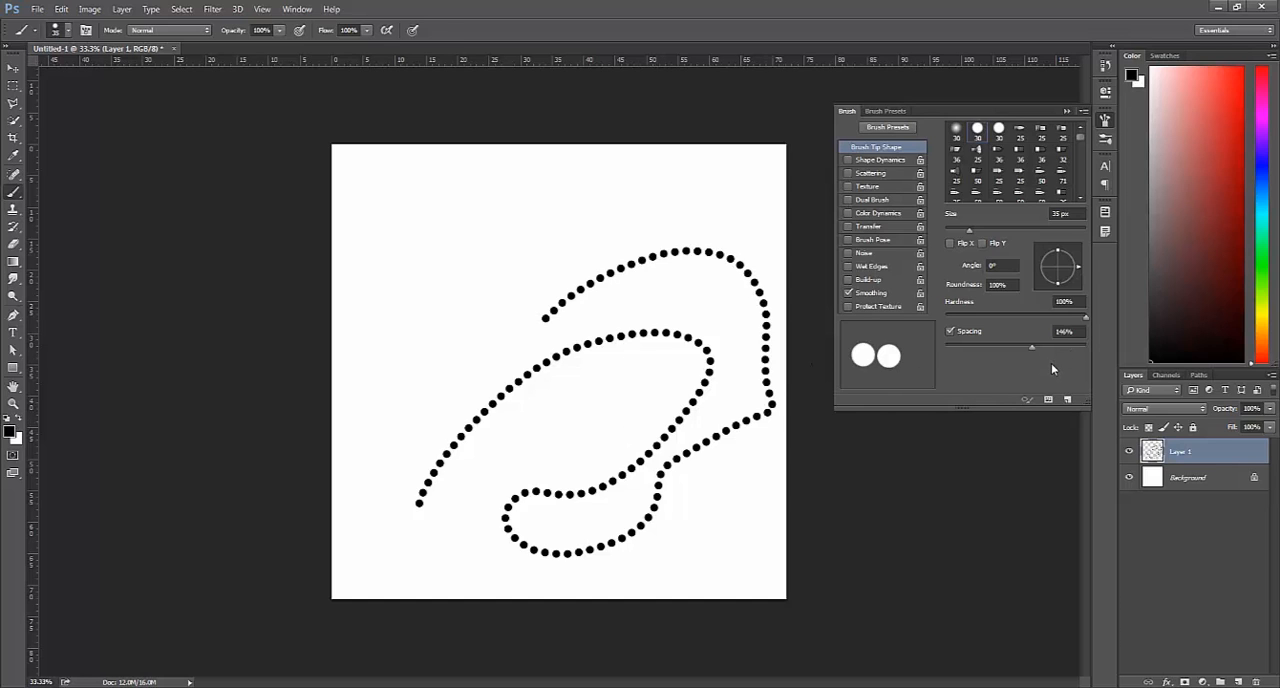
mouse_move(1034, 350)
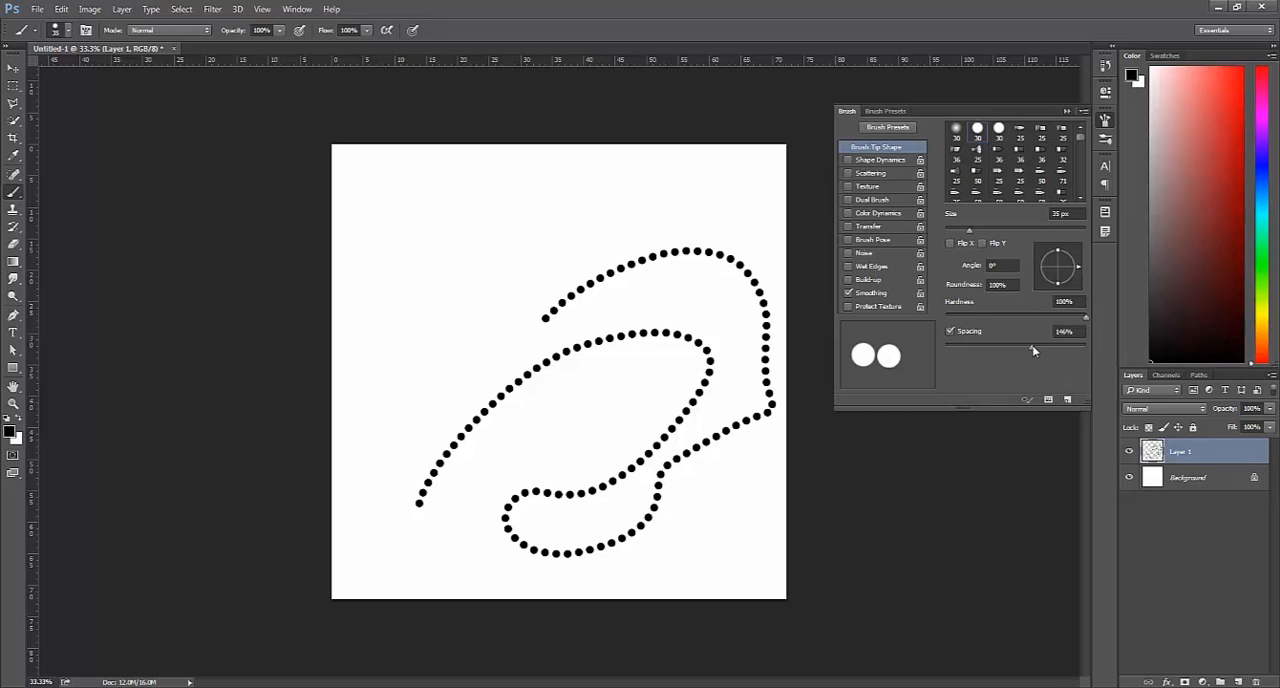
mouse_move(1009, 341)
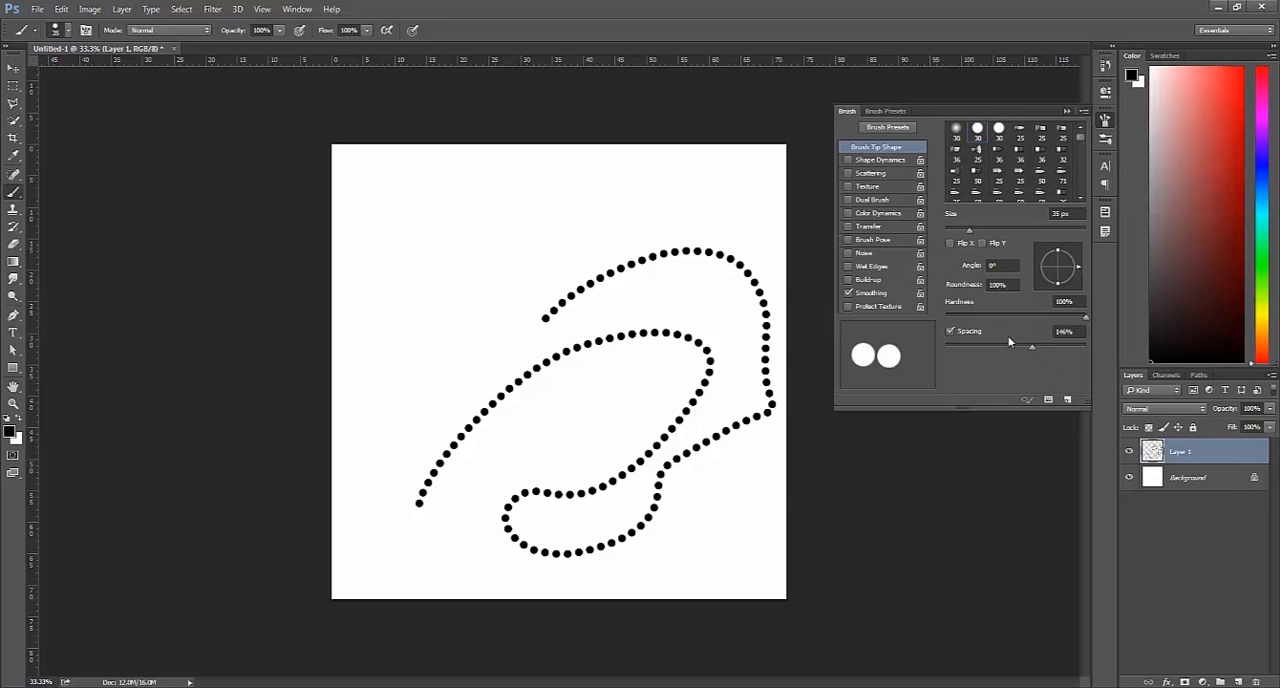
mouse_move(1033, 350)
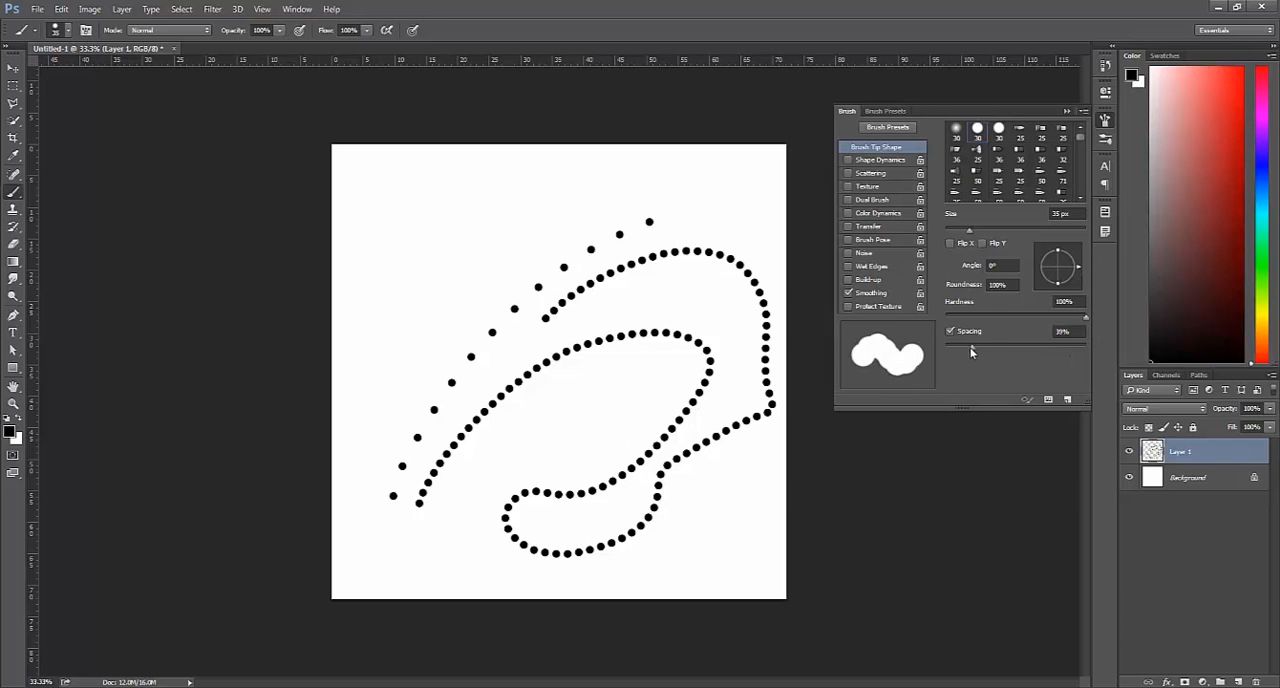
drag(970, 345, 945, 345)
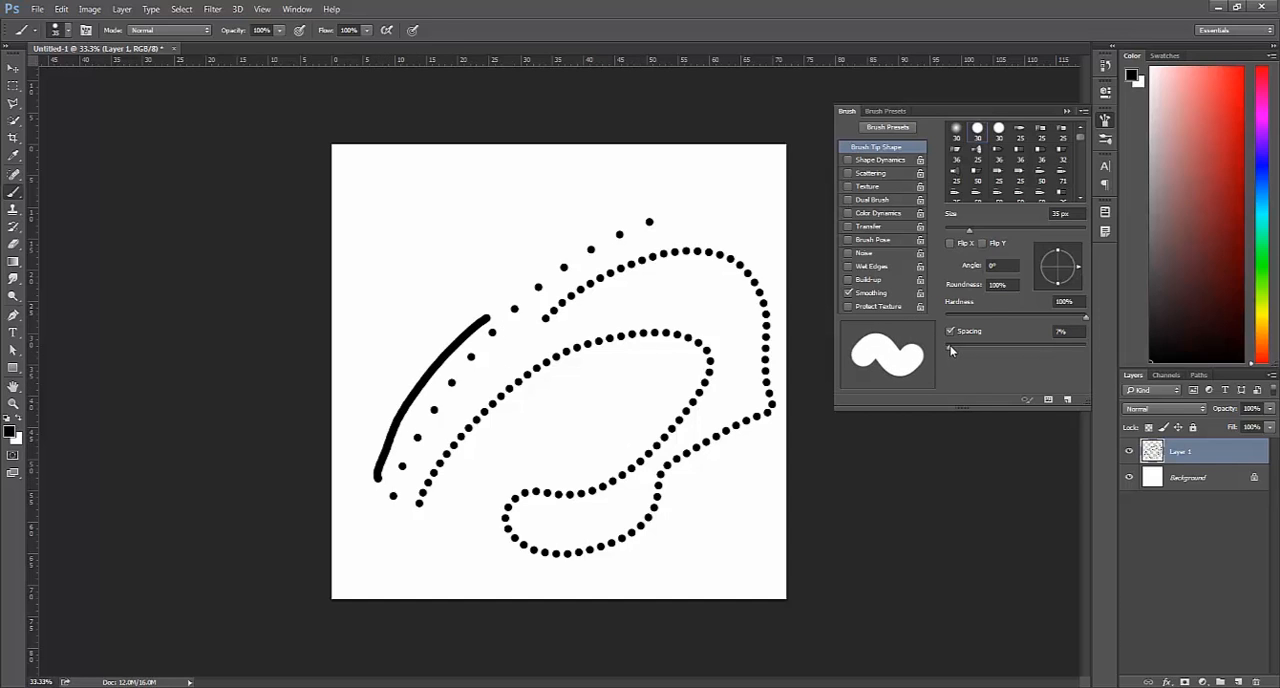
drag(948, 345, 975, 345)
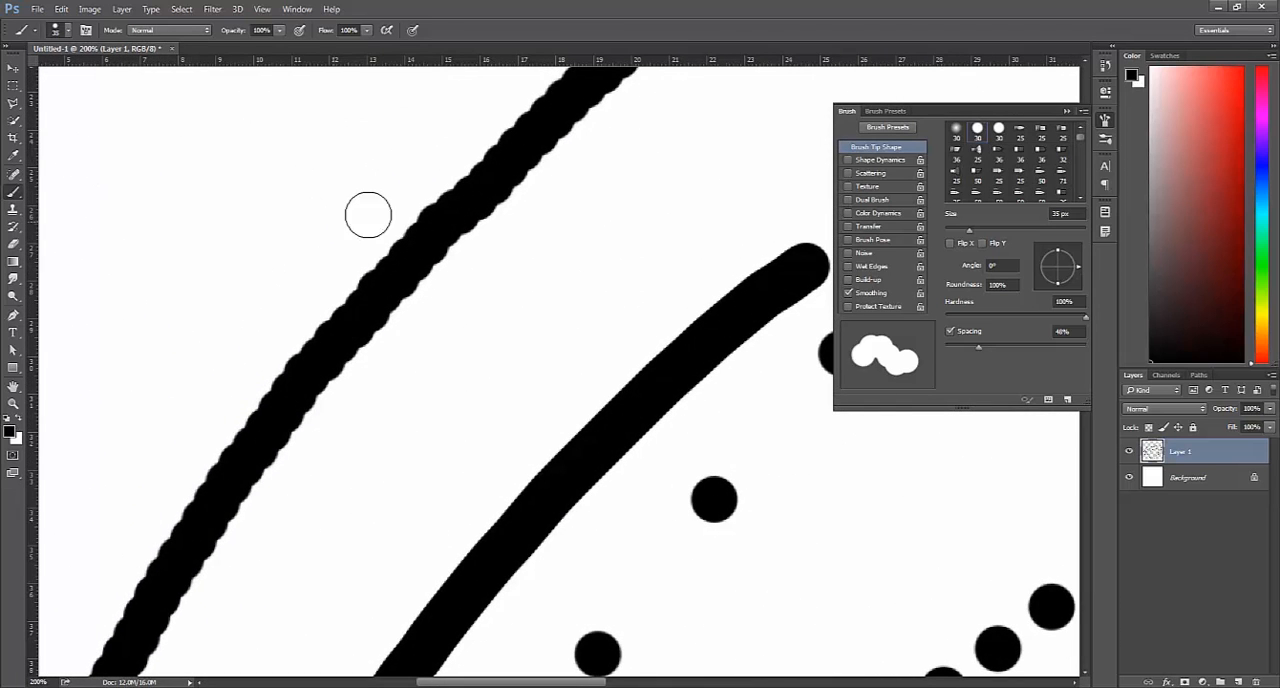
mouse_move(287, 307)
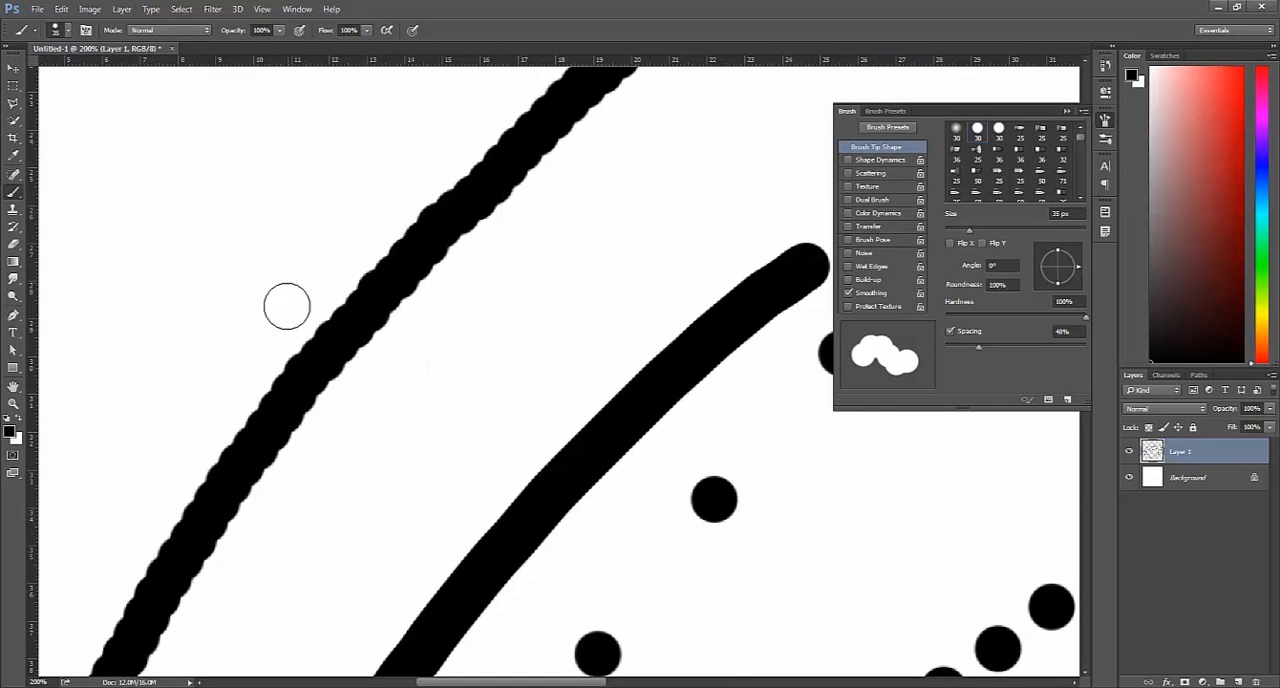
mouse_move(632, 476)
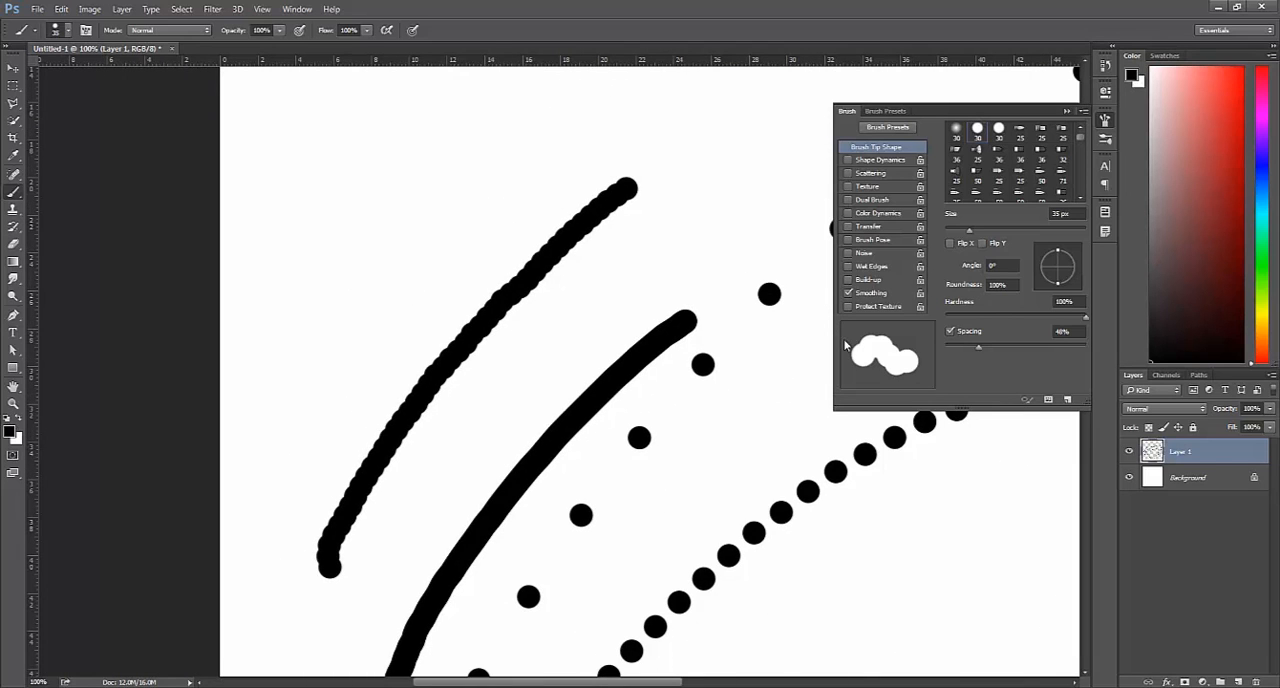
mouse_move(847, 343)
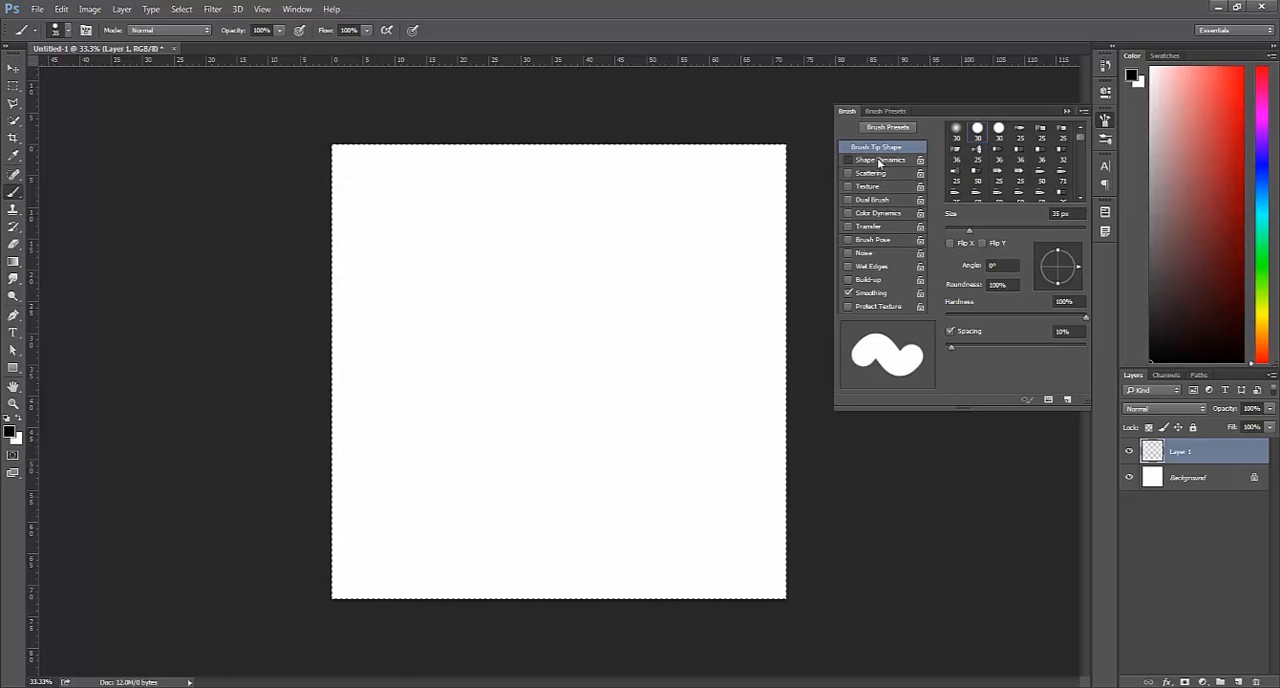
Set Shape Dynamics size control to Fade and paint tapered black test blades.
click(877, 160)
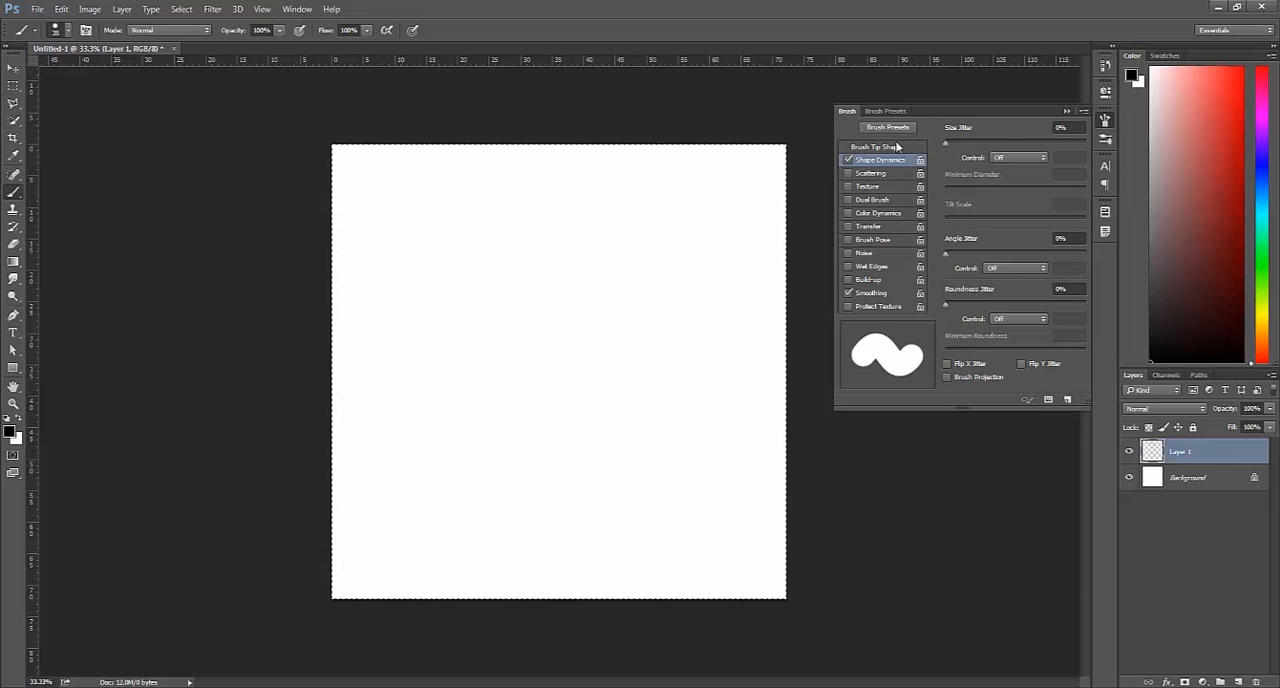
click(1038, 157)
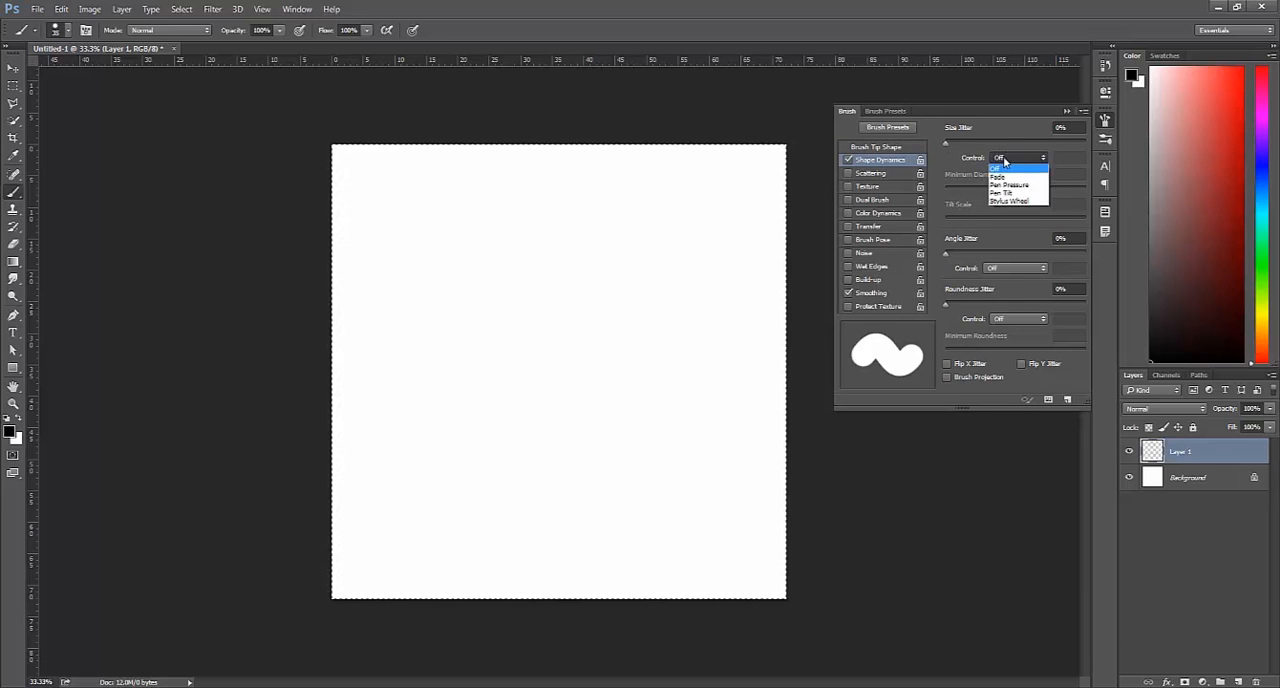
click(997, 175)
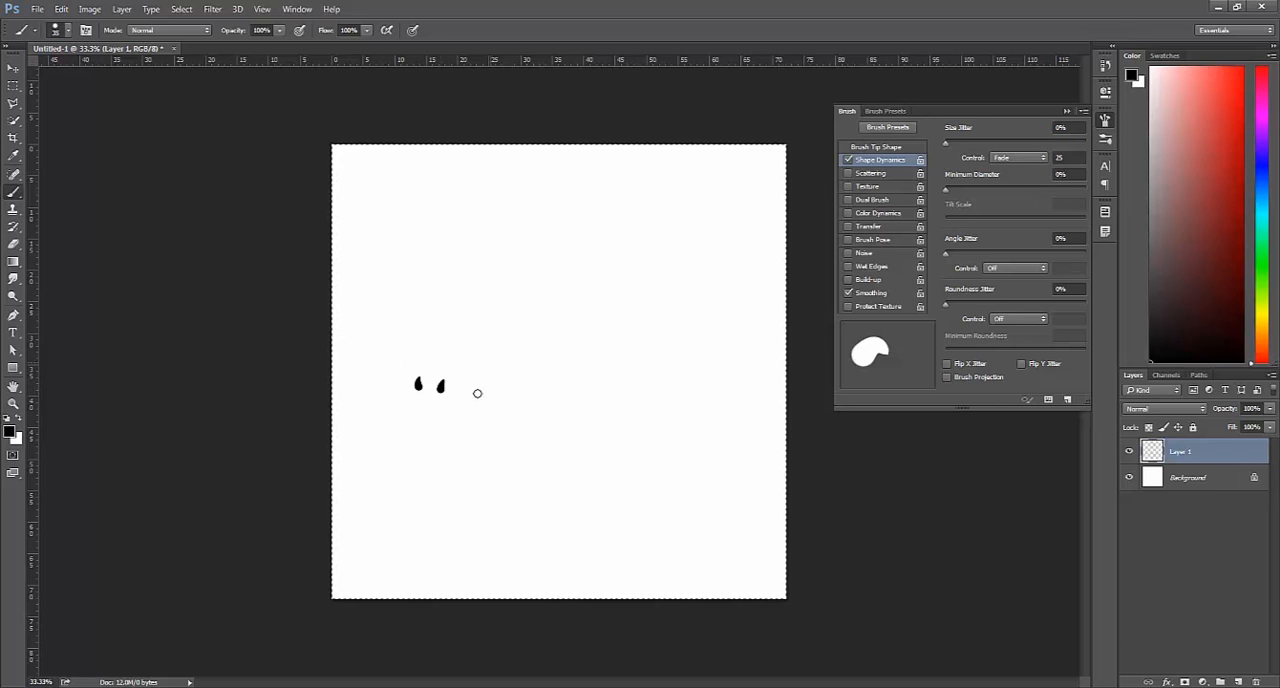
drag(465, 405, 545, 430)
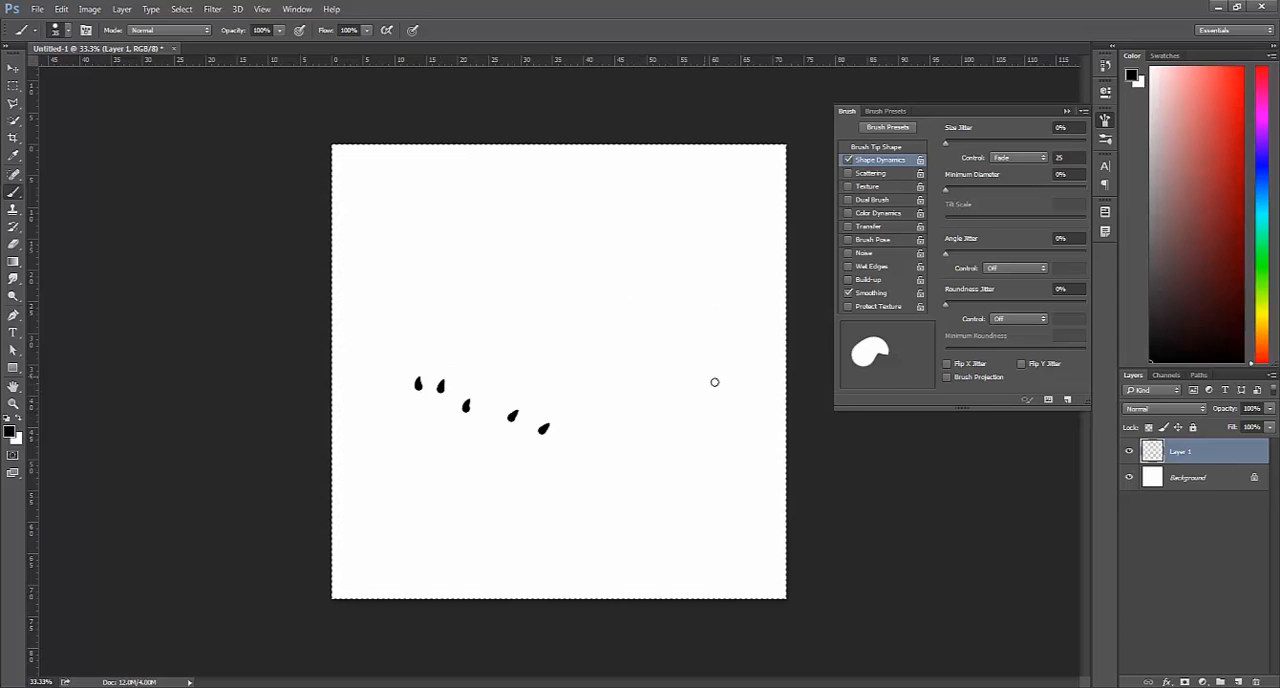
mouse_move(967, 207)
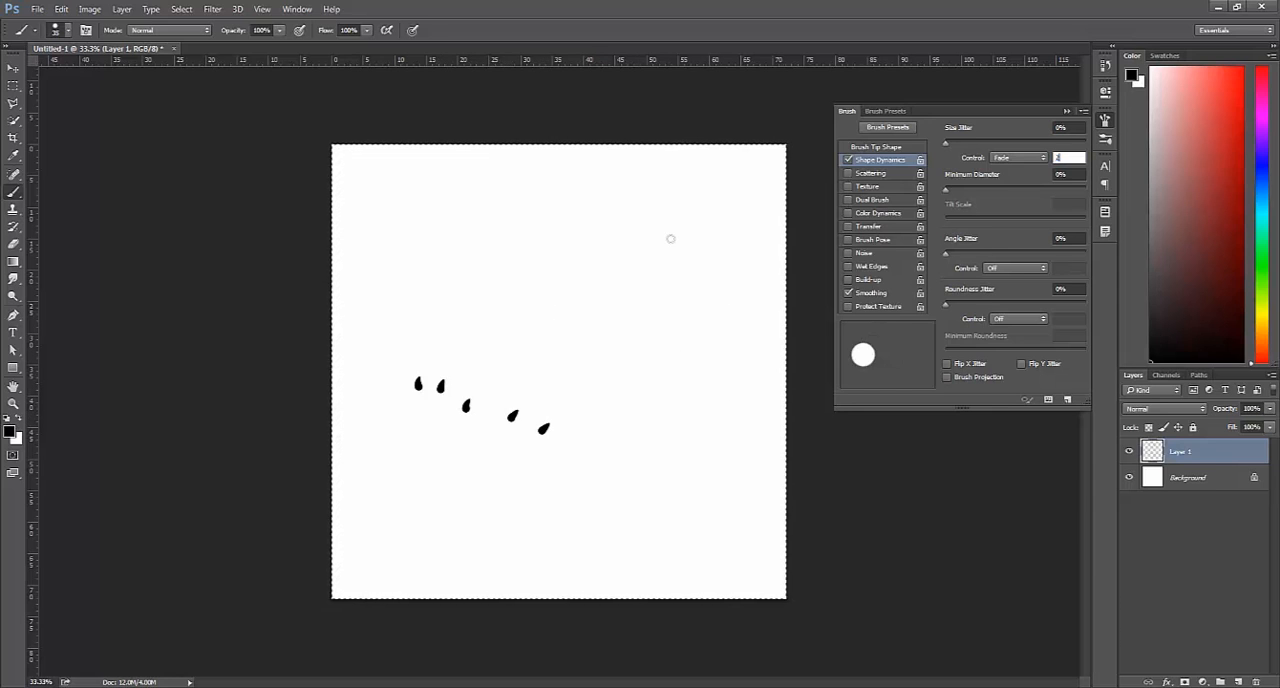
drag(490, 550, 548, 490)
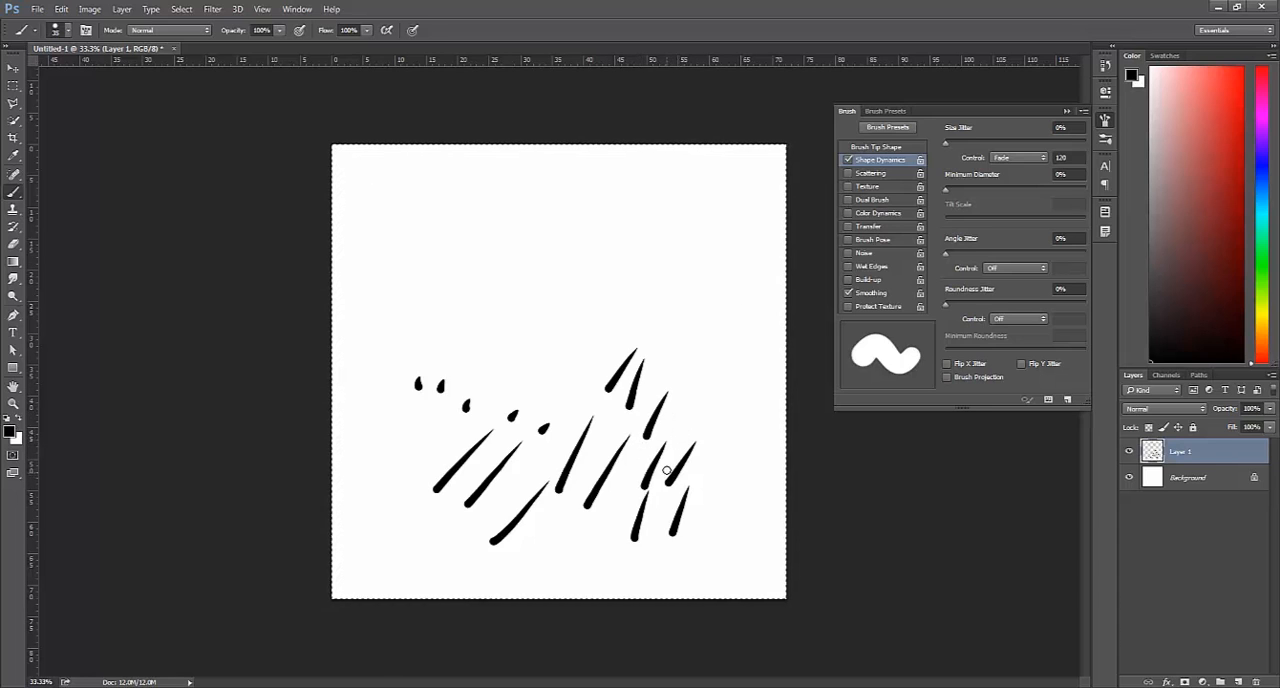
mouse_move(666, 463)
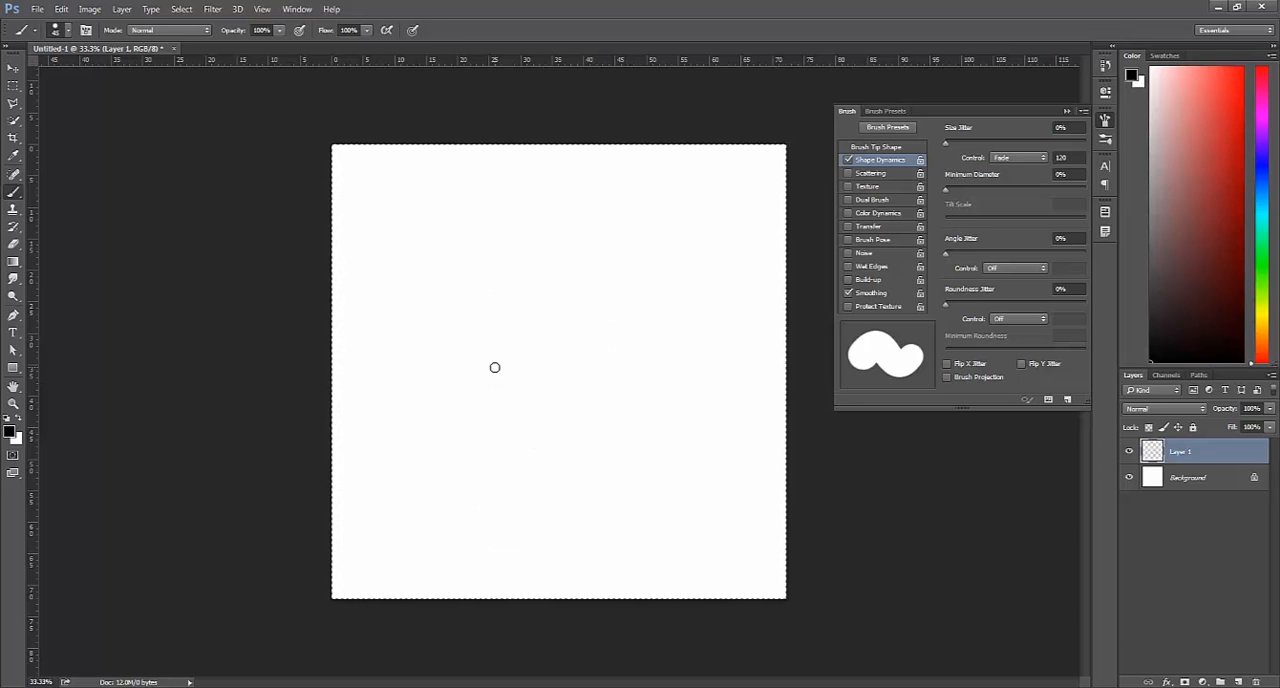
mouse_move(704, 291)
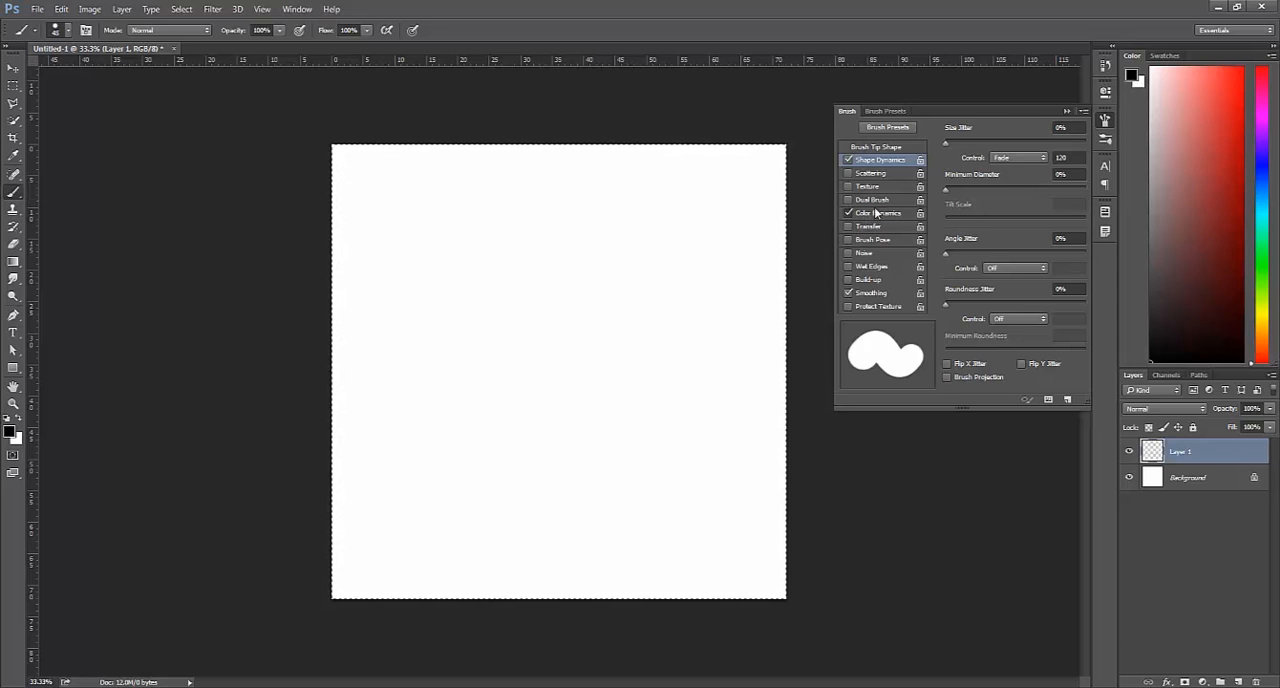
Enable Color Dynamics with a red foreground and a new background colour.
click(875, 212)
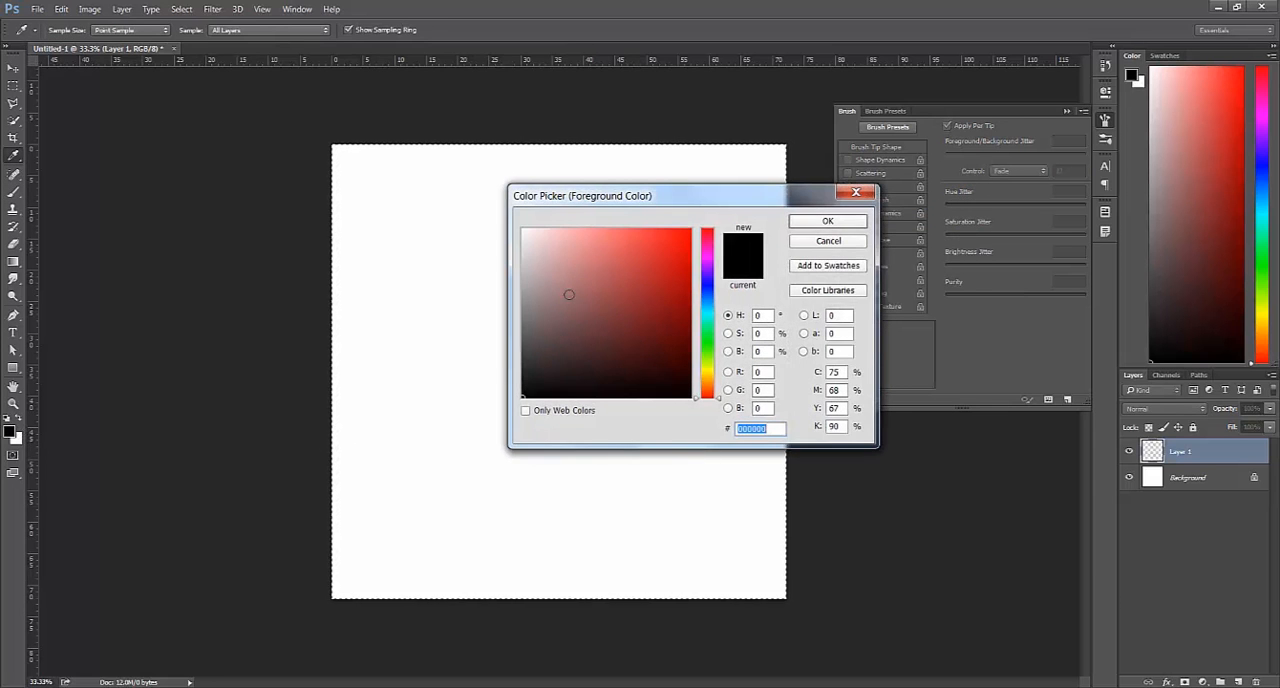
click(827, 220)
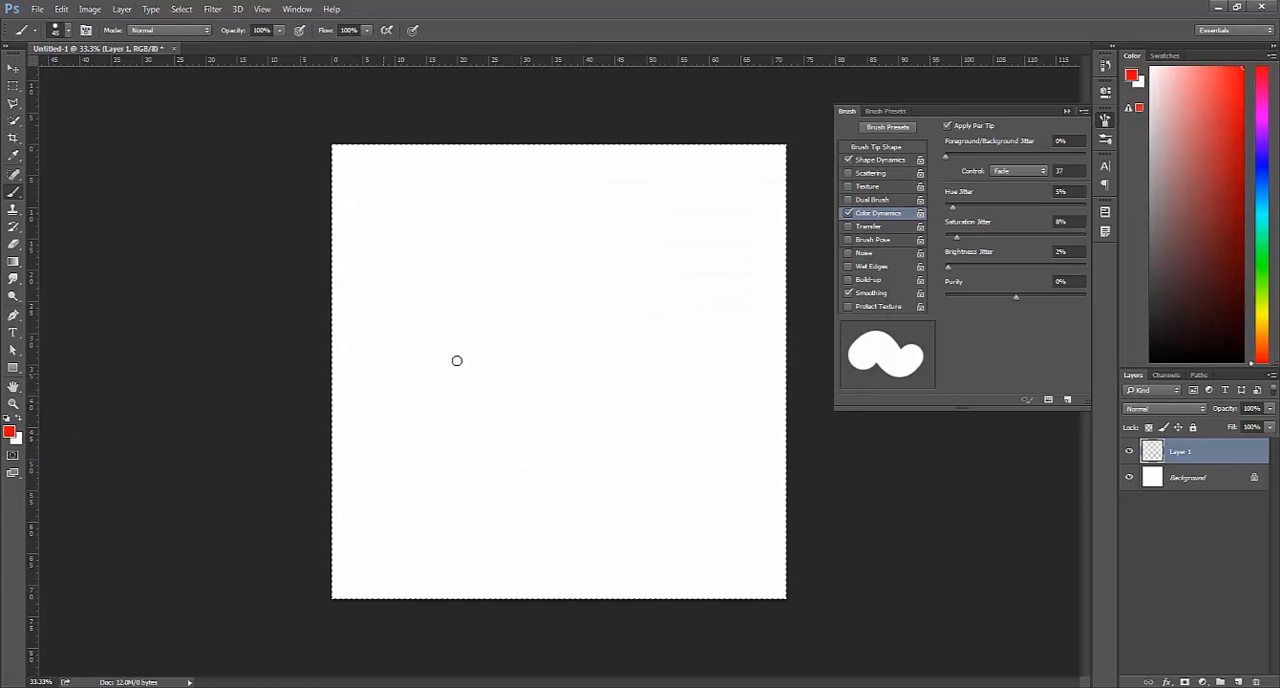
click(18, 436)
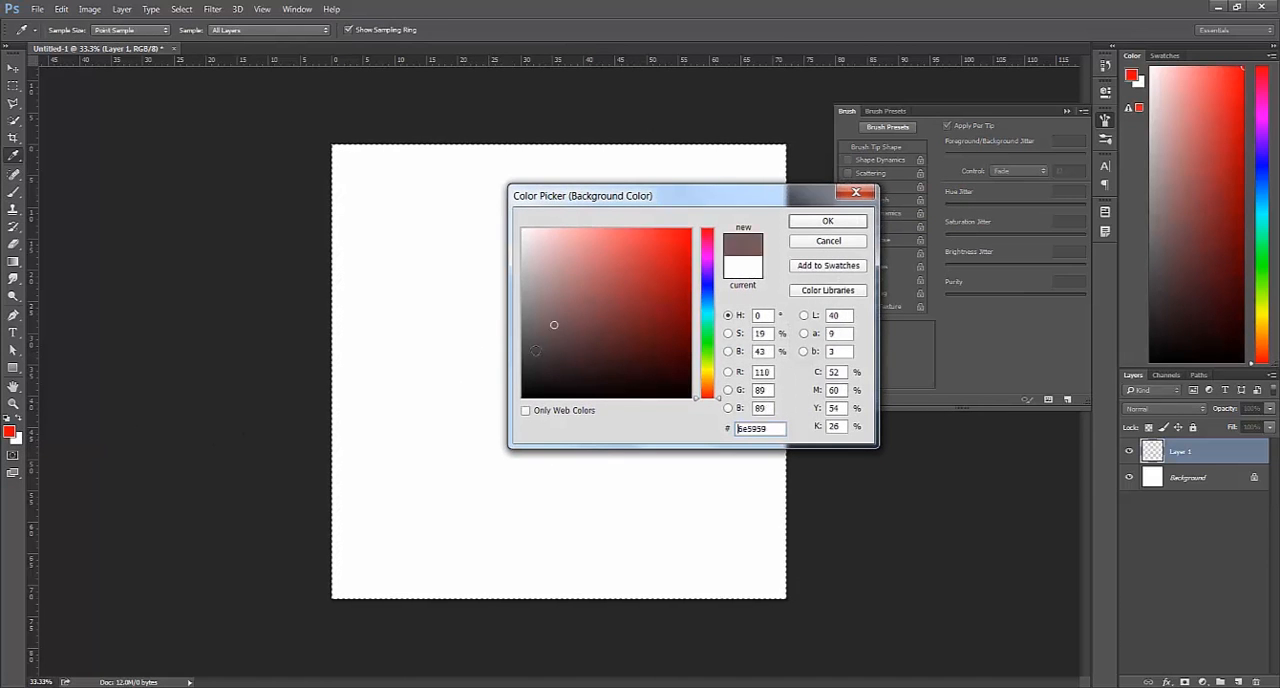
click(827, 220)
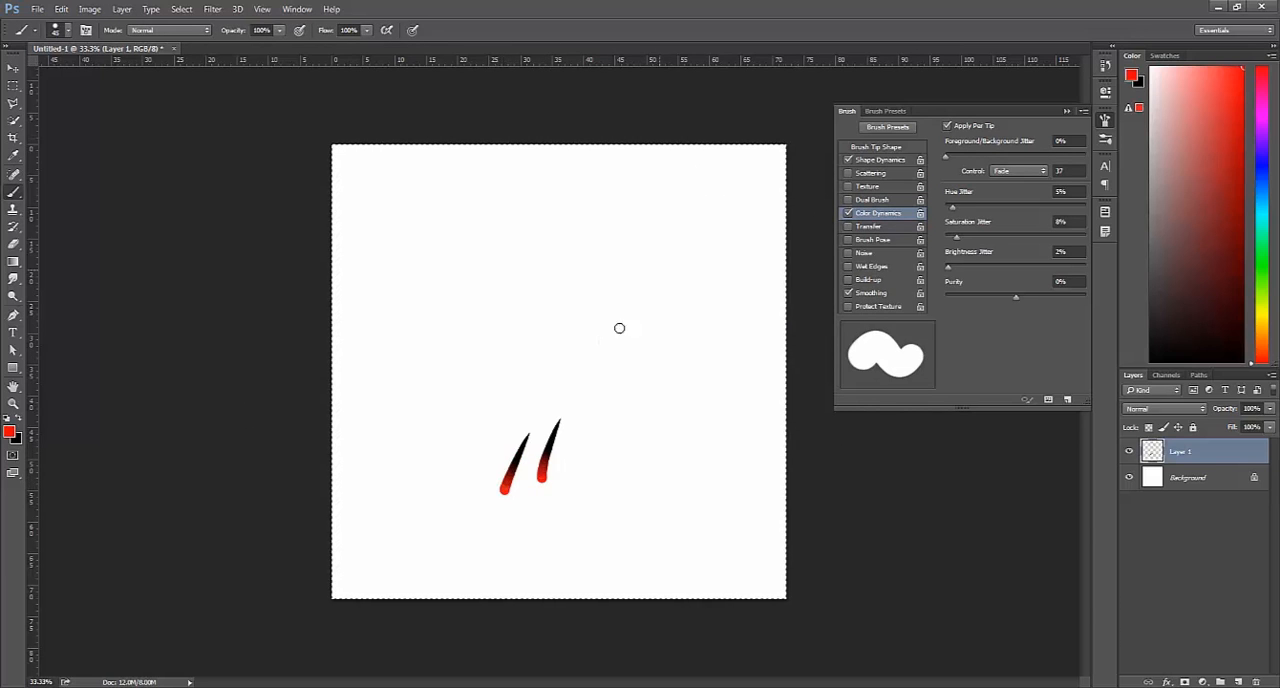
Paint red-to-black test blades while changing the colour fade length to 120 and 50.
drag(635, 420, 620, 490)
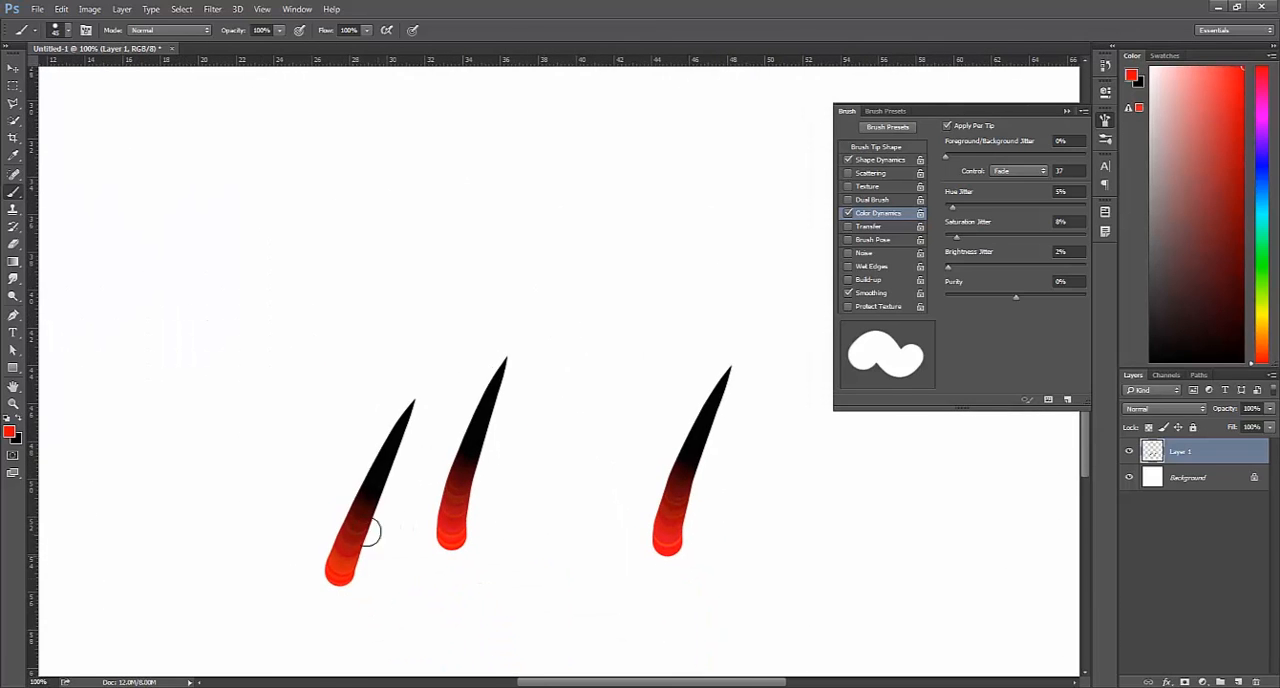
mouse_move(731, 501)
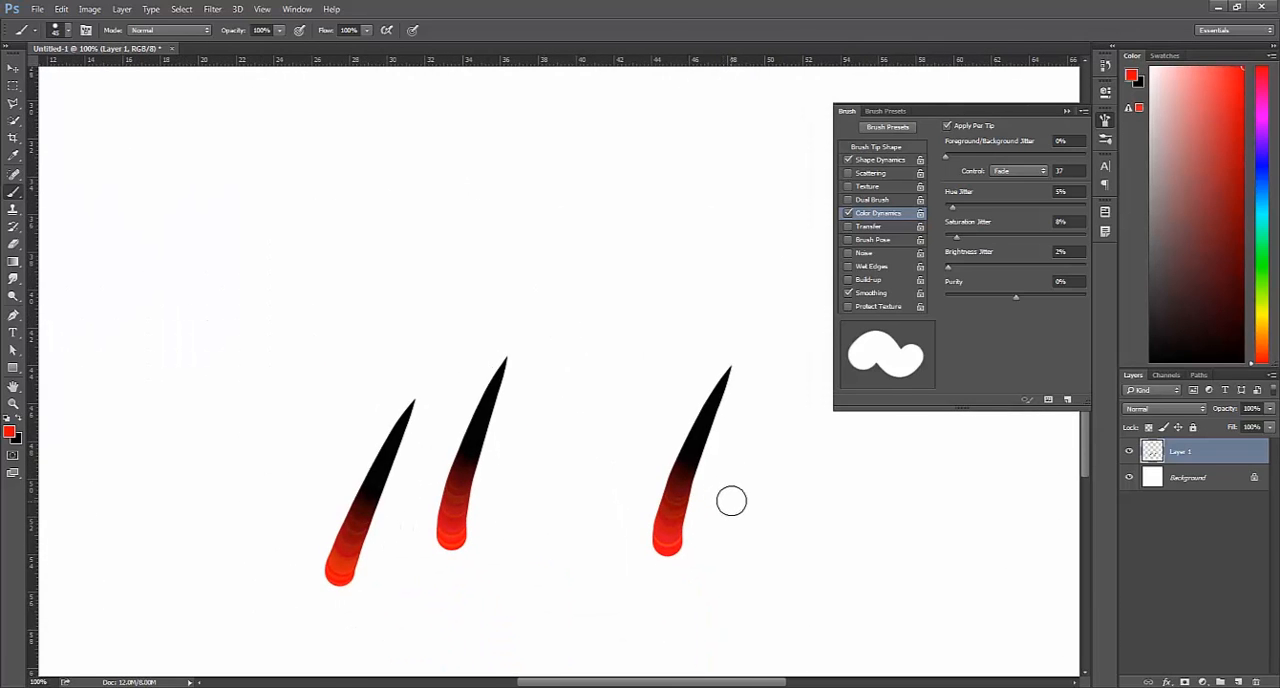
mouse_move(740, 498)
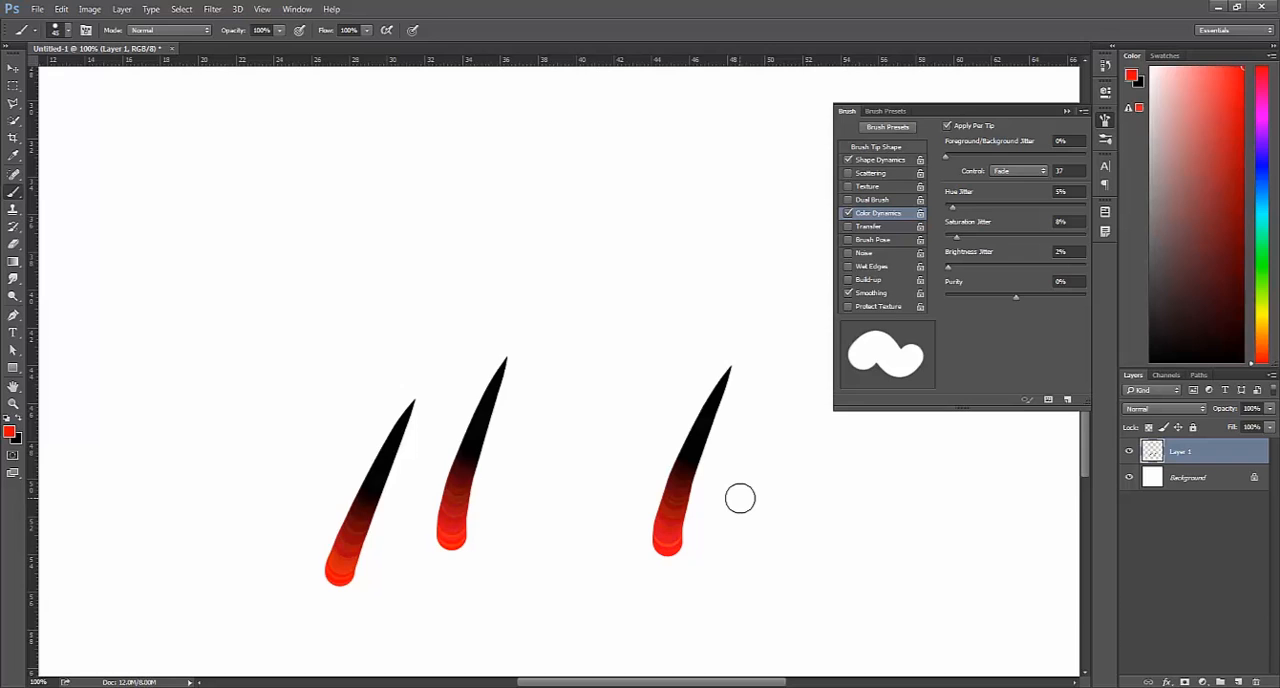
click(1058, 170)
text(120)
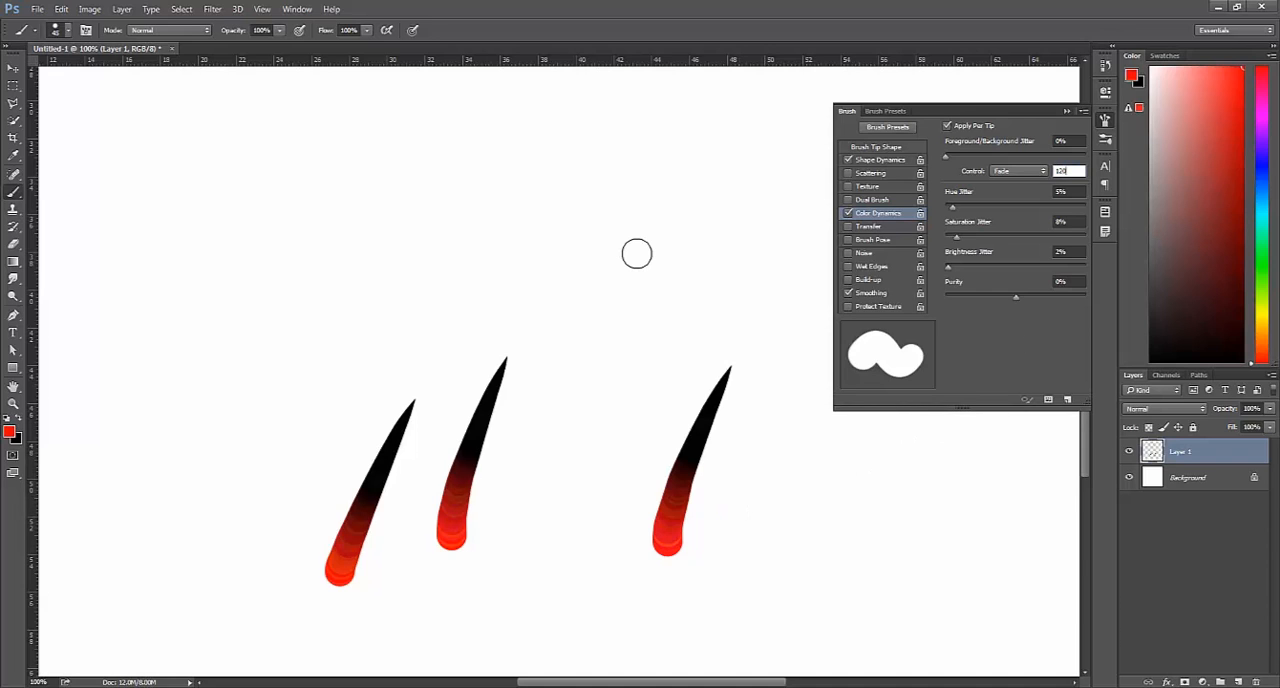
mouse_move(243, 577)
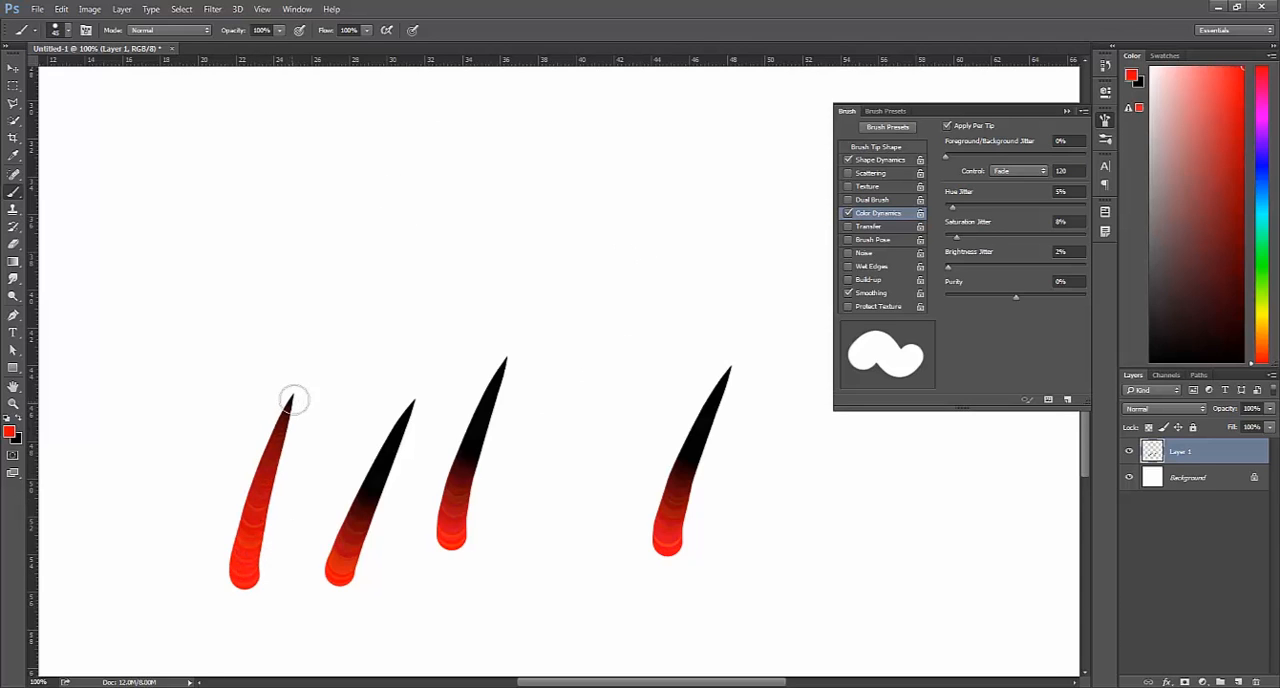
mouse_move(292, 391)
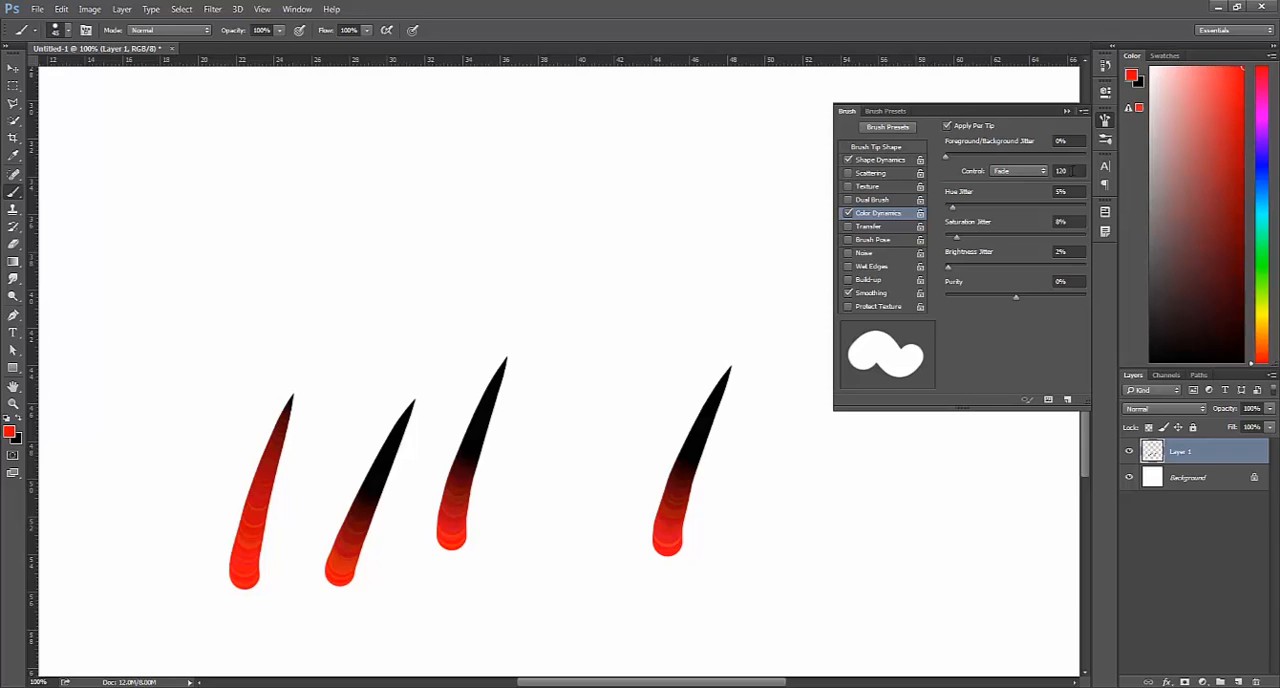
click(878, 160)
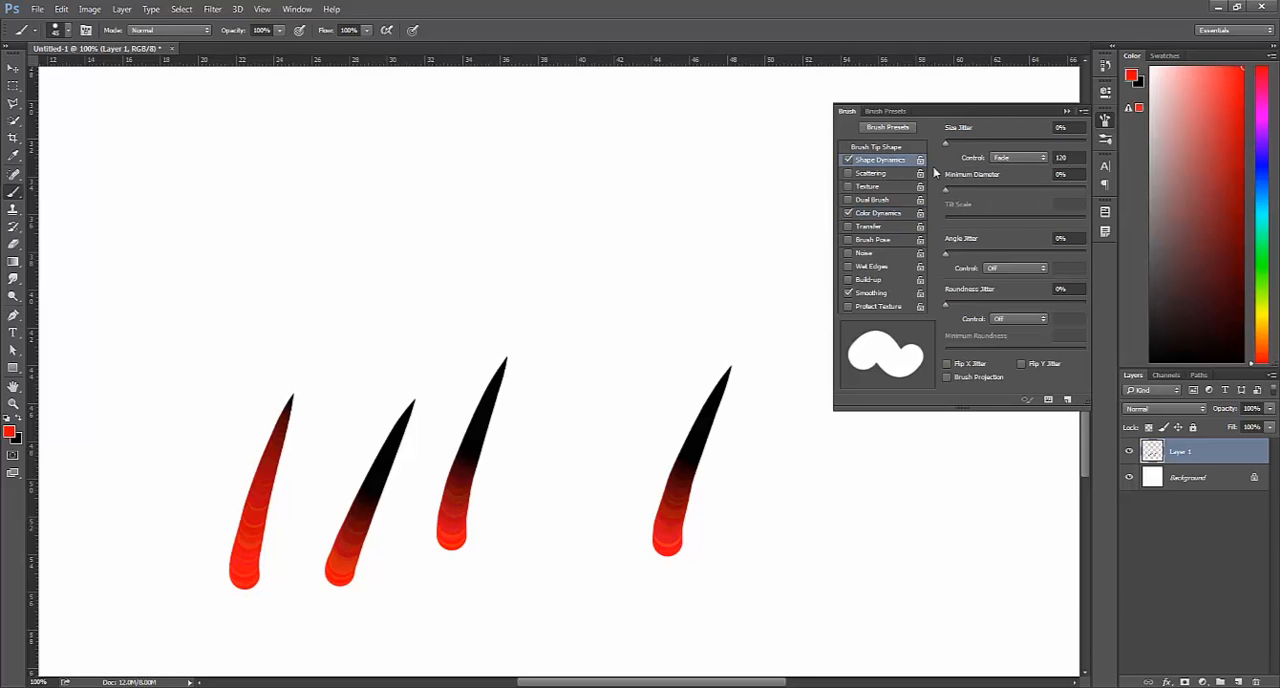
click(875, 212)
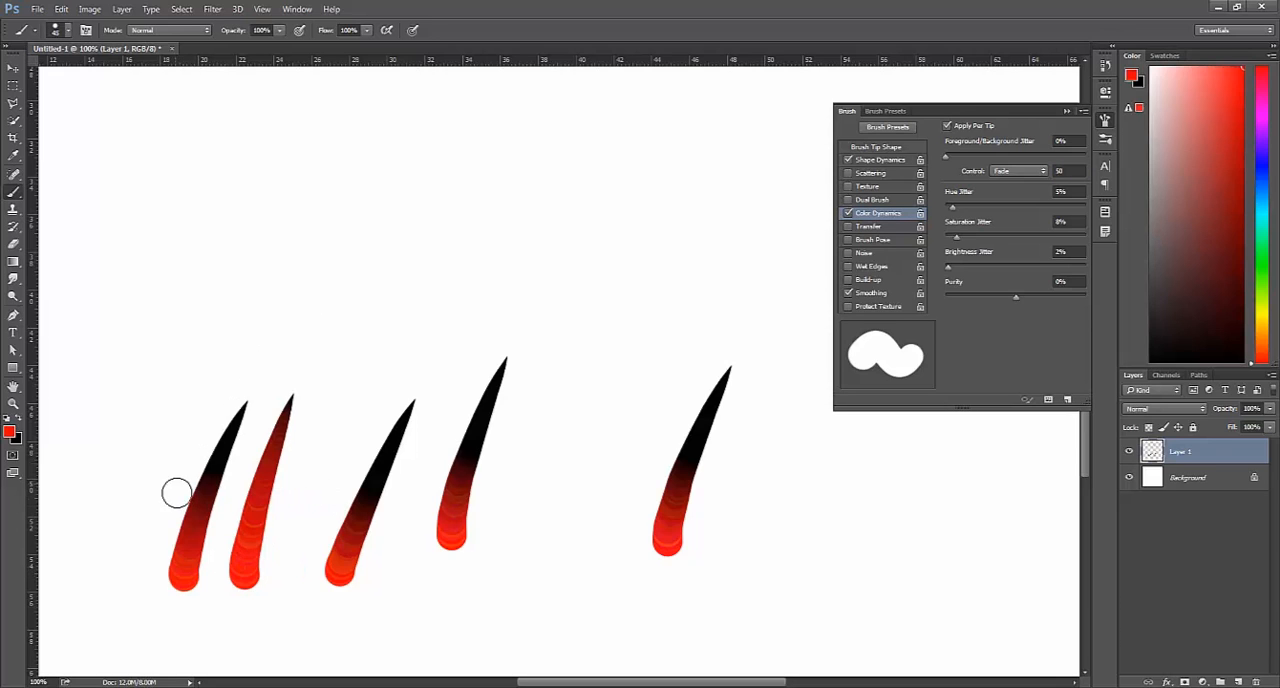
mouse_move(196, 525)
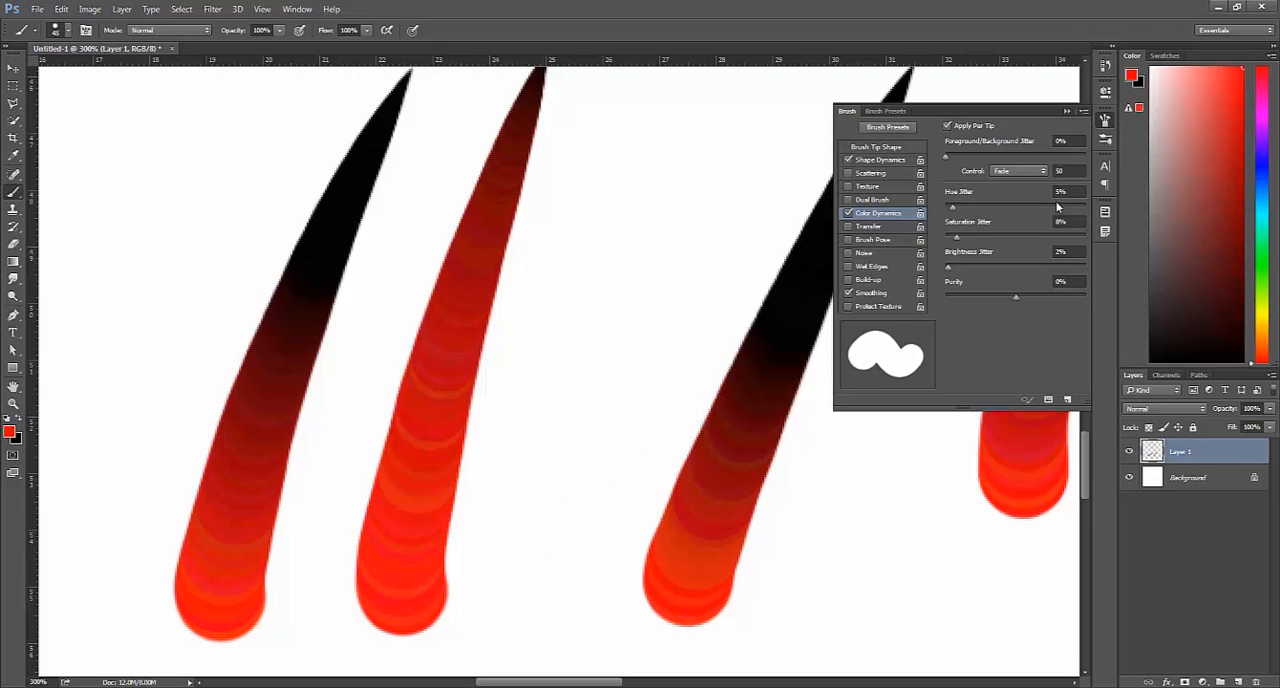
mouse_move(1065, 234)
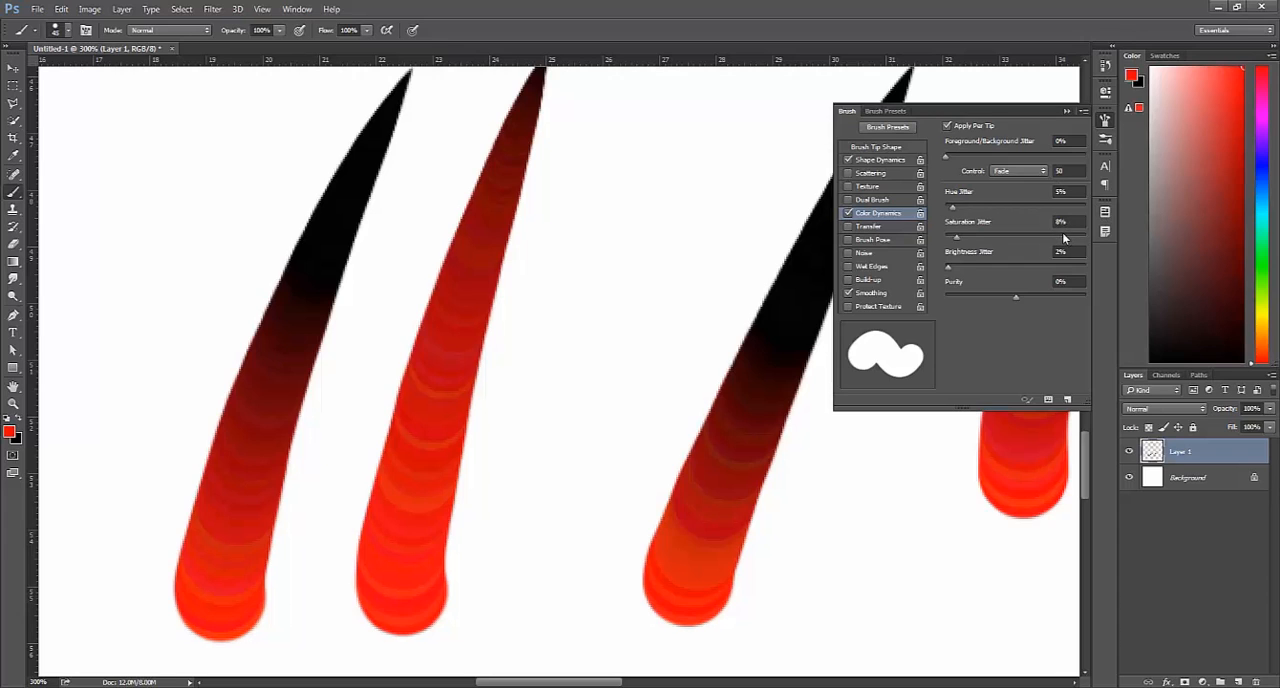
mouse_move(1065, 347)
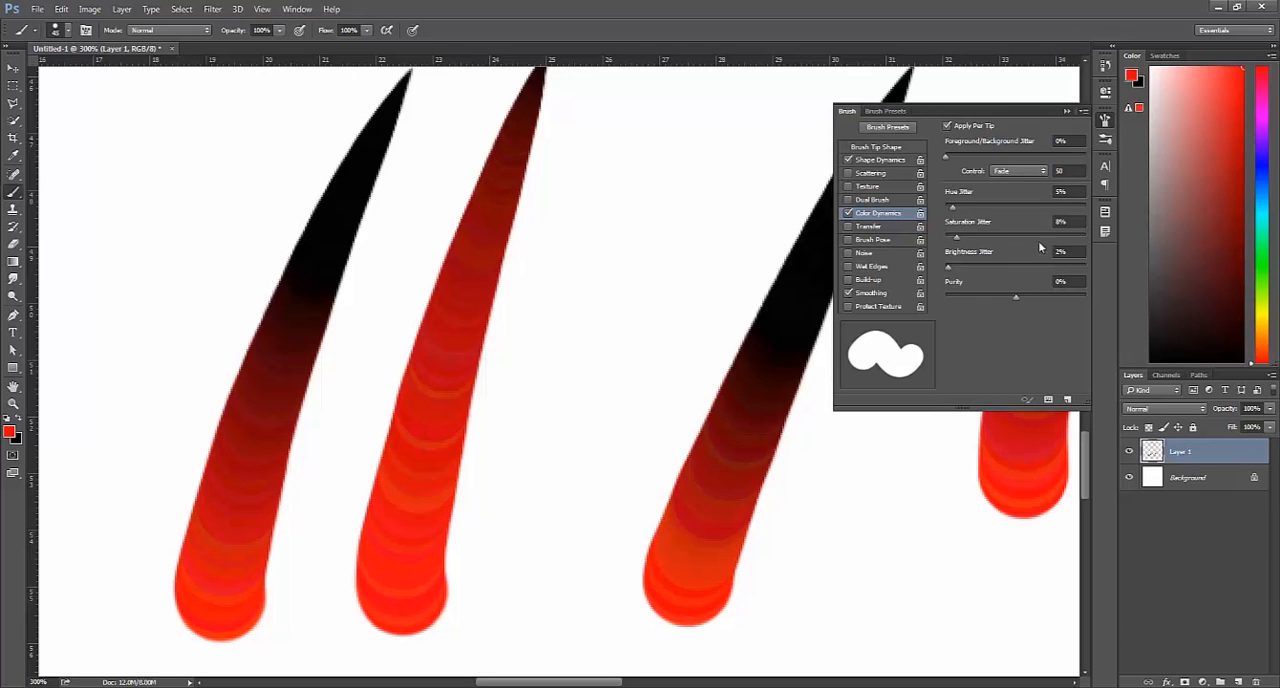
mouse_move(1032, 242)
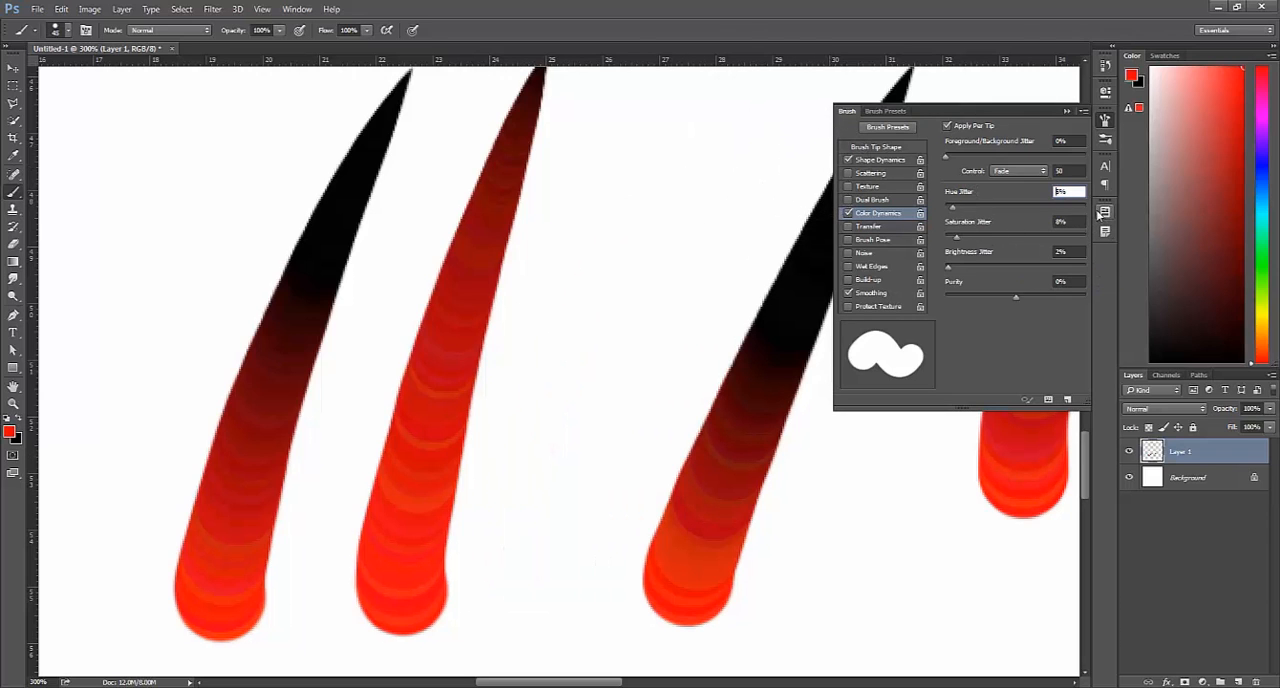
mouse_move(1105, 212)
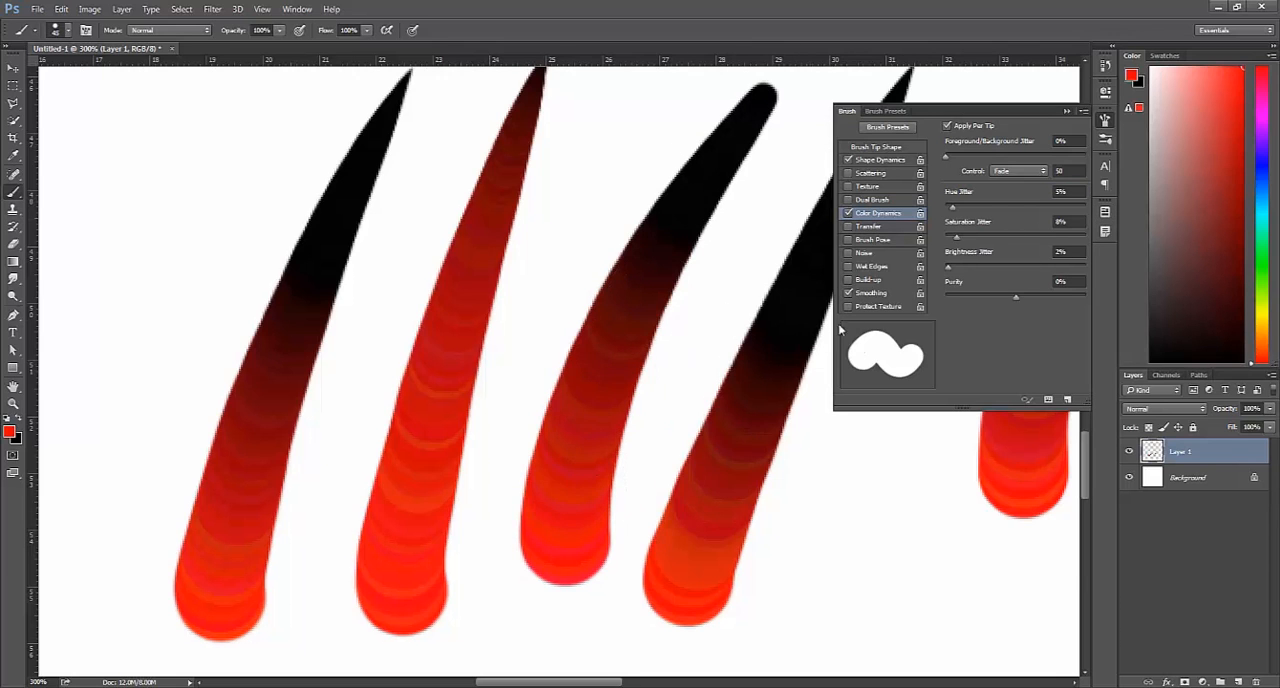
mouse_move(683, 215)
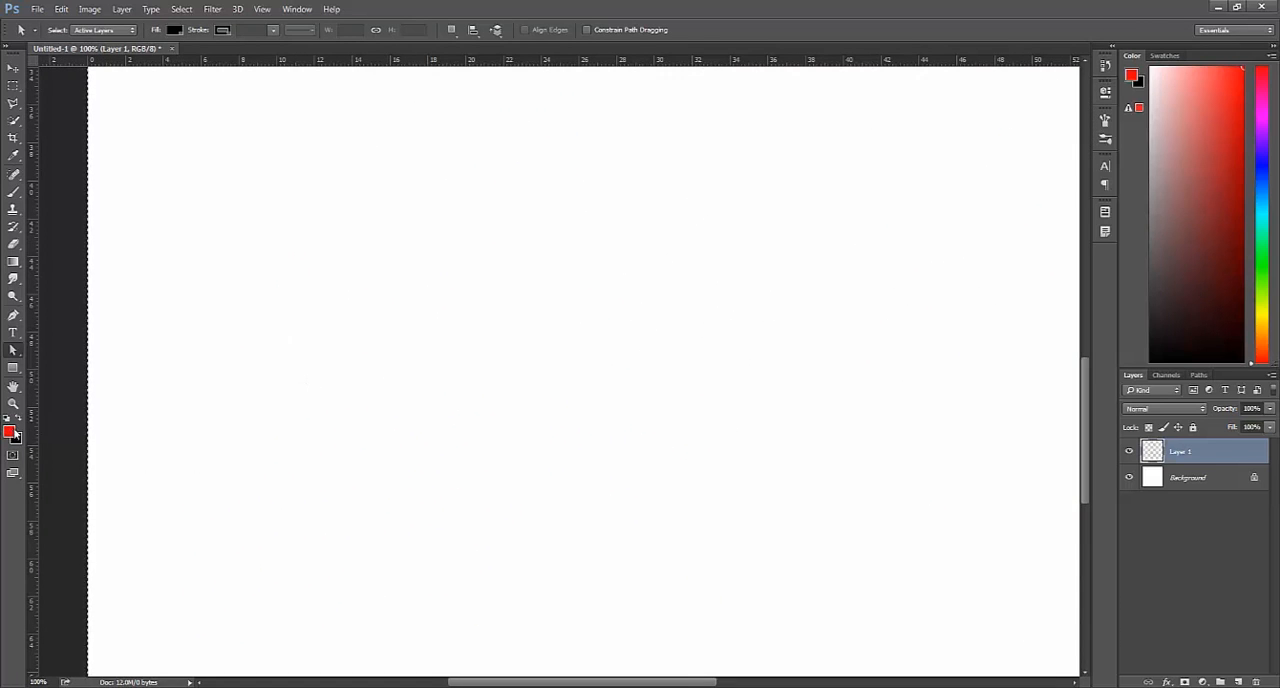
Set the foreground colour to very dark green #132702.
click(10, 431)
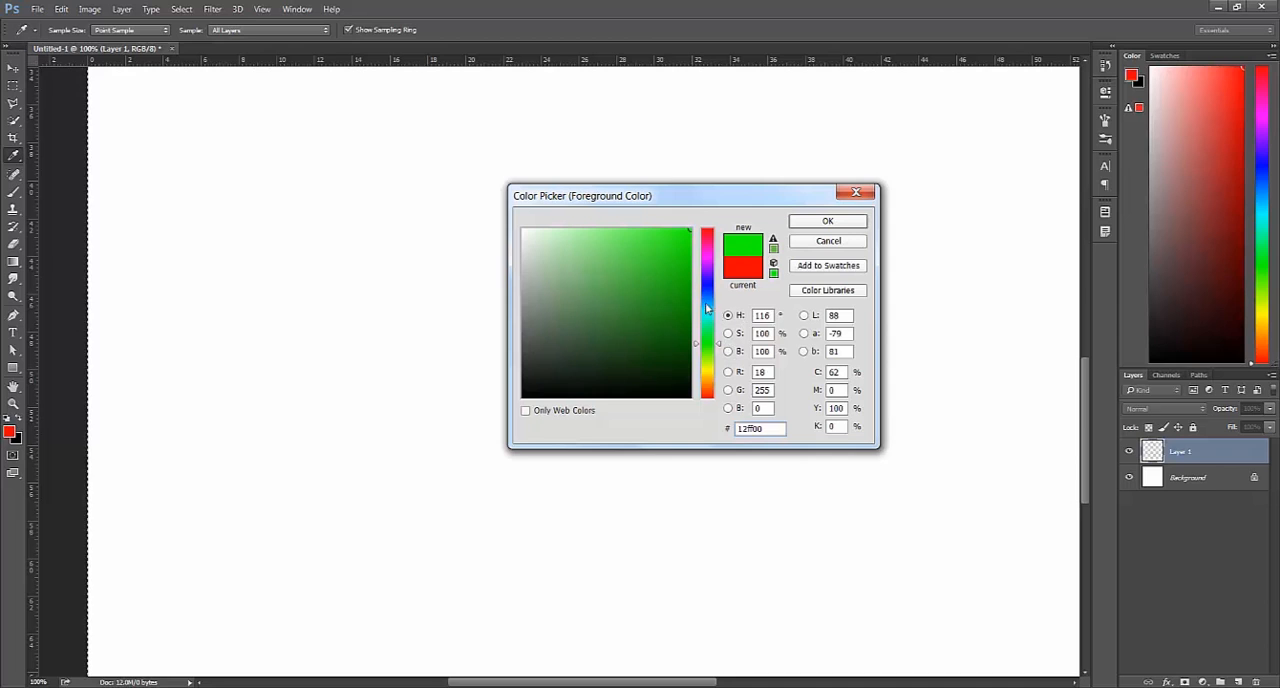
mouse_move(713, 244)
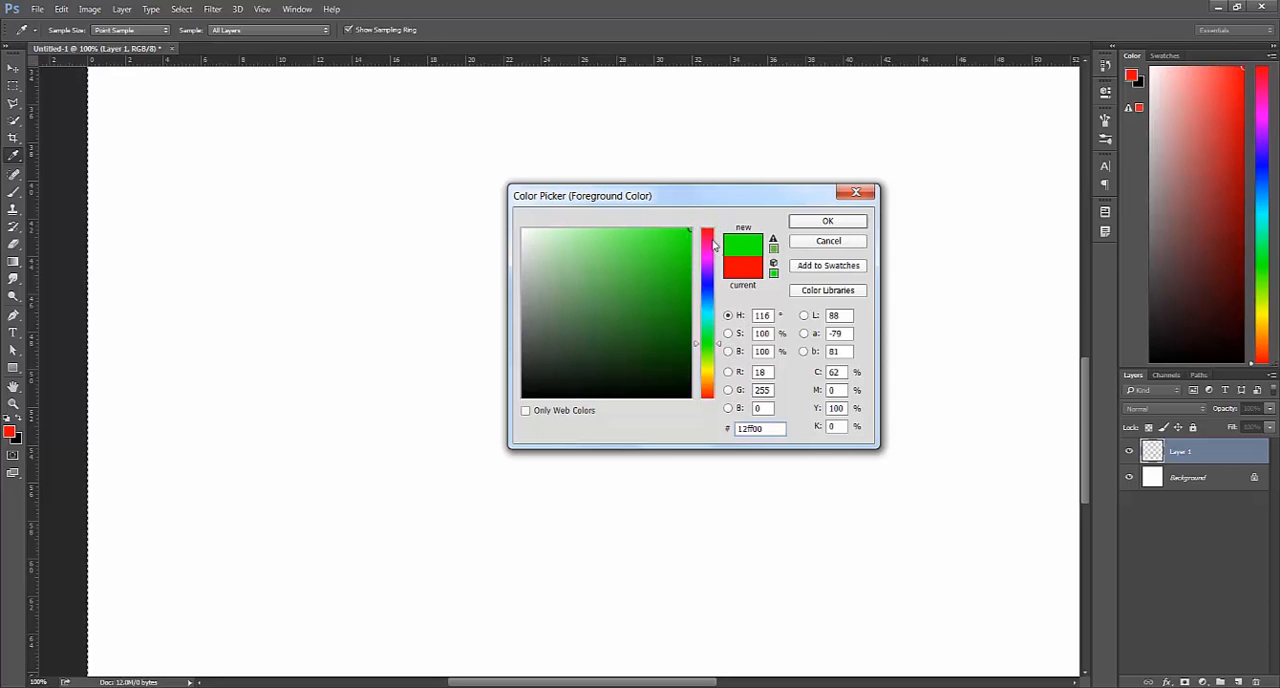
mouse_move(715, 365)
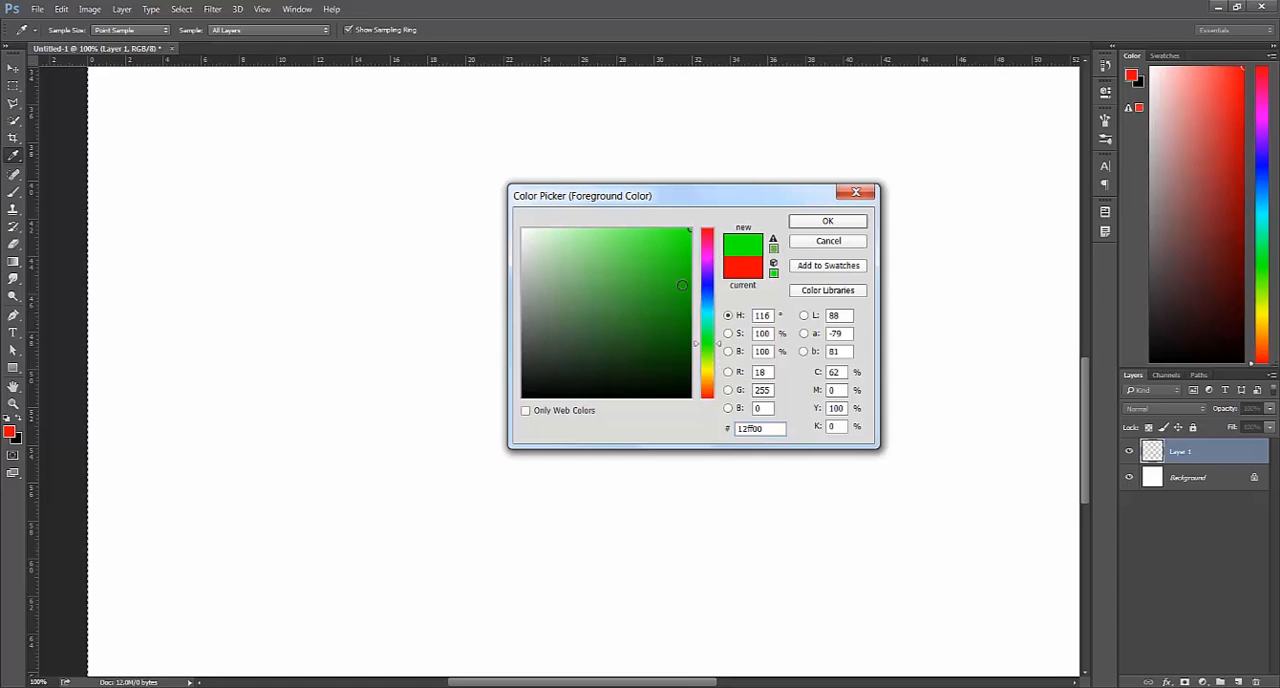
click(673, 258)
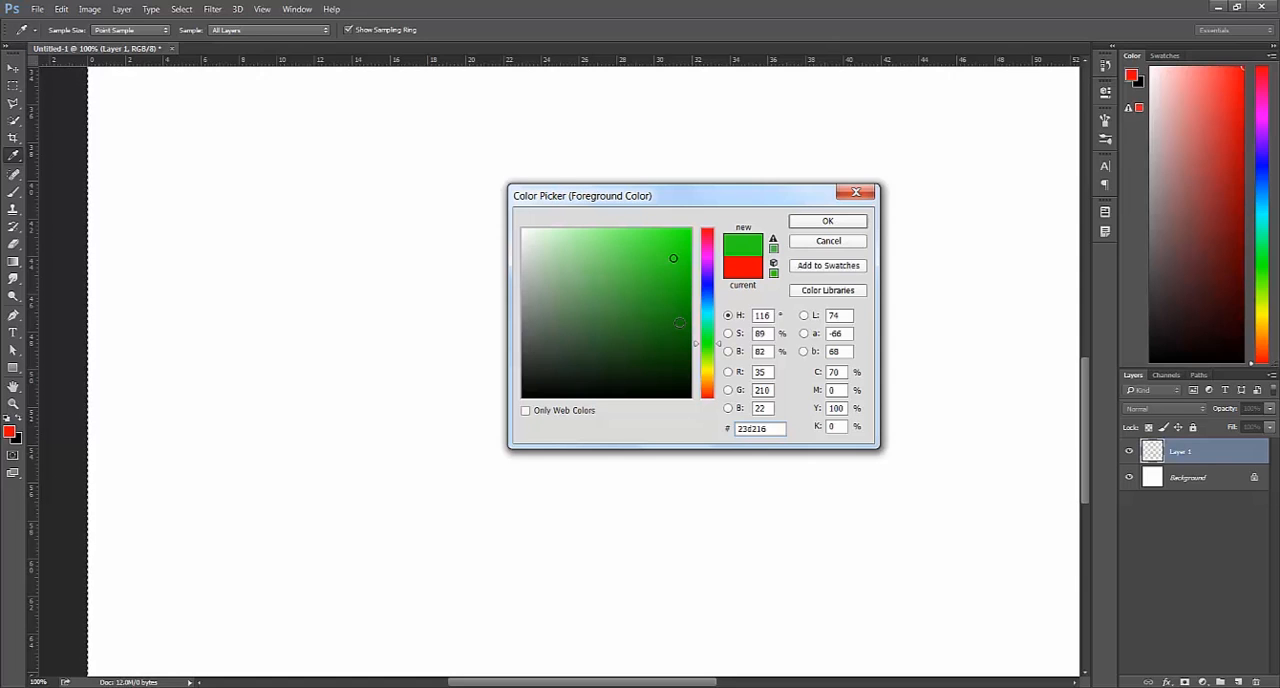
click(759, 428)
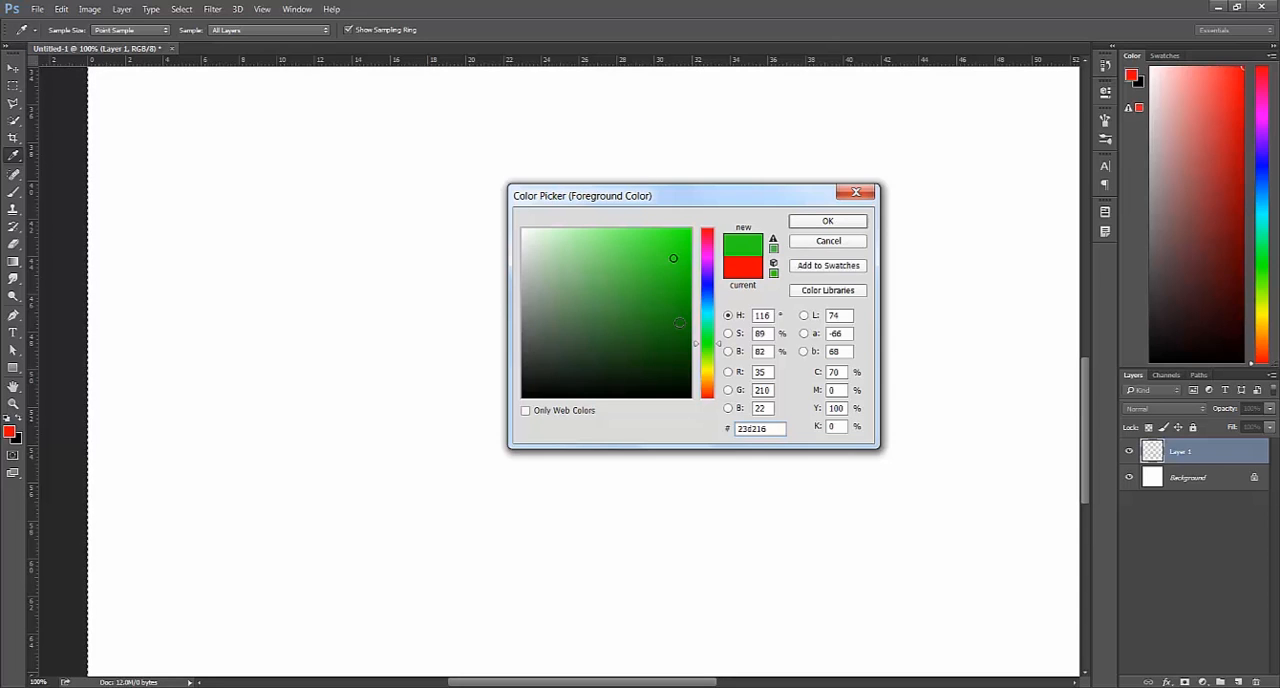
click(760, 428)
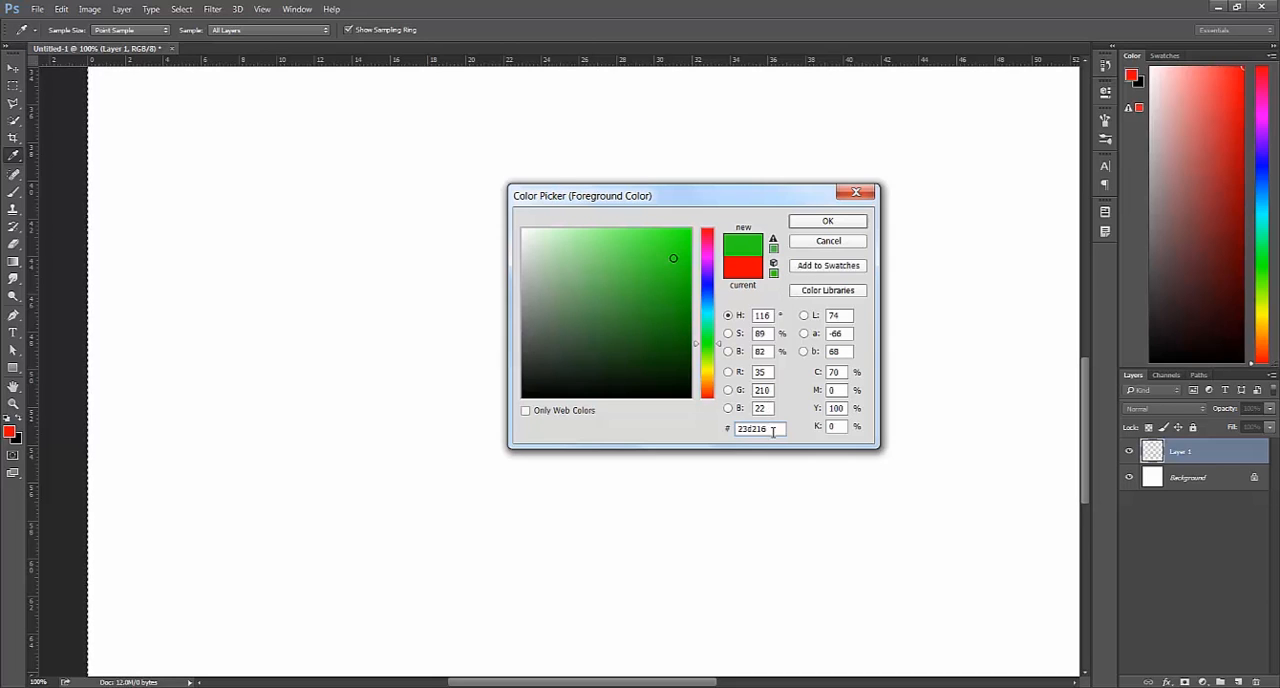
triple_click(756, 428)
text(132702)
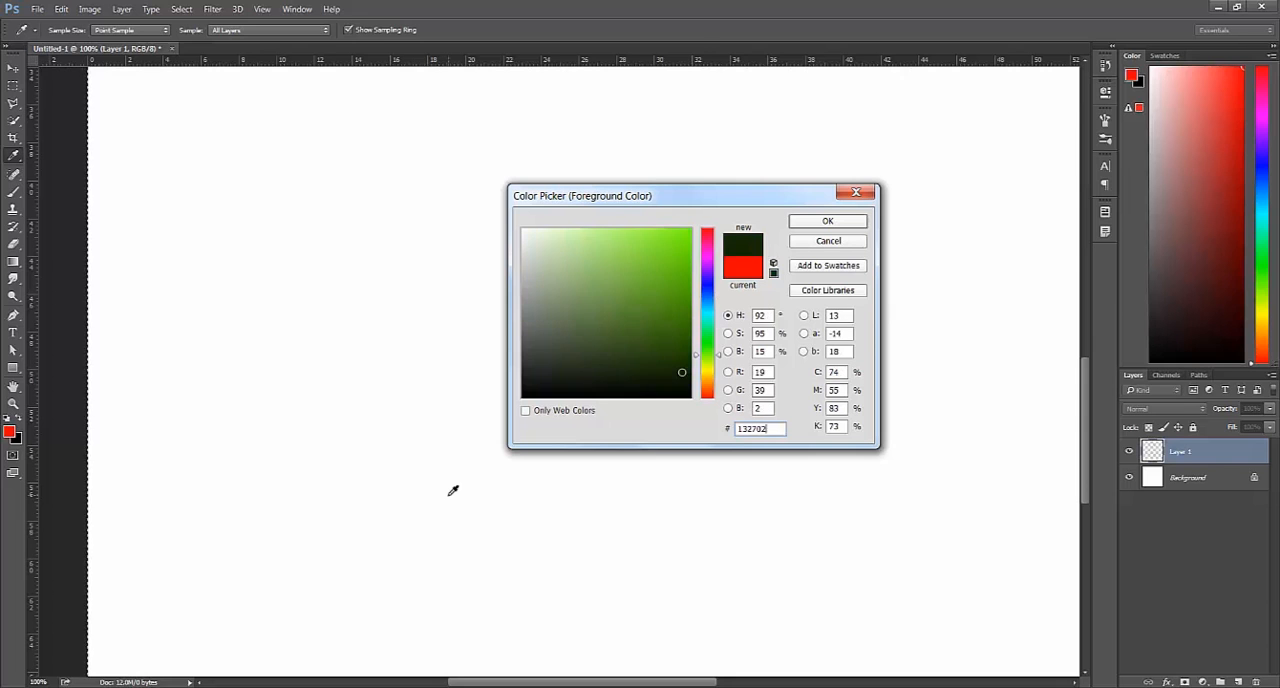
click(827, 220)
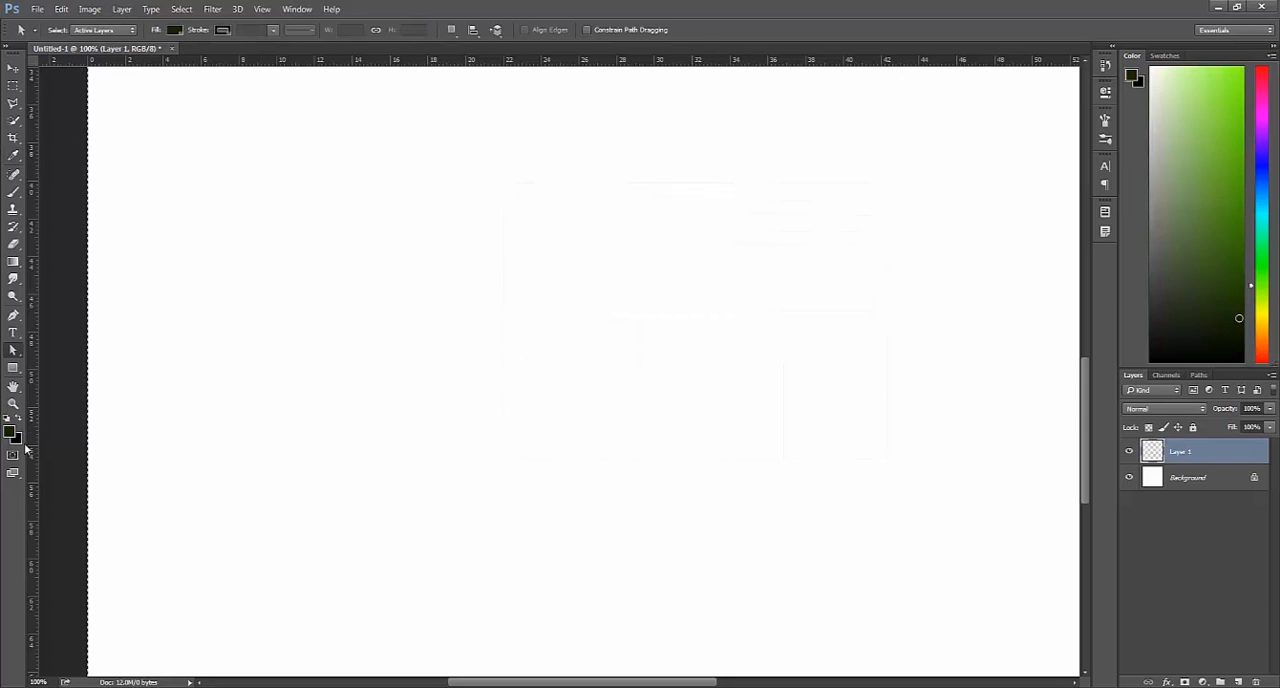
Set the background colour to bright yellow-green #84c801.
click(18, 439)
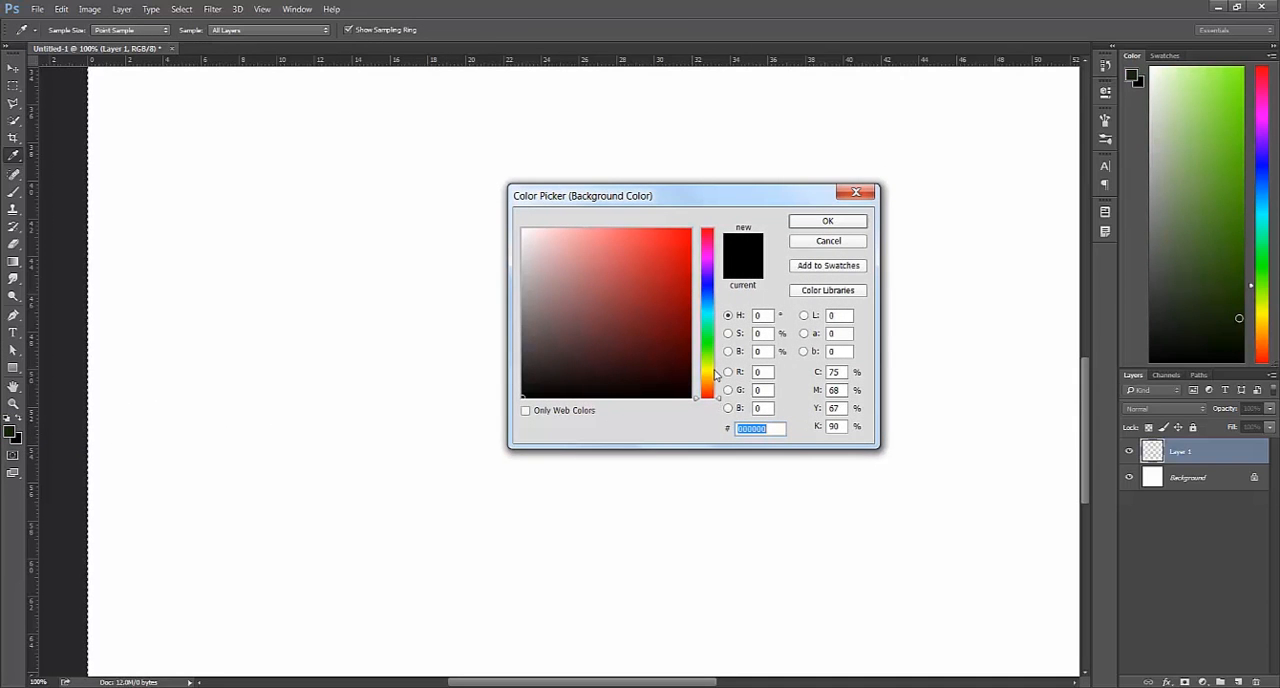
click(696, 283)
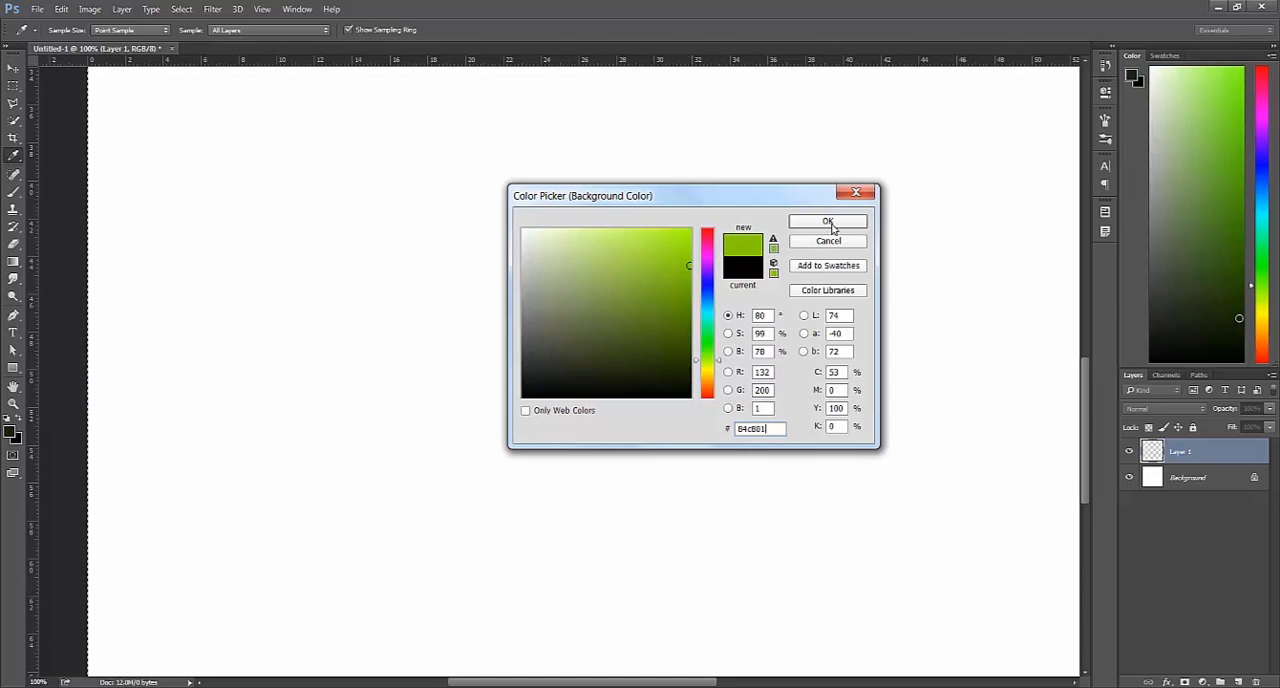
click(828, 221)
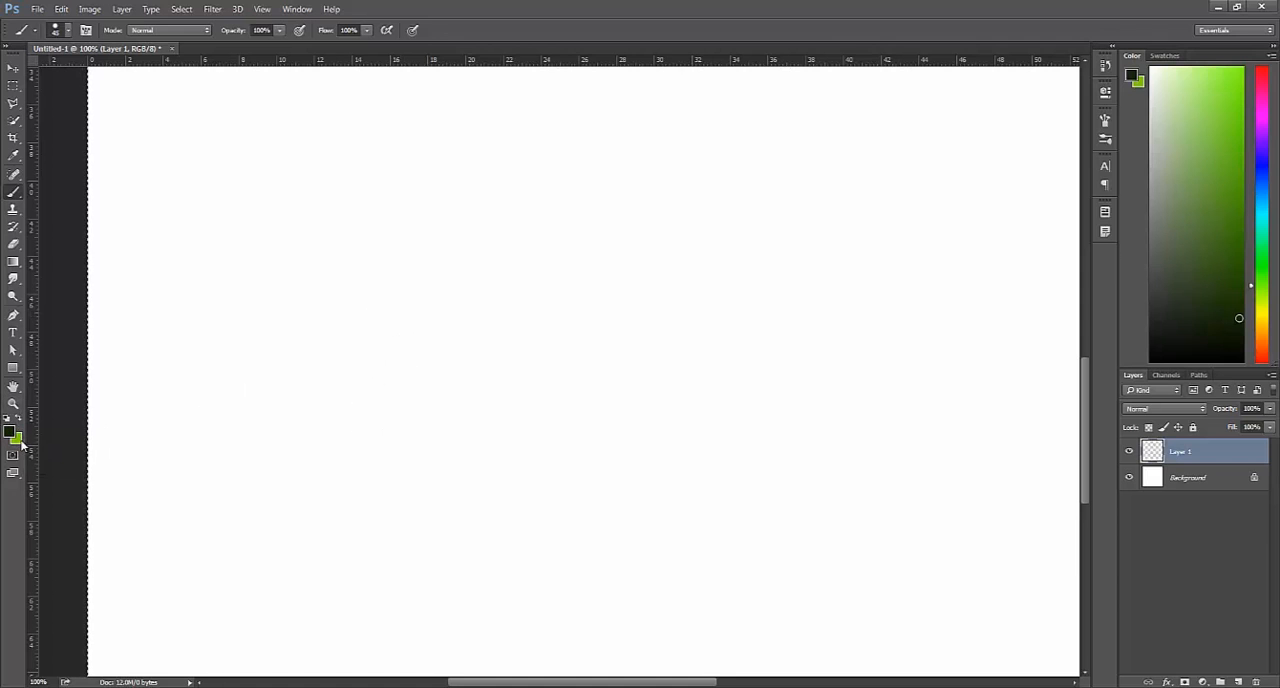
drag(475, 530, 560, 360)
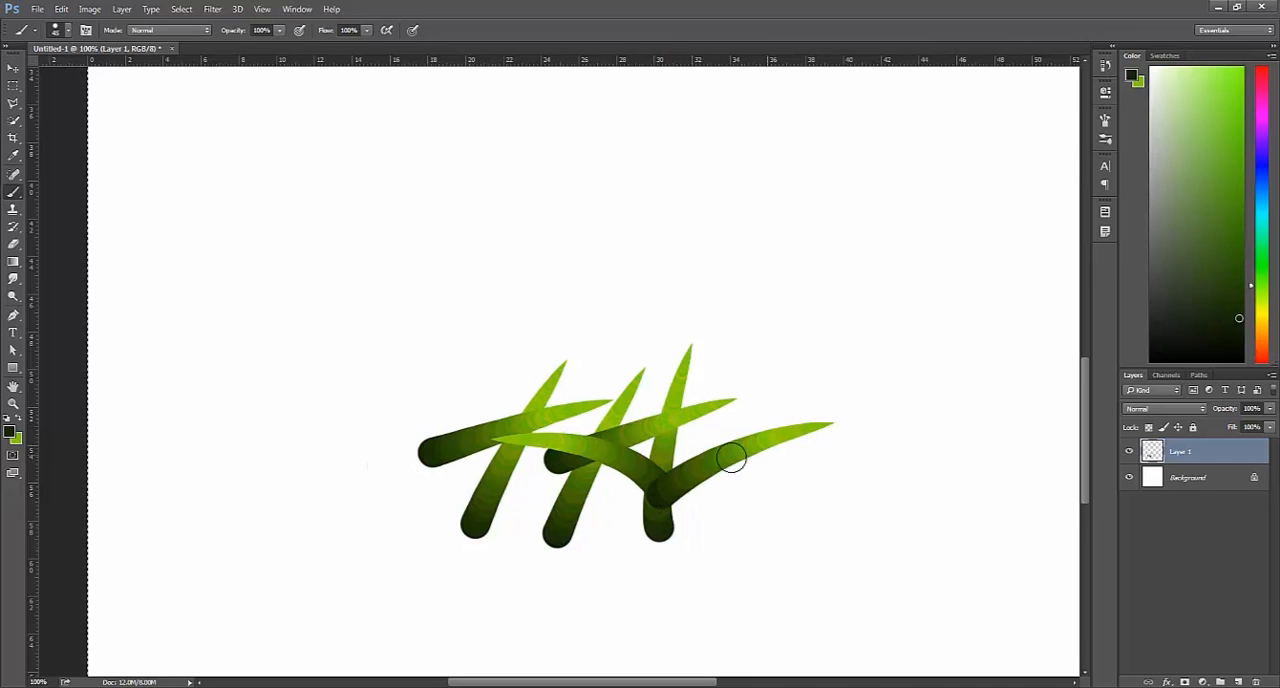
drag(710, 440, 735, 505)
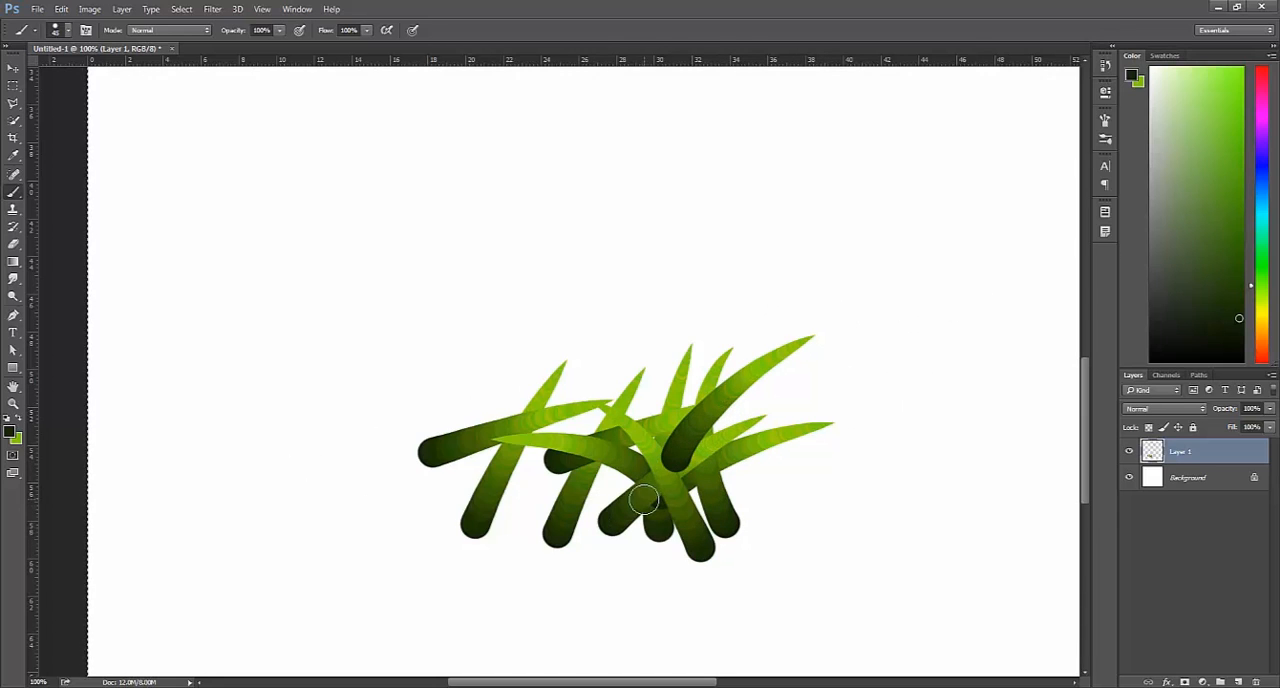
mouse_move(690, 417)
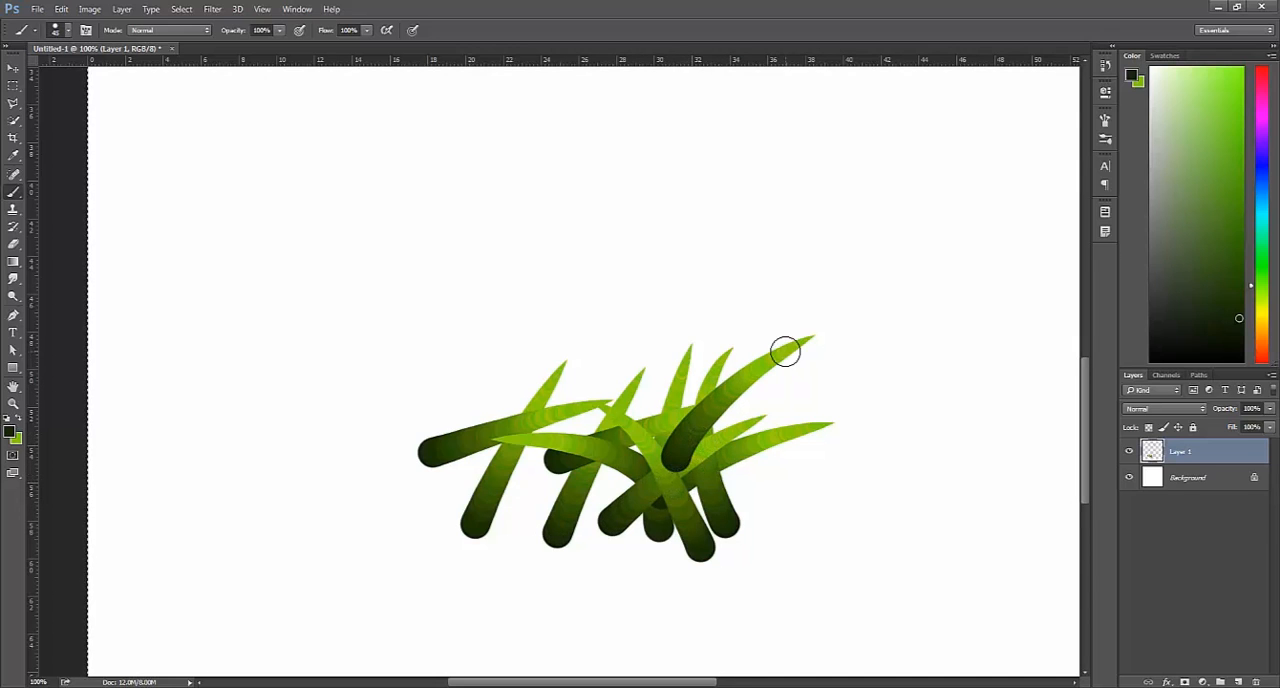
mouse_move(716, 364)
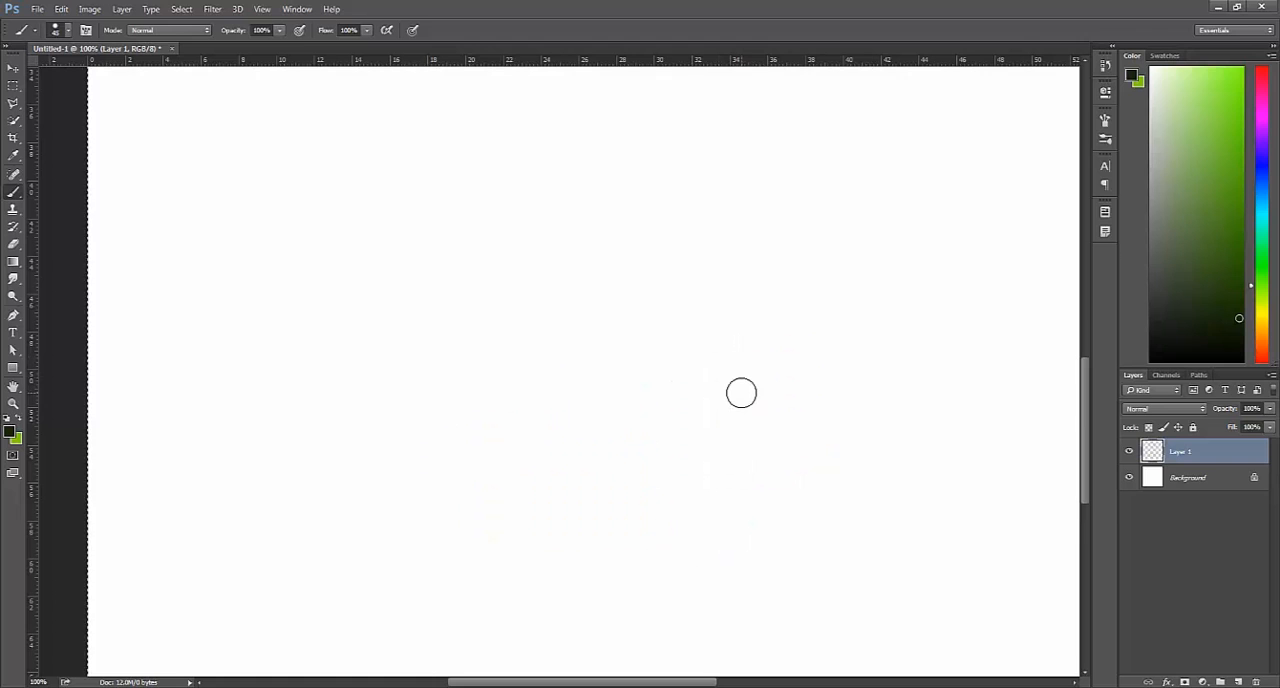
Switch the brush mode to Lighter Color and paint an overlapping grass blade.
click(195, 30)
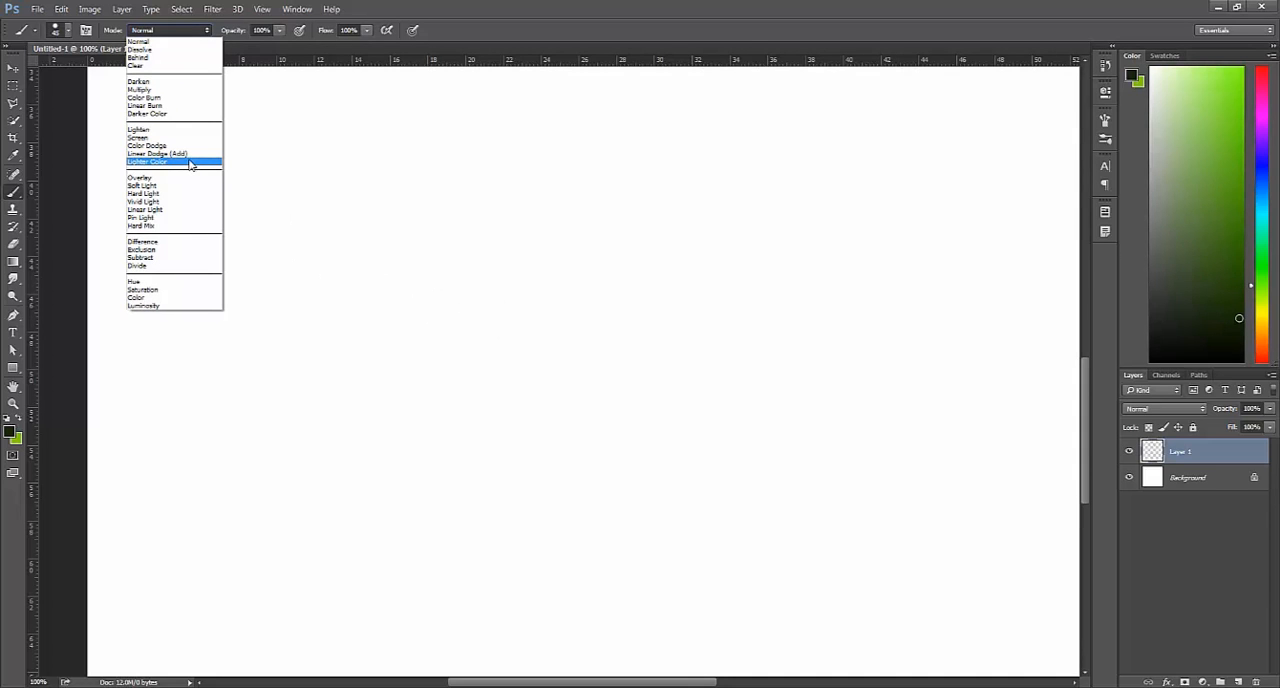
click(160, 161)
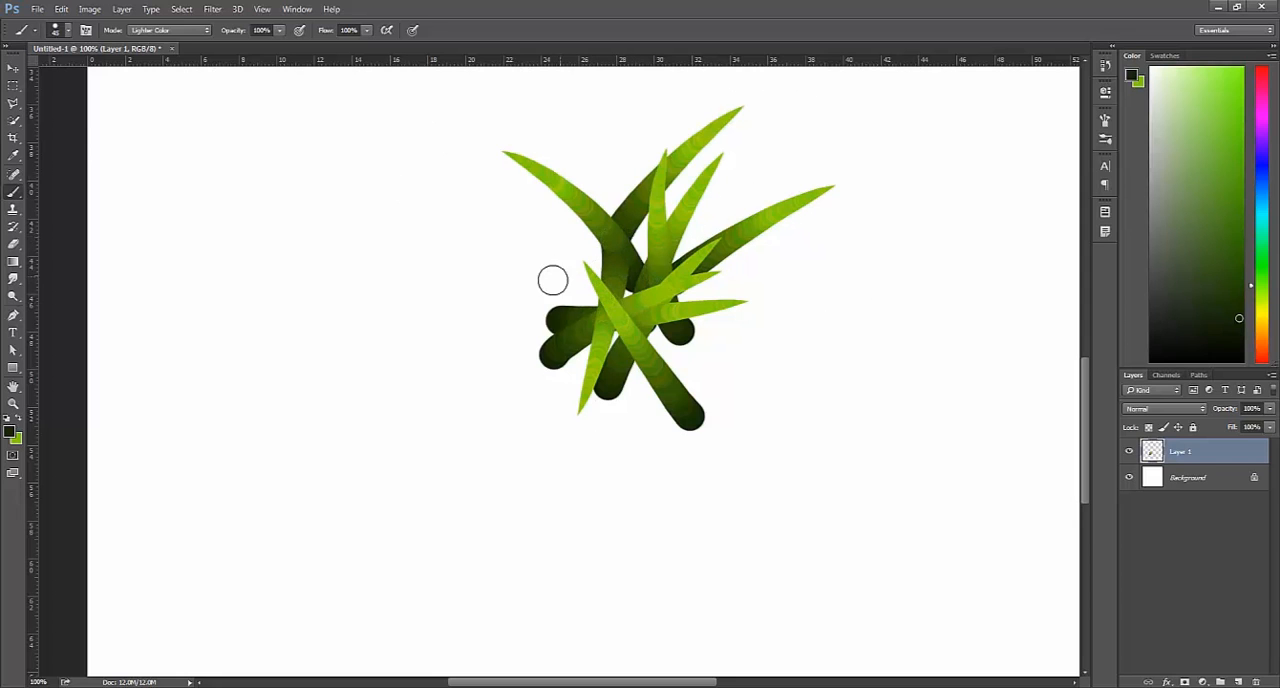
drag(553, 280, 560, 190)
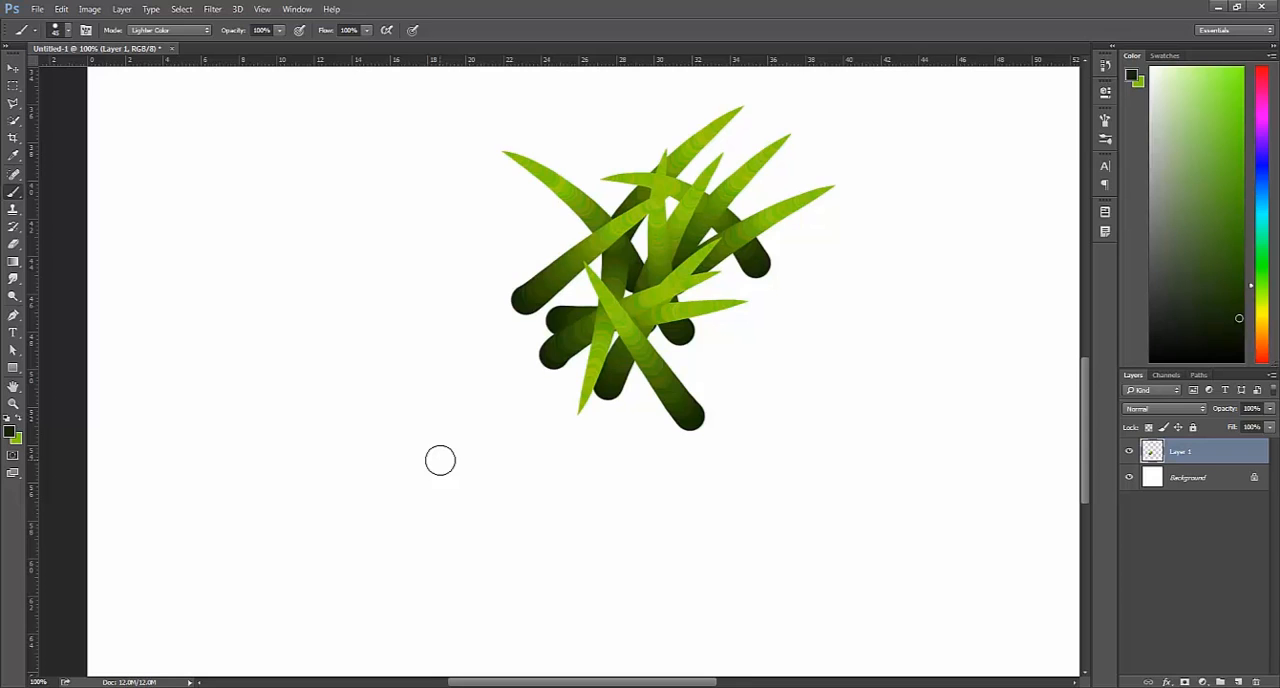
mouse_move(1047, 335)
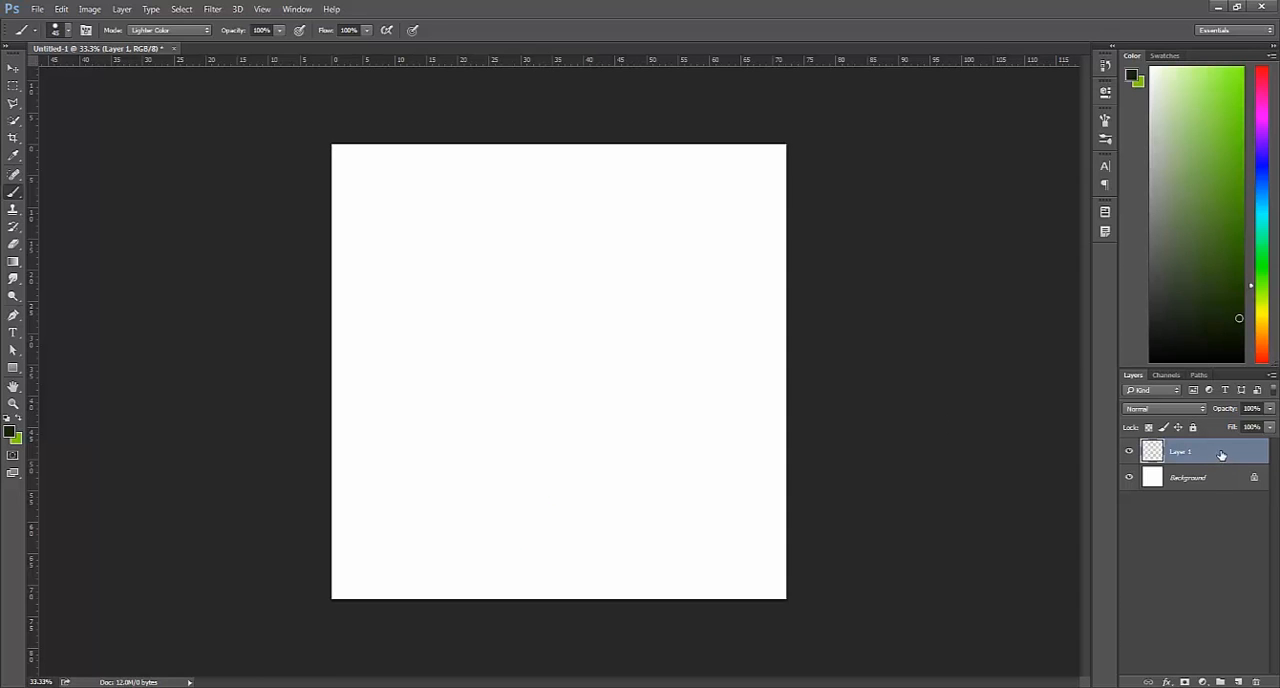
mouse_move(532, 273)
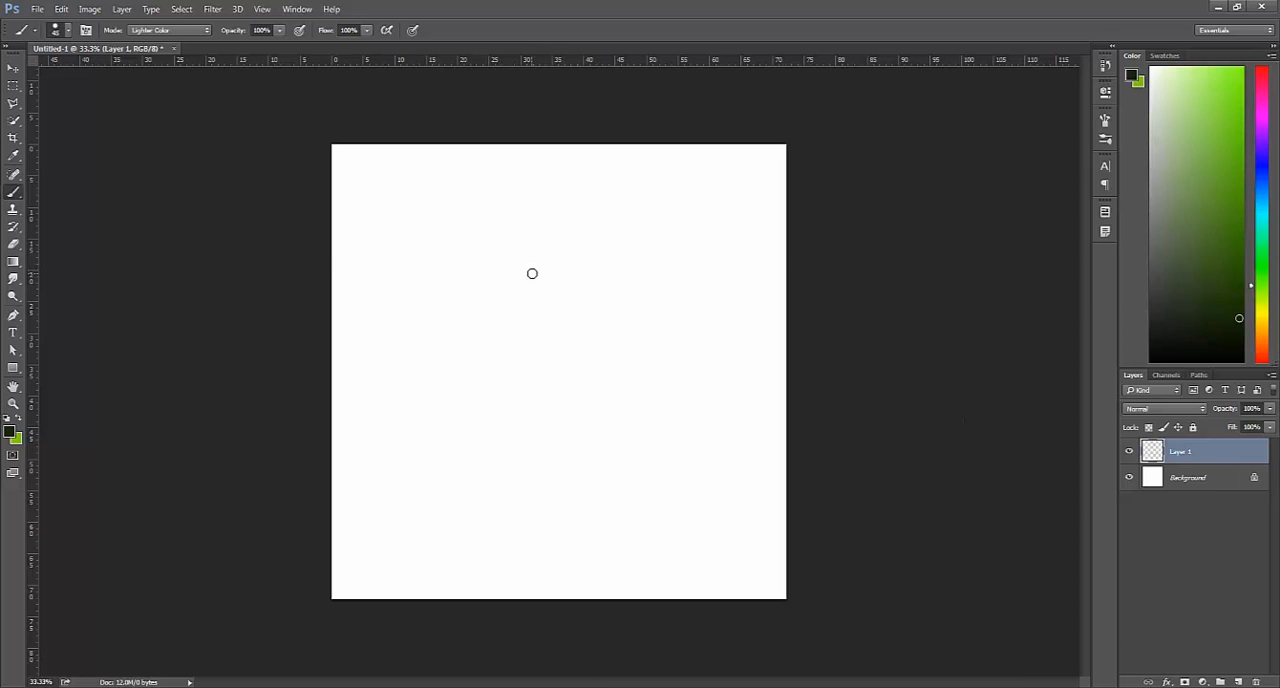
mouse_move(527, 271)
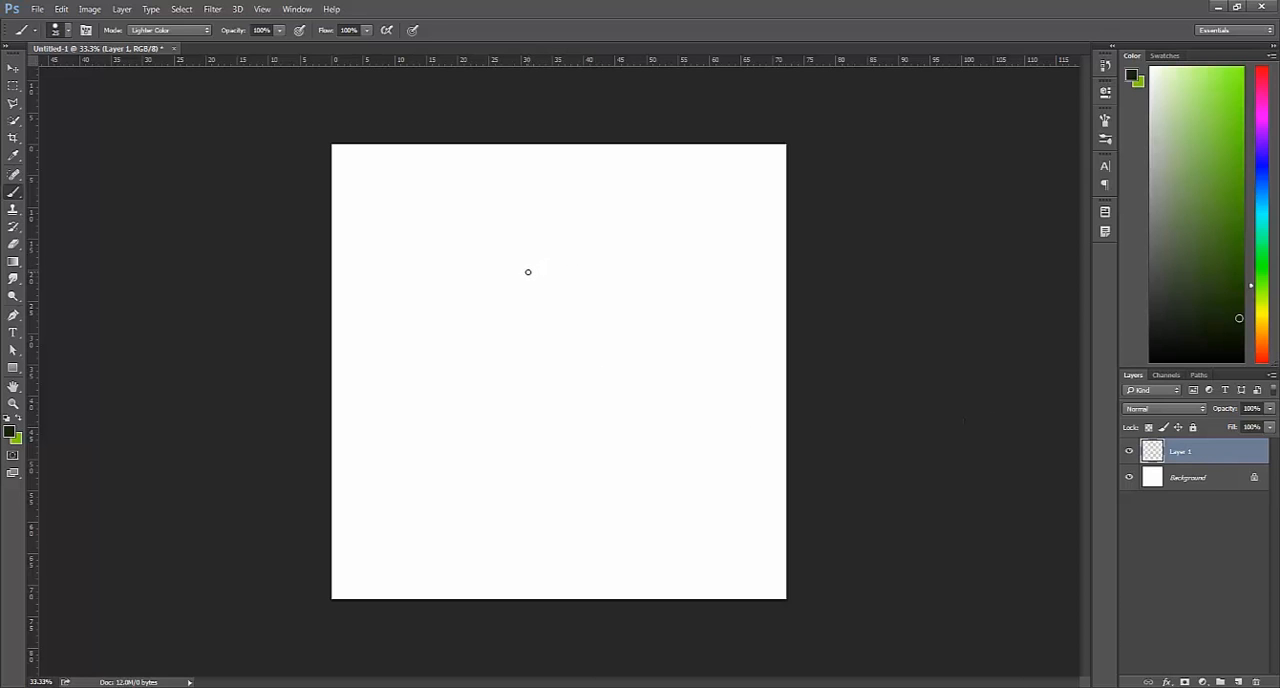
Paint a small dark-to-yellow-green blade near the canvas top-left.
drag(453, 283, 478, 262)
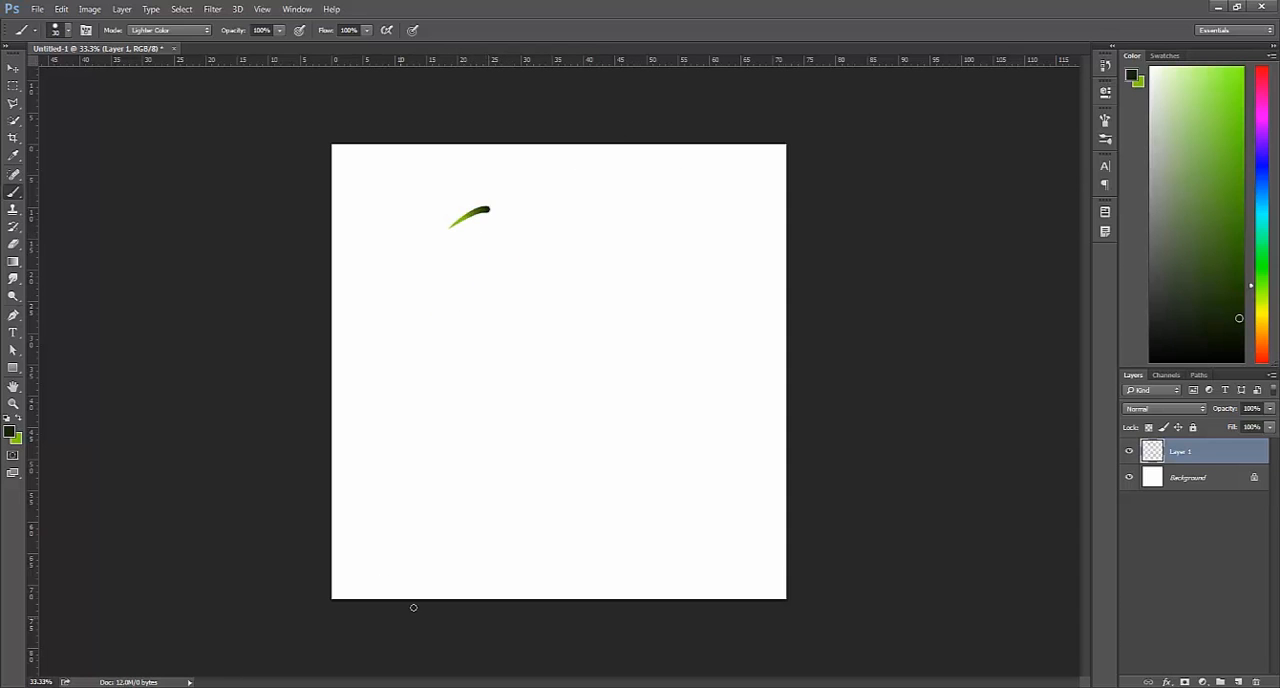
mouse_move(530, 317)
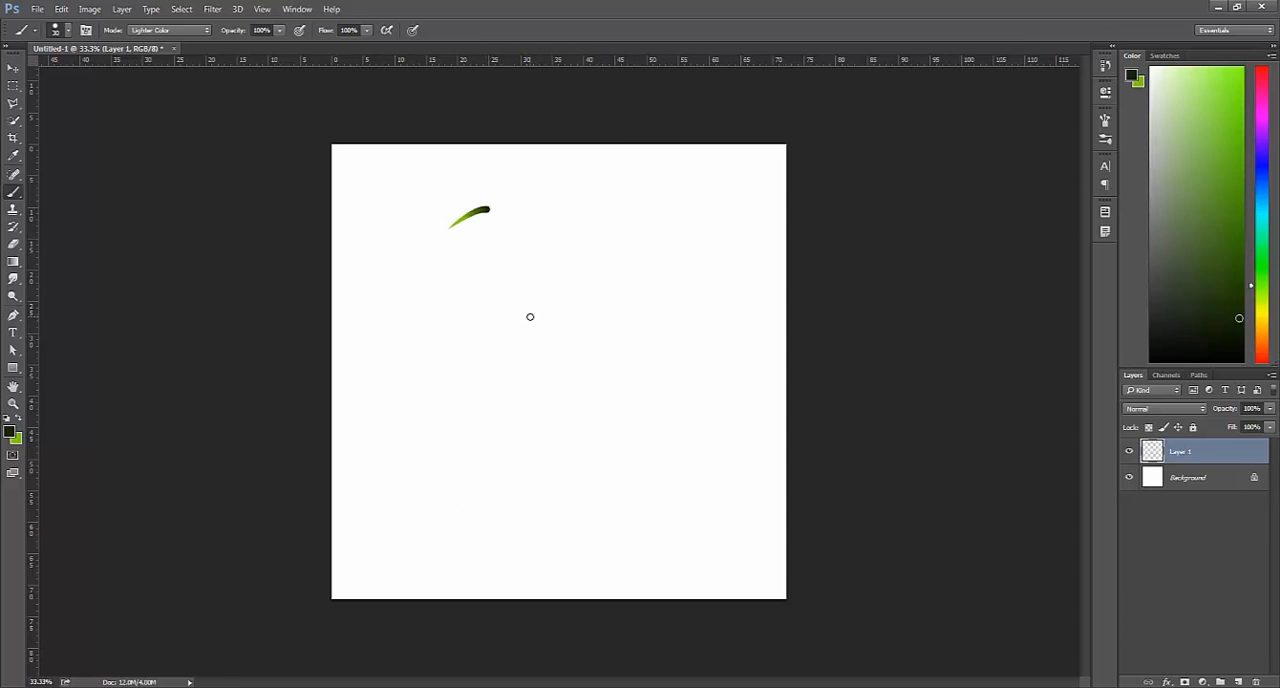
mouse_move(475, 233)
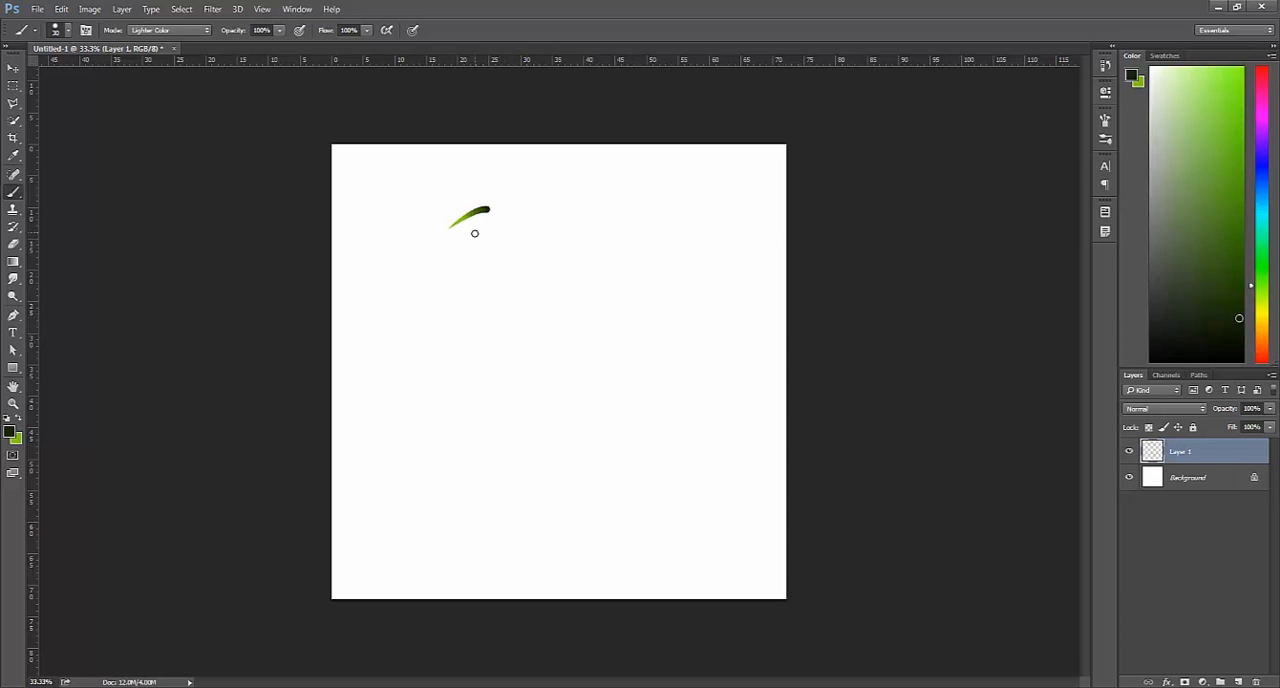
mouse_move(460, 189)
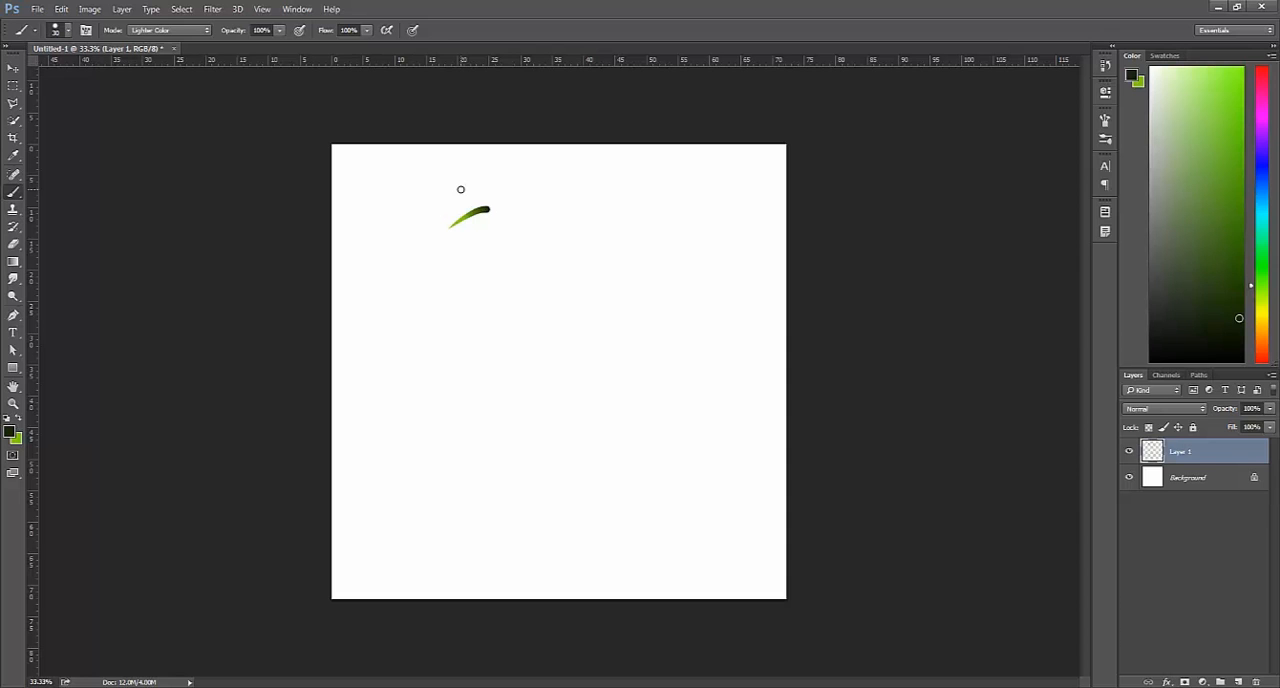
mouse_move(414, 311)
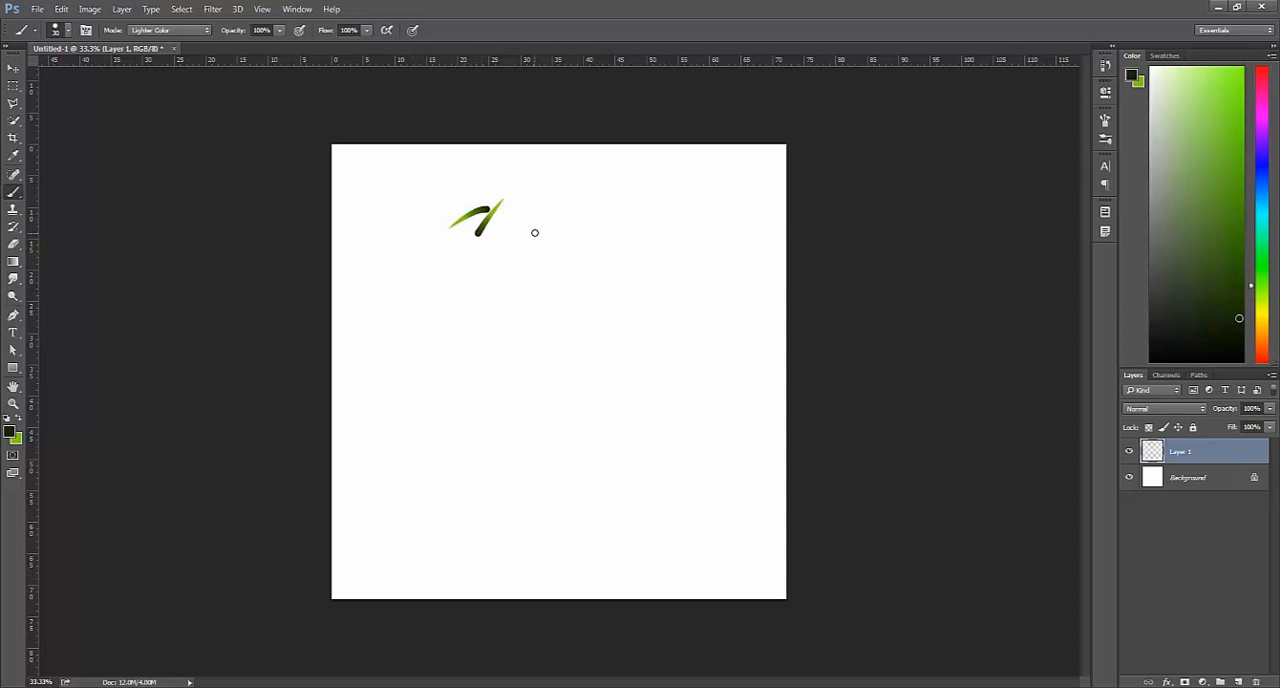
mouse_move(526, 233)
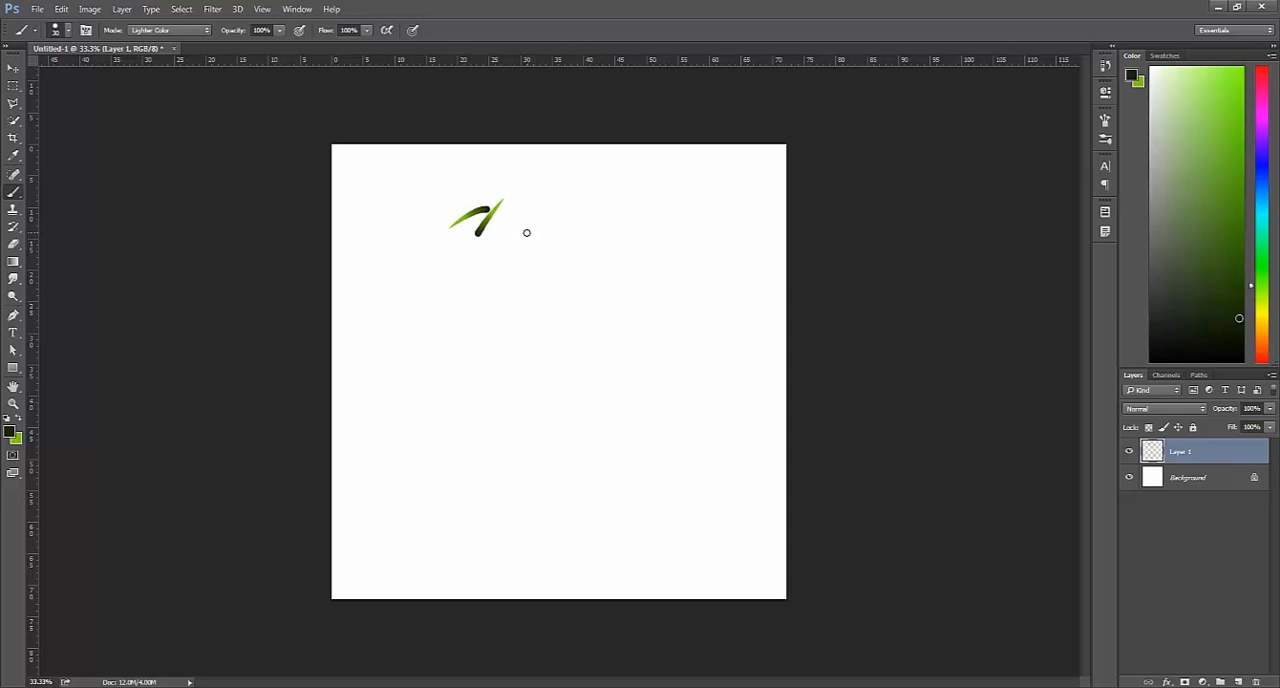
mouse_move(521, 224)
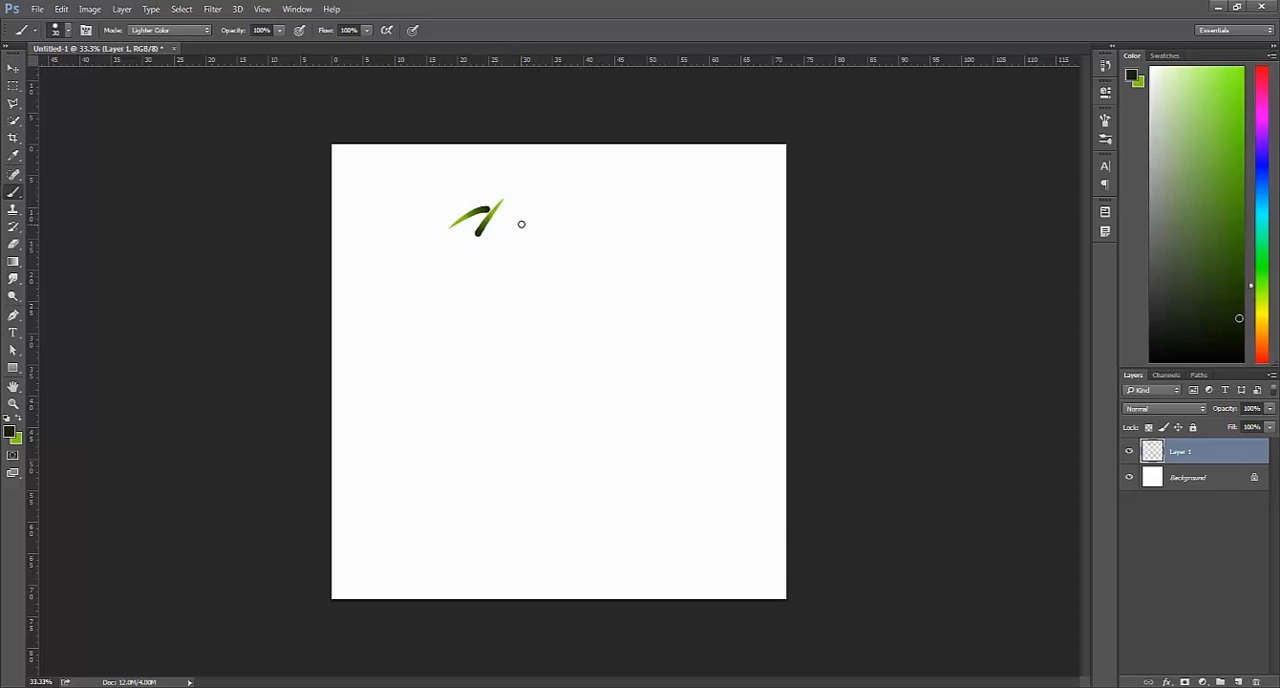
mouse_move(521, 226)
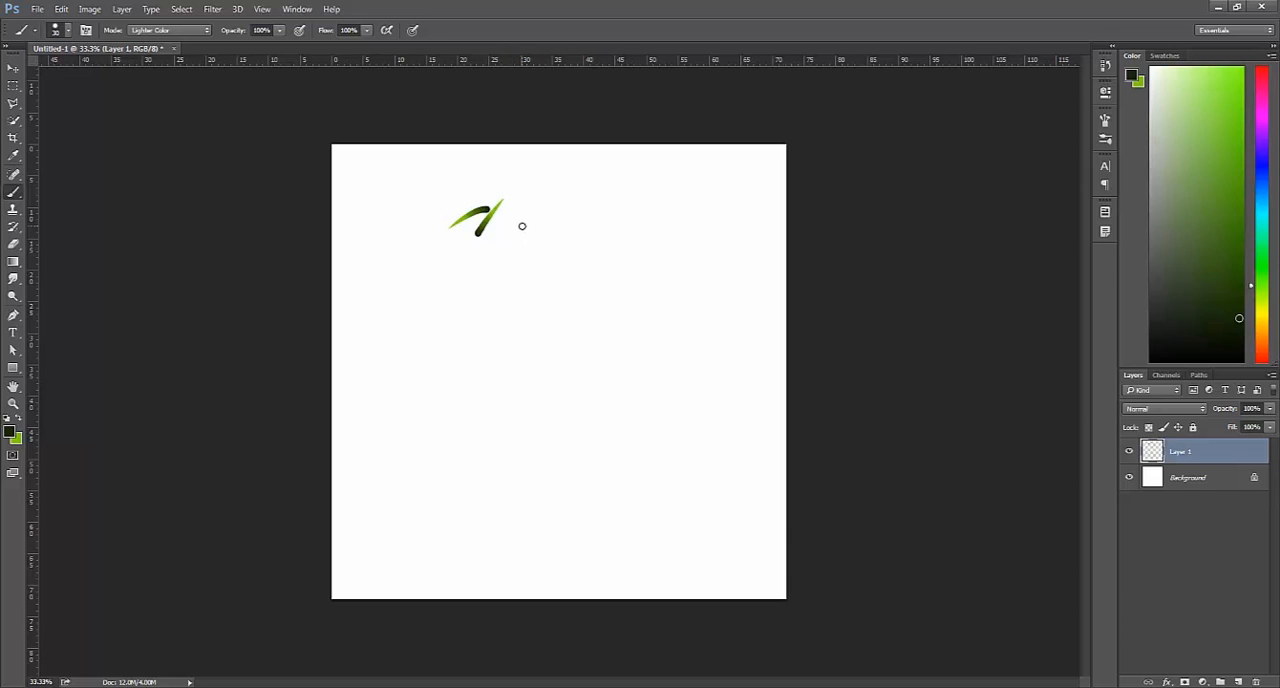
mouse_move(523, 228)
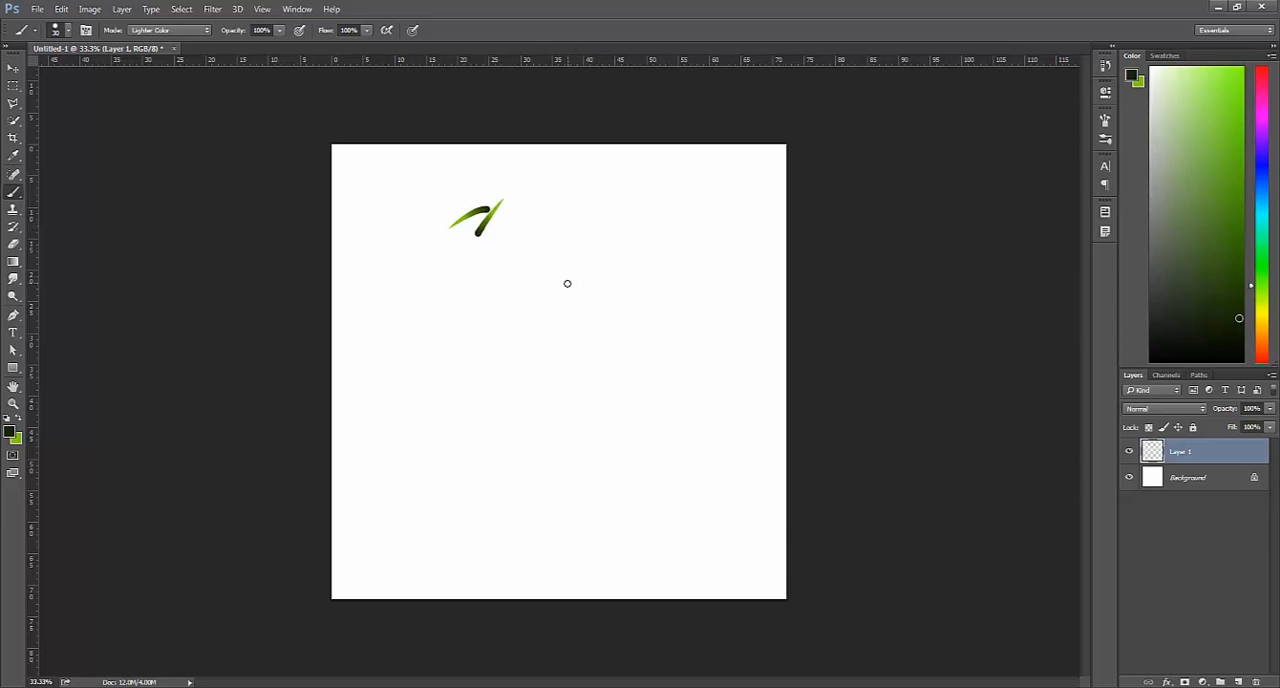
mouse_move(396, 188)
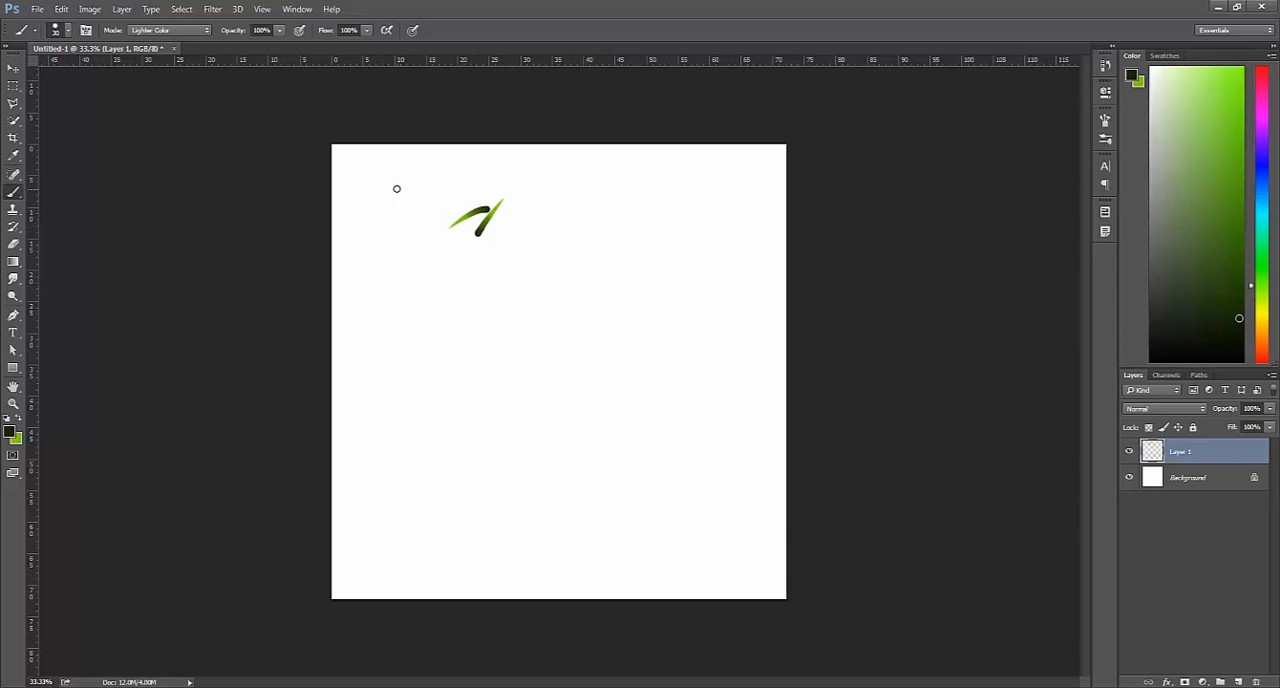
mouse_move(384, 187)
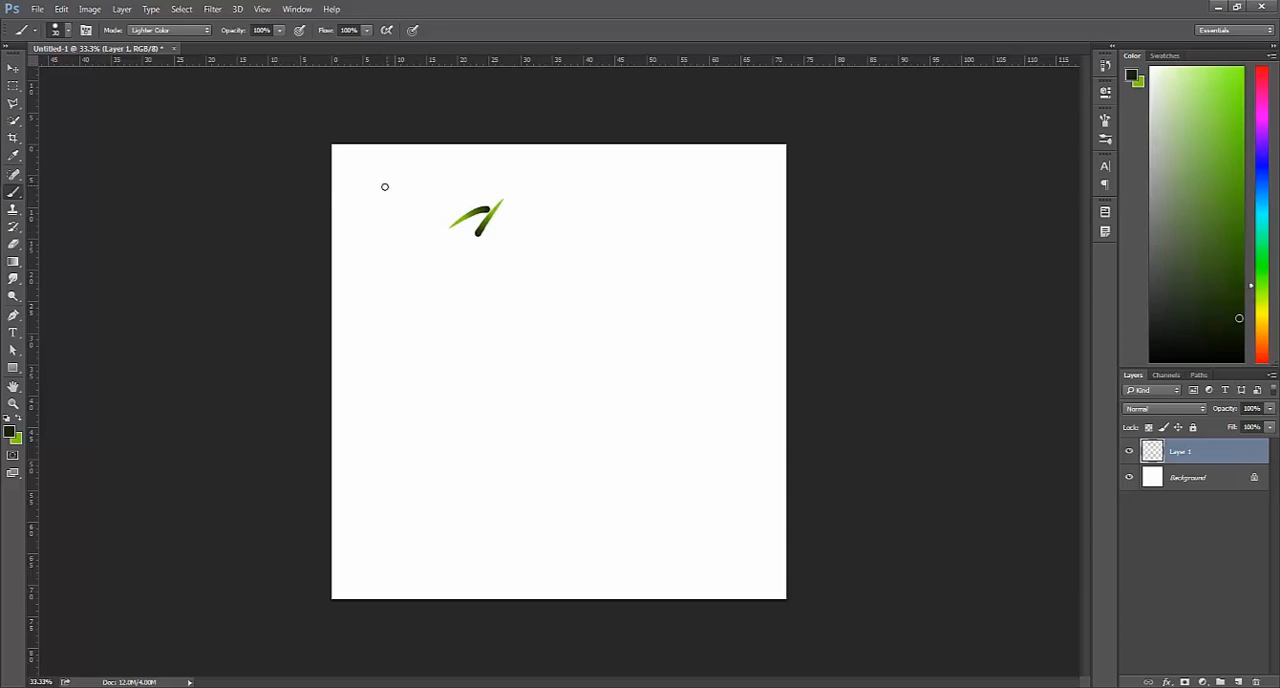
mouse_move(71, 214)
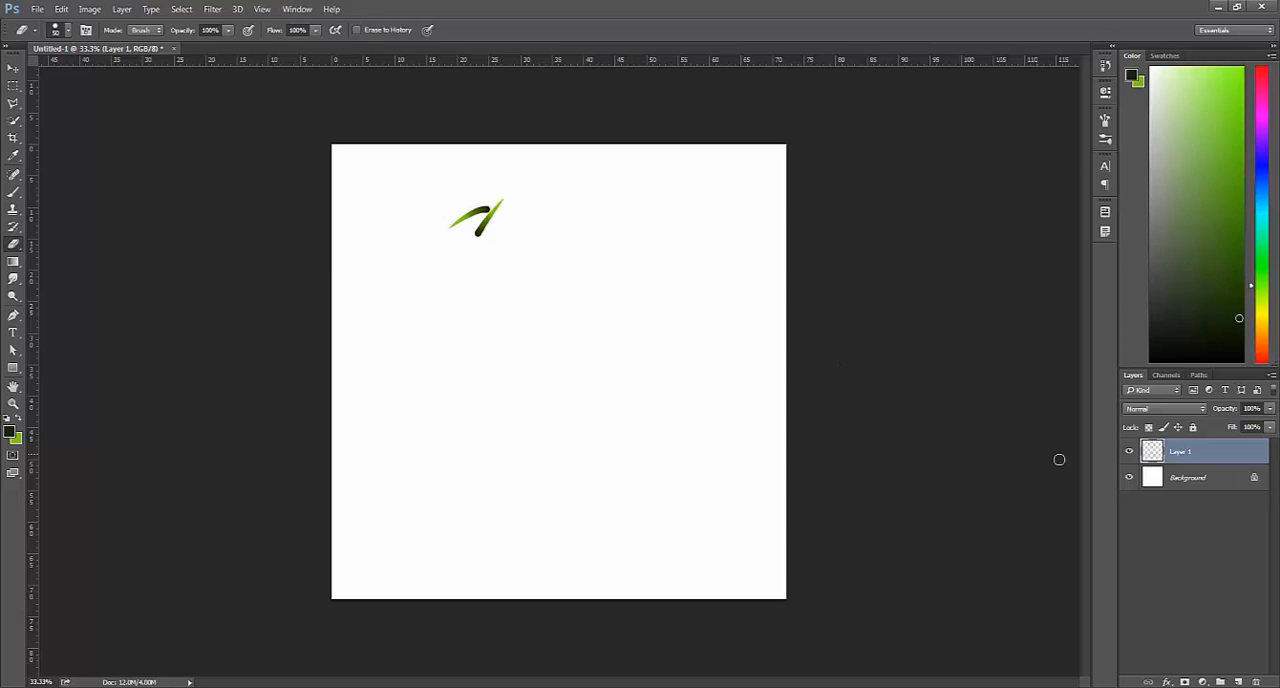
Select the Background layer as the layer to paint the grass blades on.
click(1191, 477)
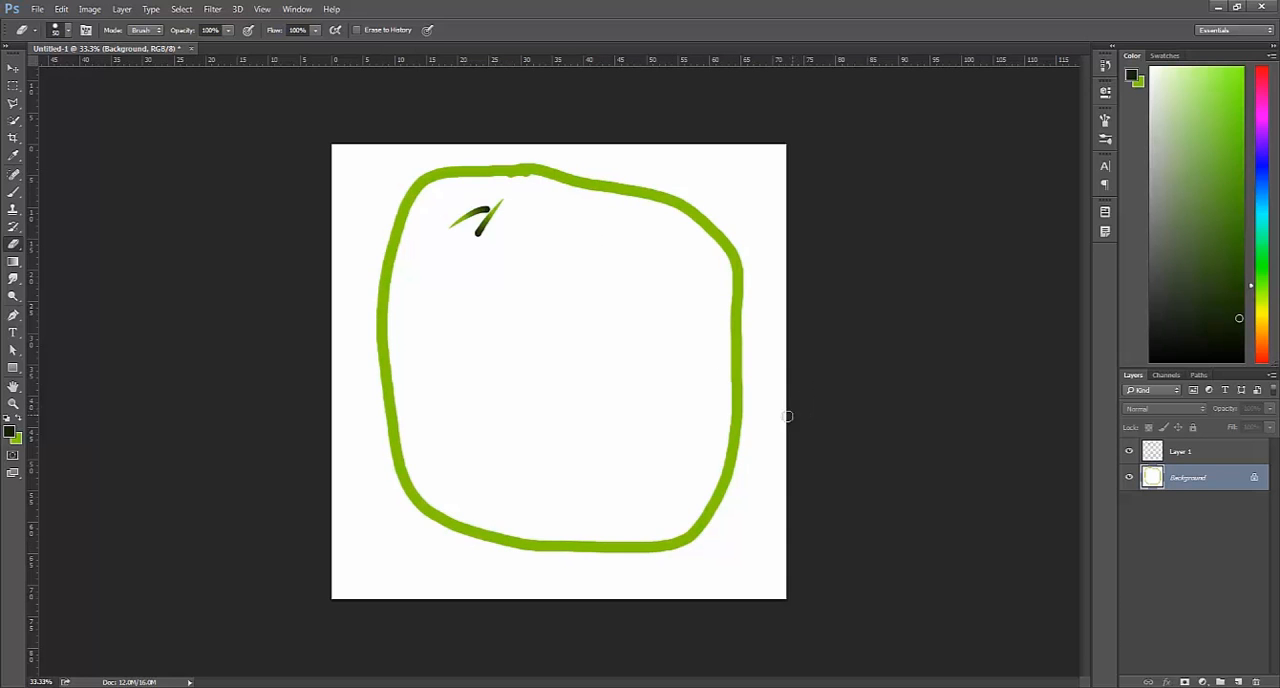
mouse_move(459, 251)
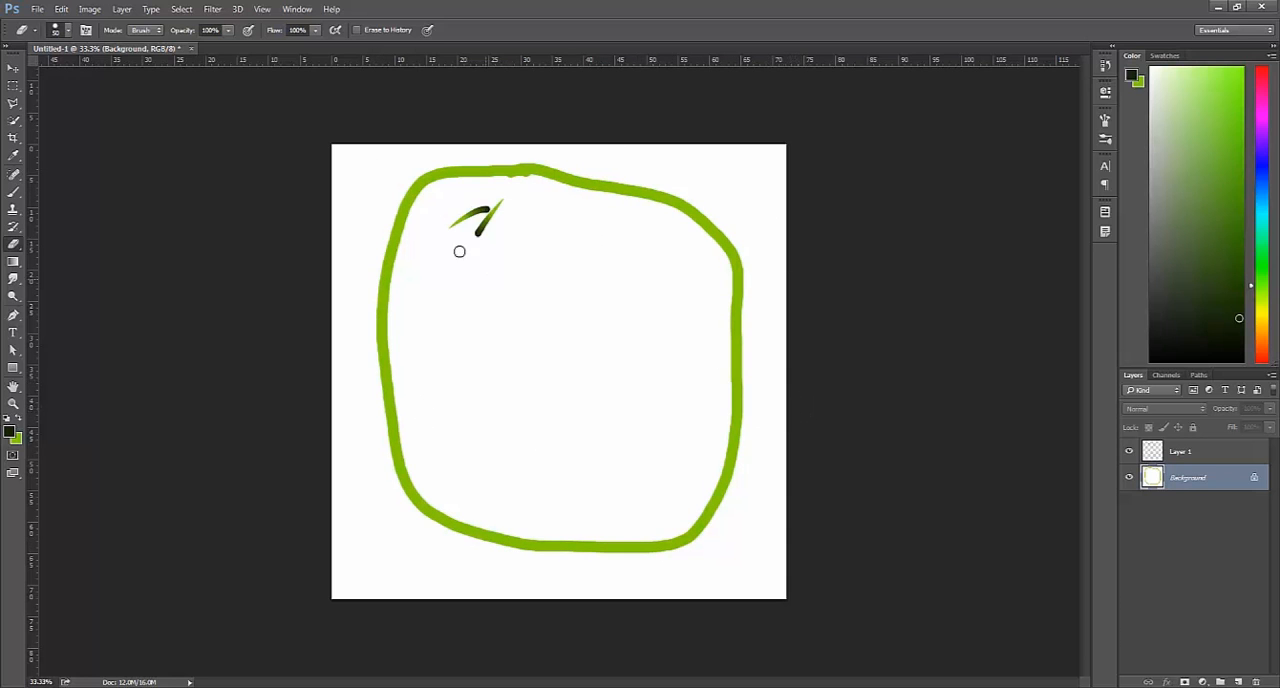
mouse_move(337, 236)
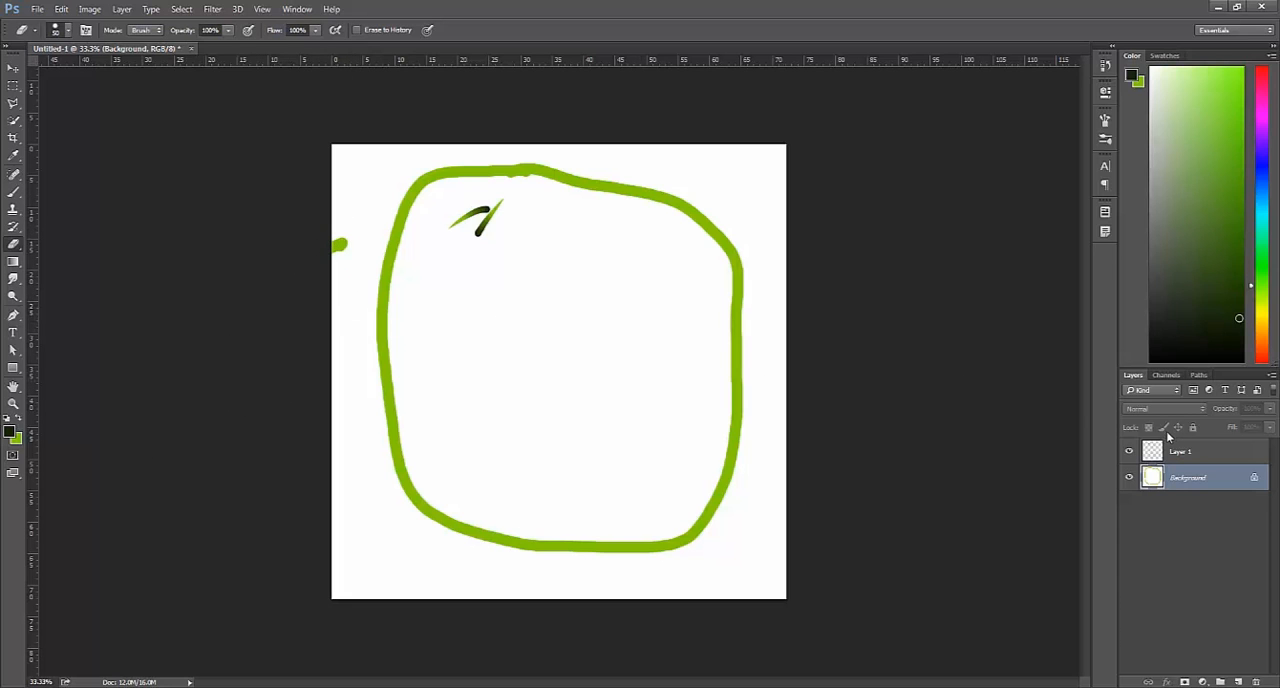
mouse_move(1155, 441)
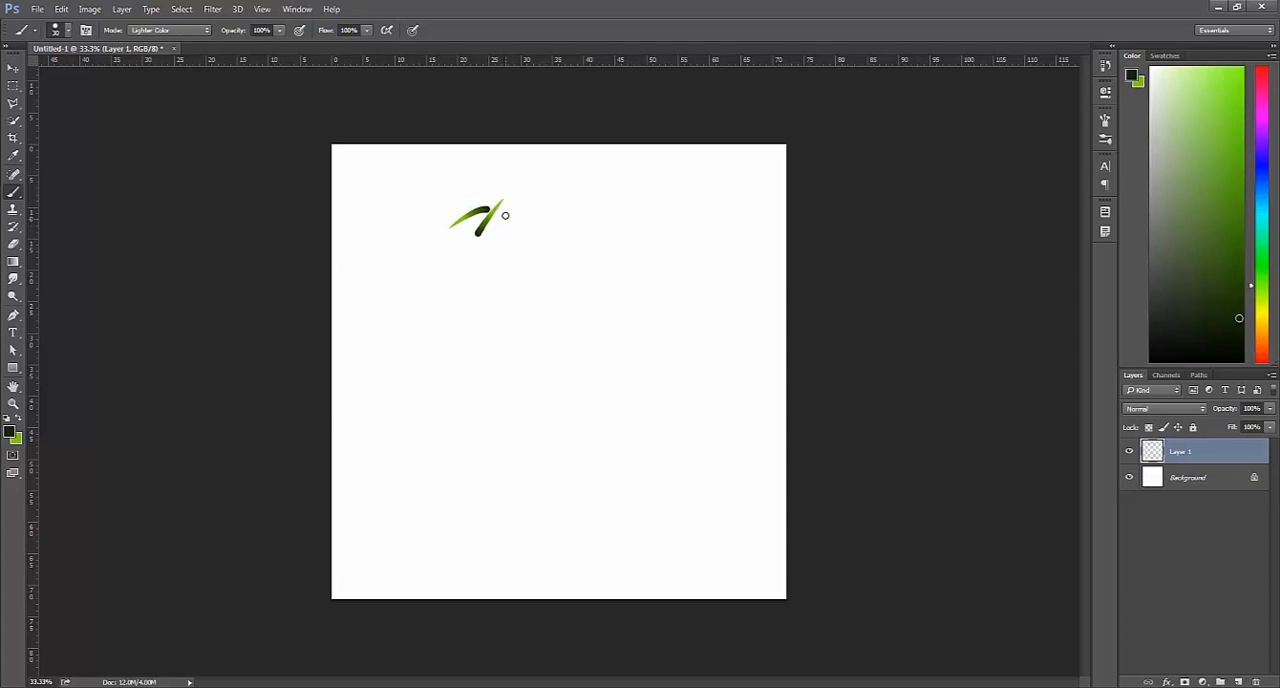
Paint dozens of scattered, overlapping blades across the canvas, filling the remaining gaps.
drag(540, 235, 575, 210)
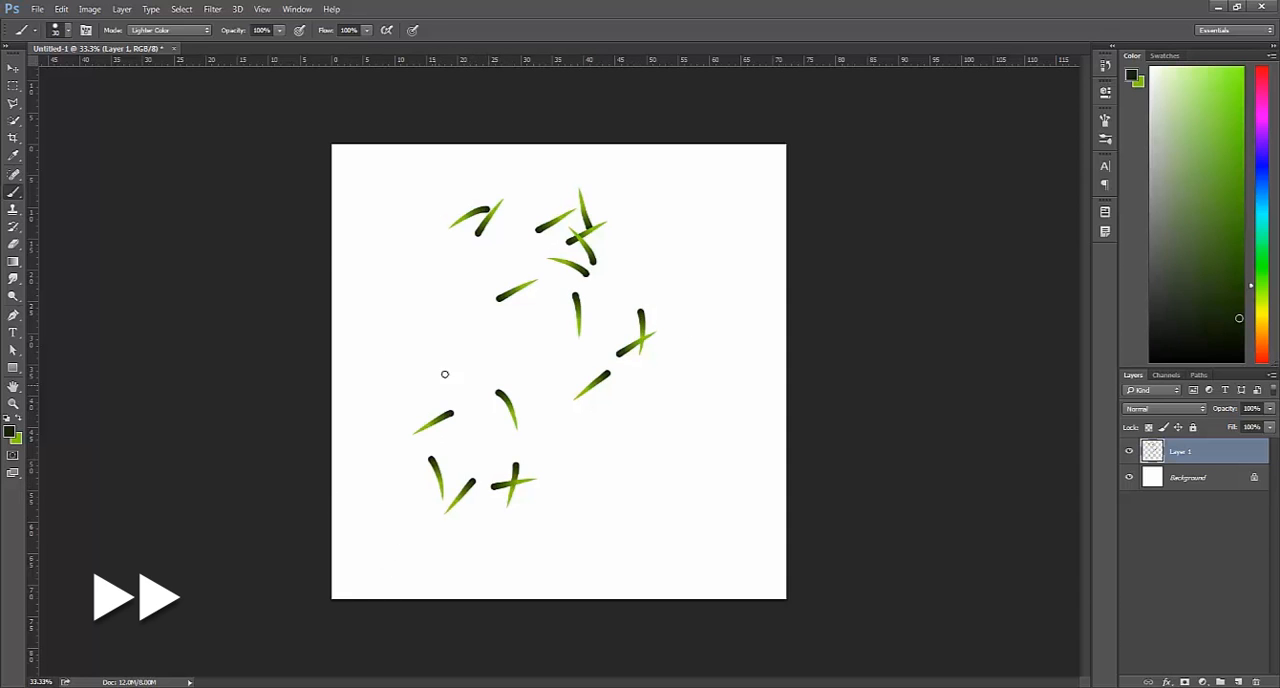
drag(445, 374, 465, 358)
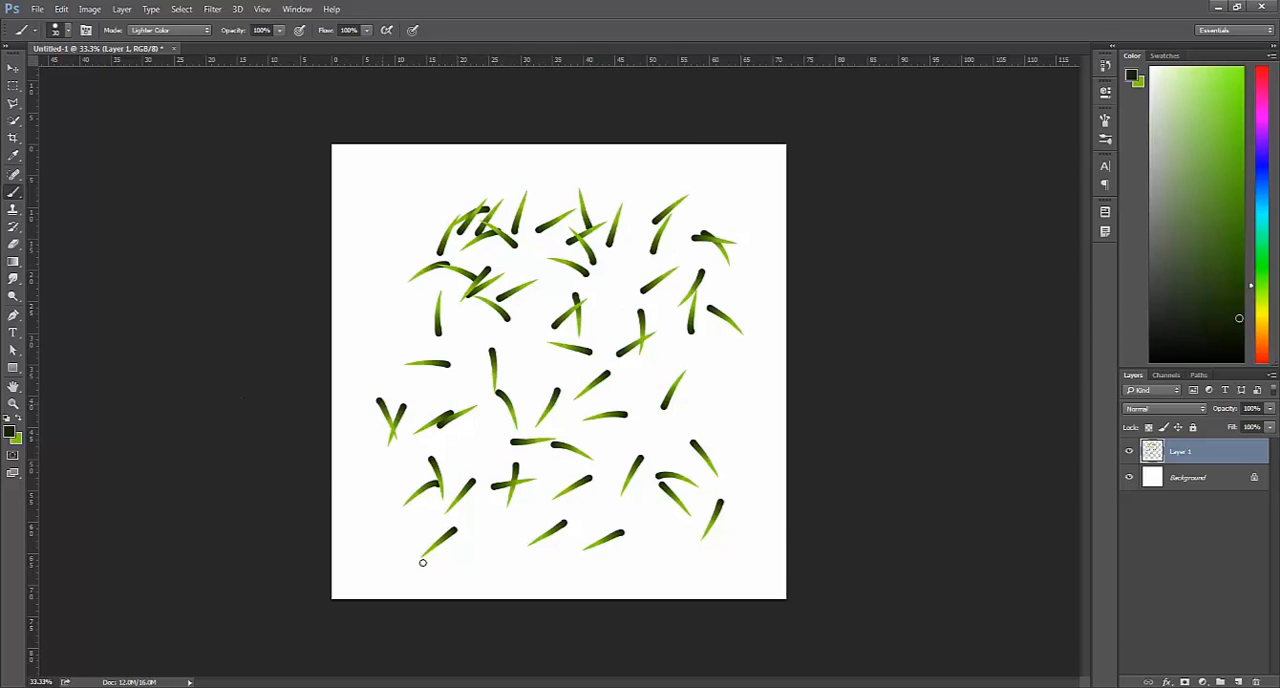
mouse_move(390, 330)
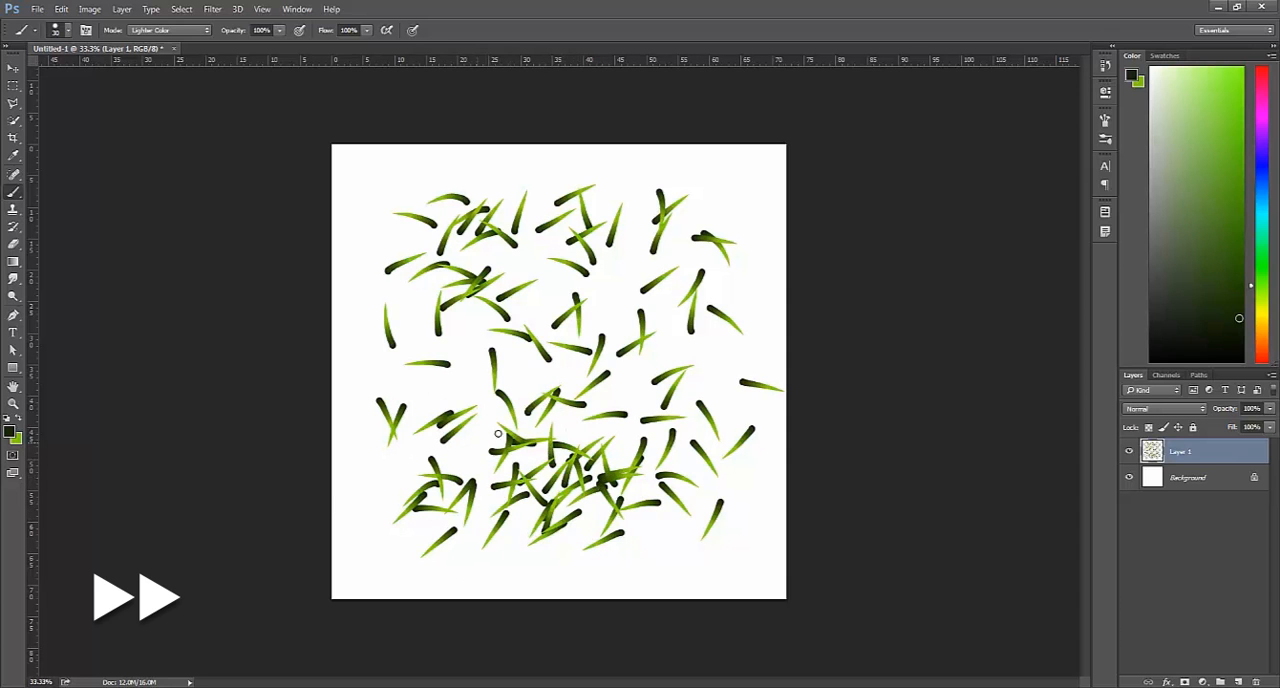
click(568, 428)
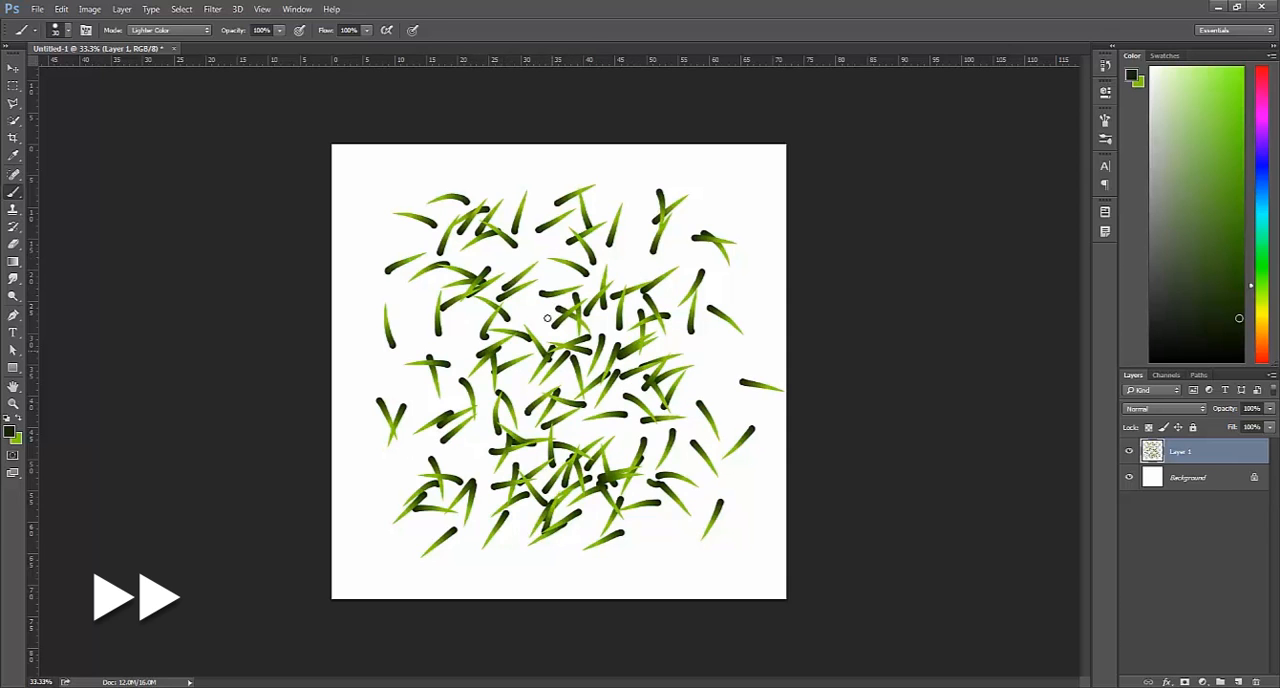
click(548, 318)
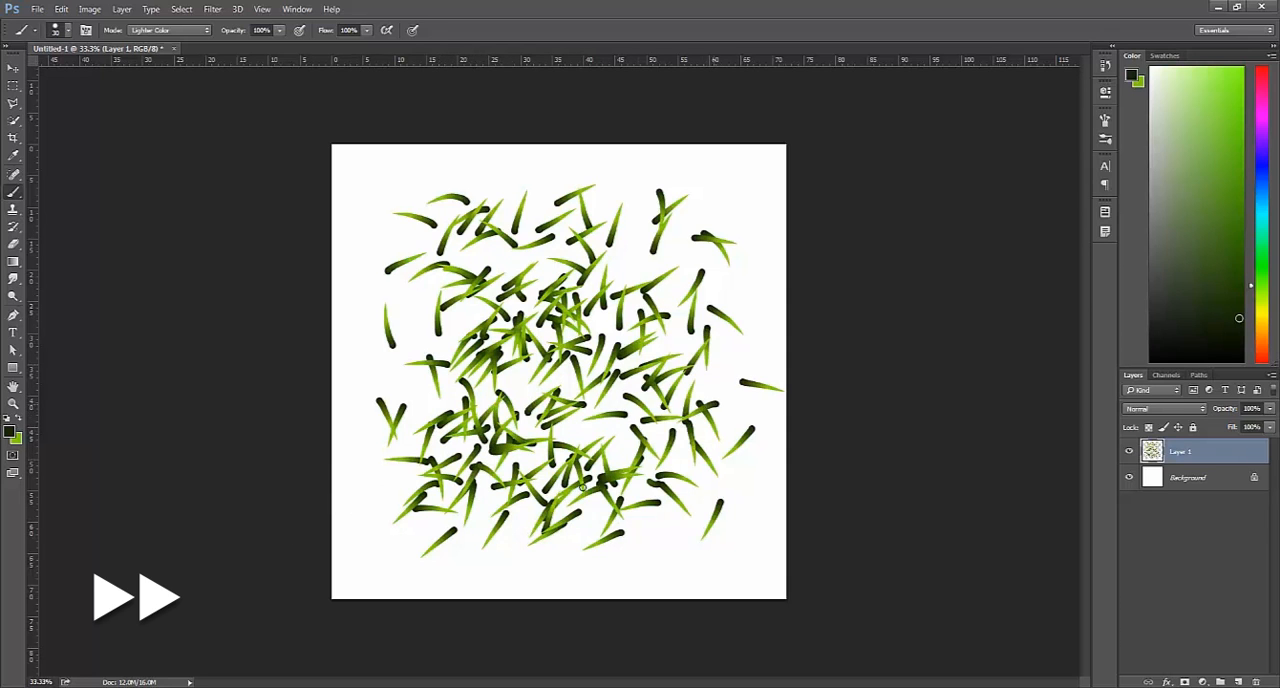
drag(580, 485, 639, 543)
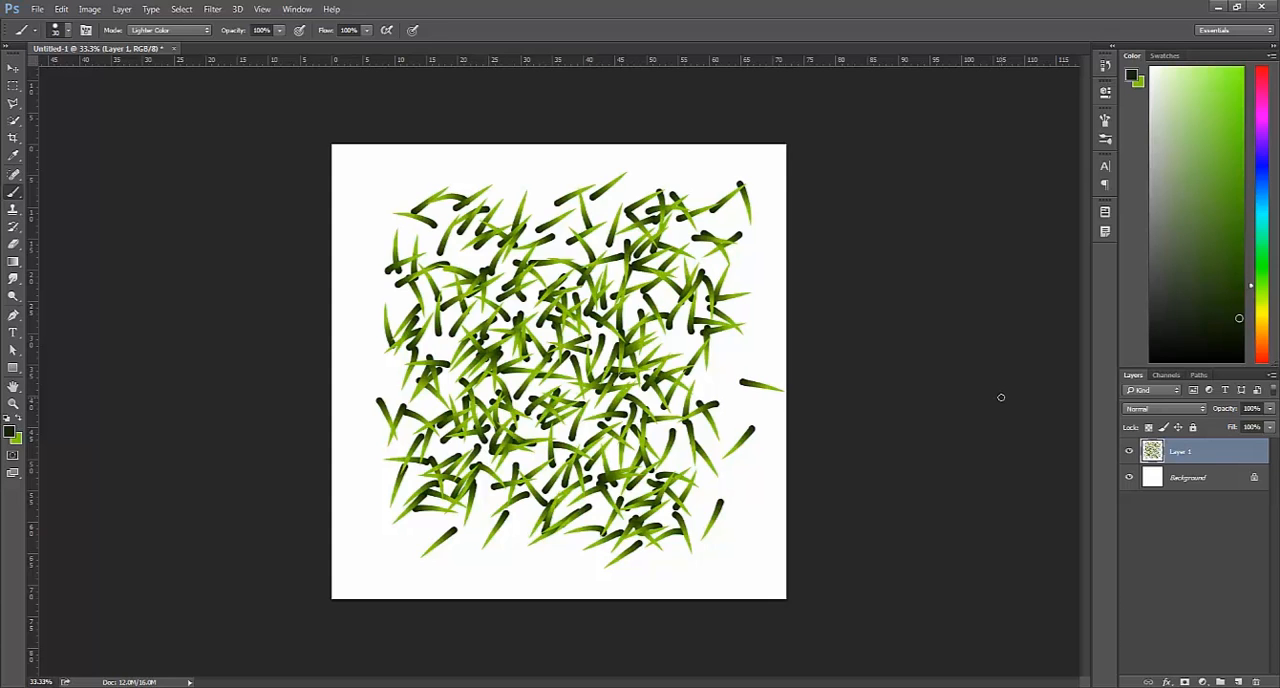
Set Layer 1 to Lighter Color, hide the Background, and duplicate Layer 1 with Ctrl+J.
click(1168, 408)
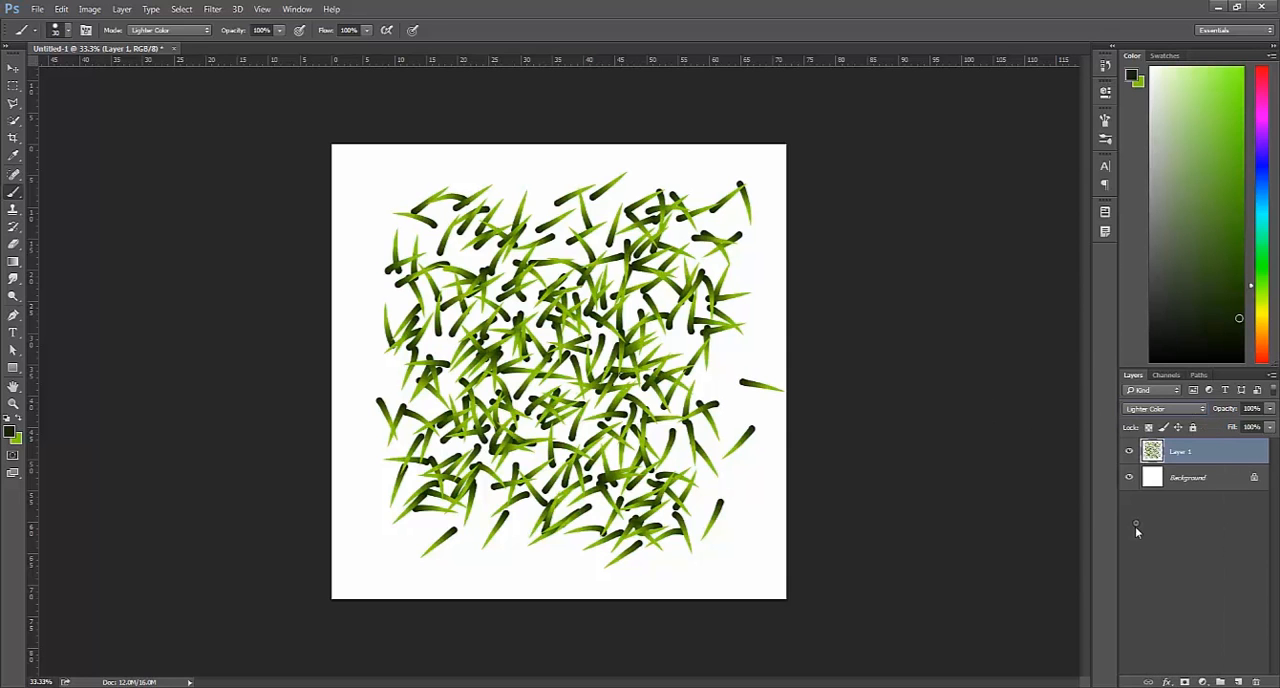
click(1129, 477)
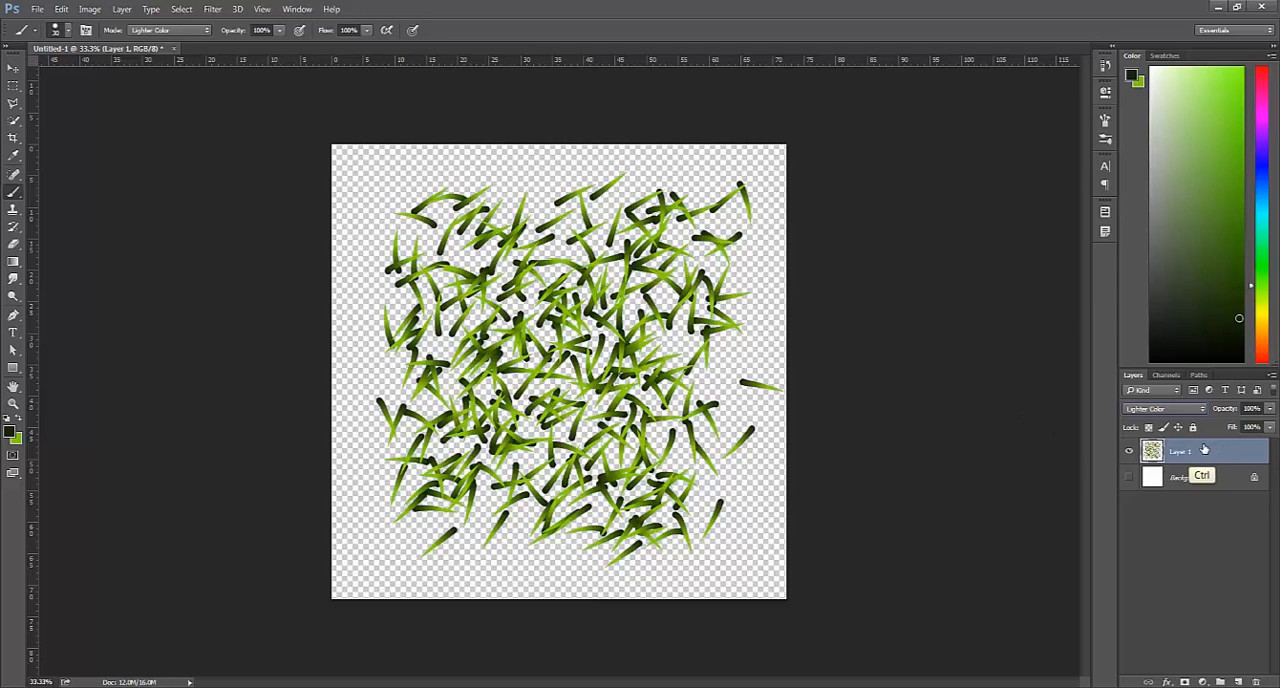
key(ctrl+j)
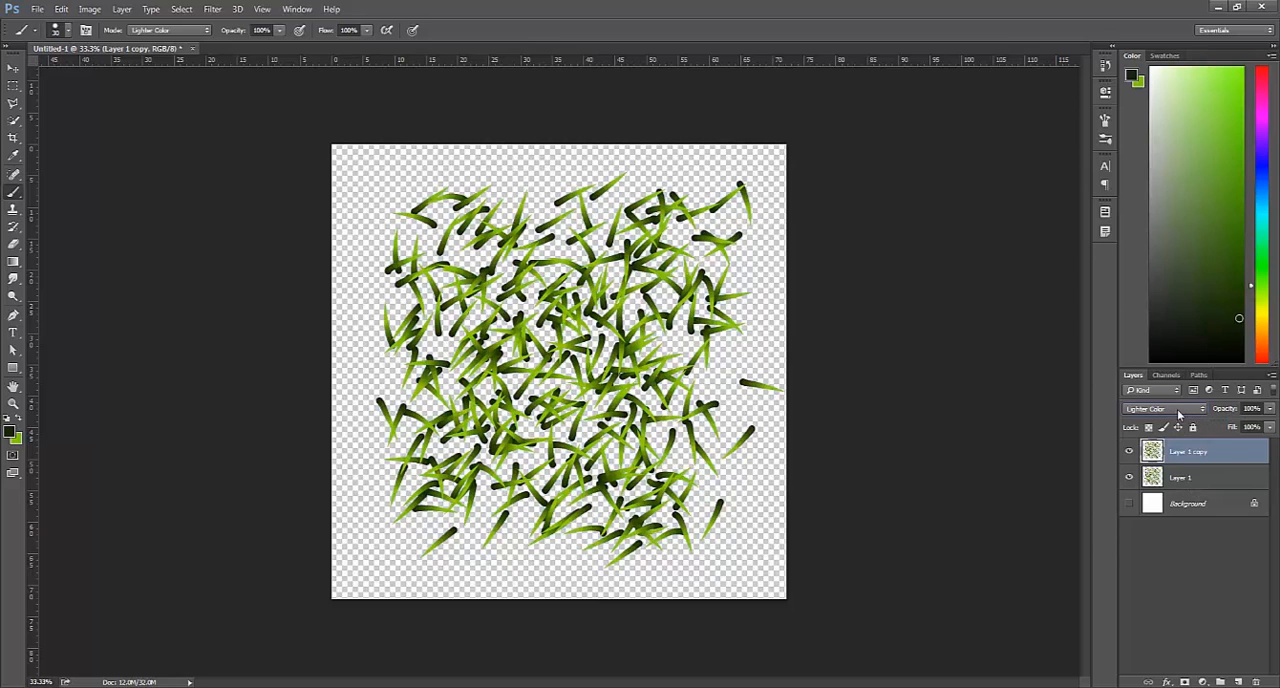
mouse_move(864, 413)
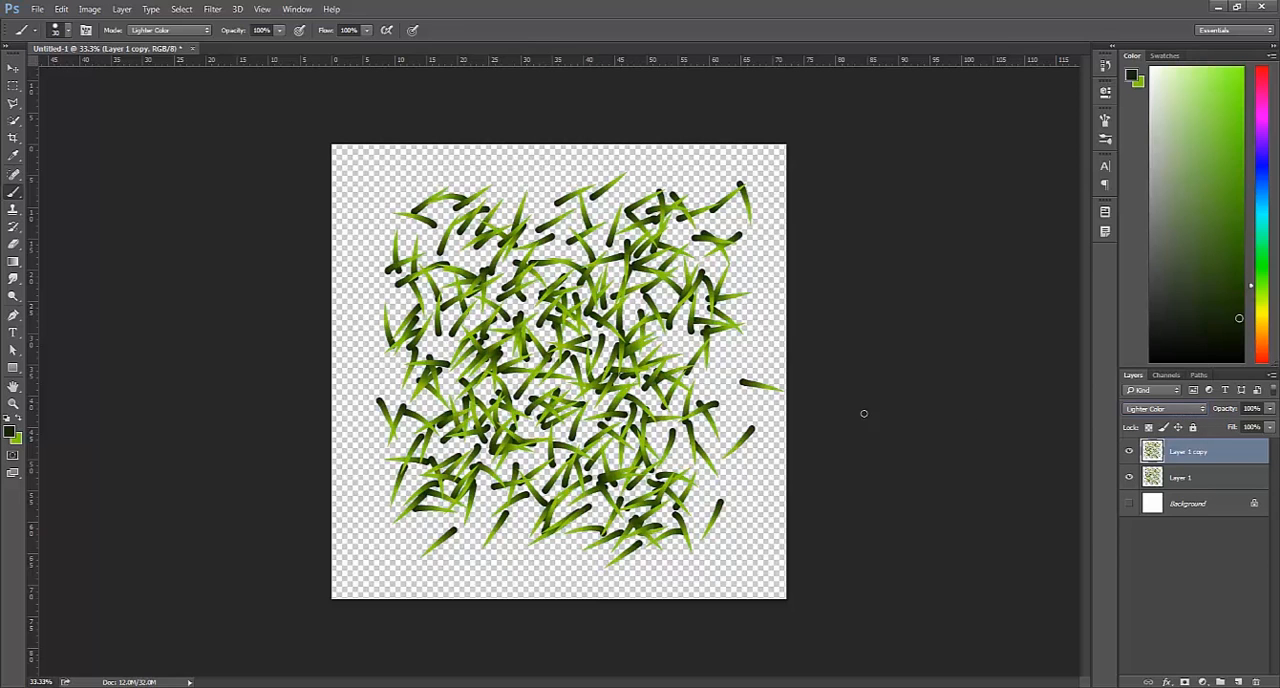
Offset Layer 1 copy by 128 px horizontally and vertically with Wrap Around.
click(208, 9)
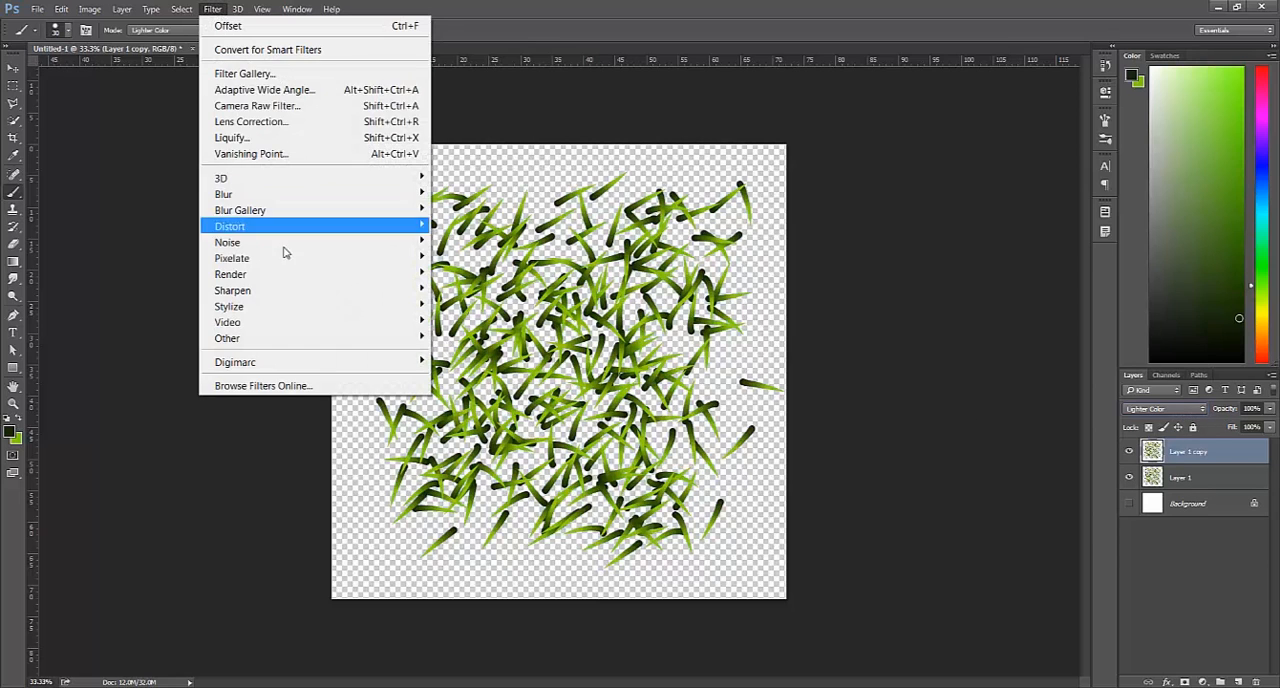
mouse_move(227, 338)
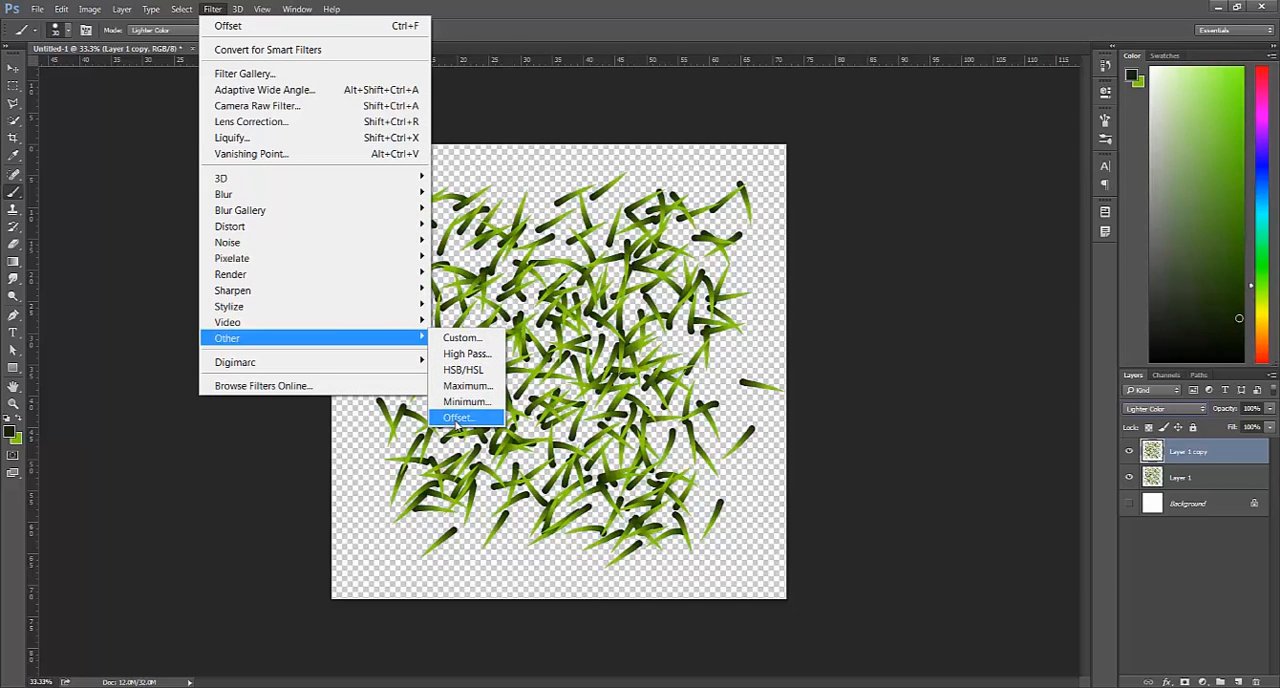
click(459, 417)
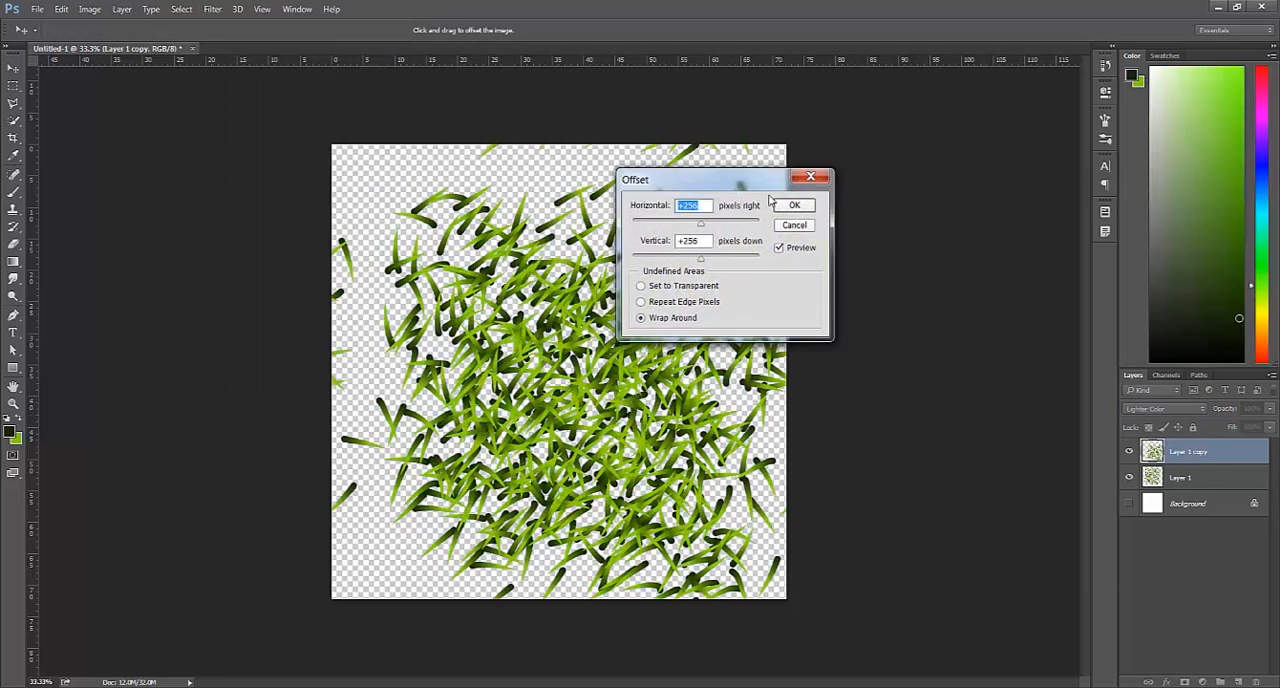
drag(635, 179, 817, 214)
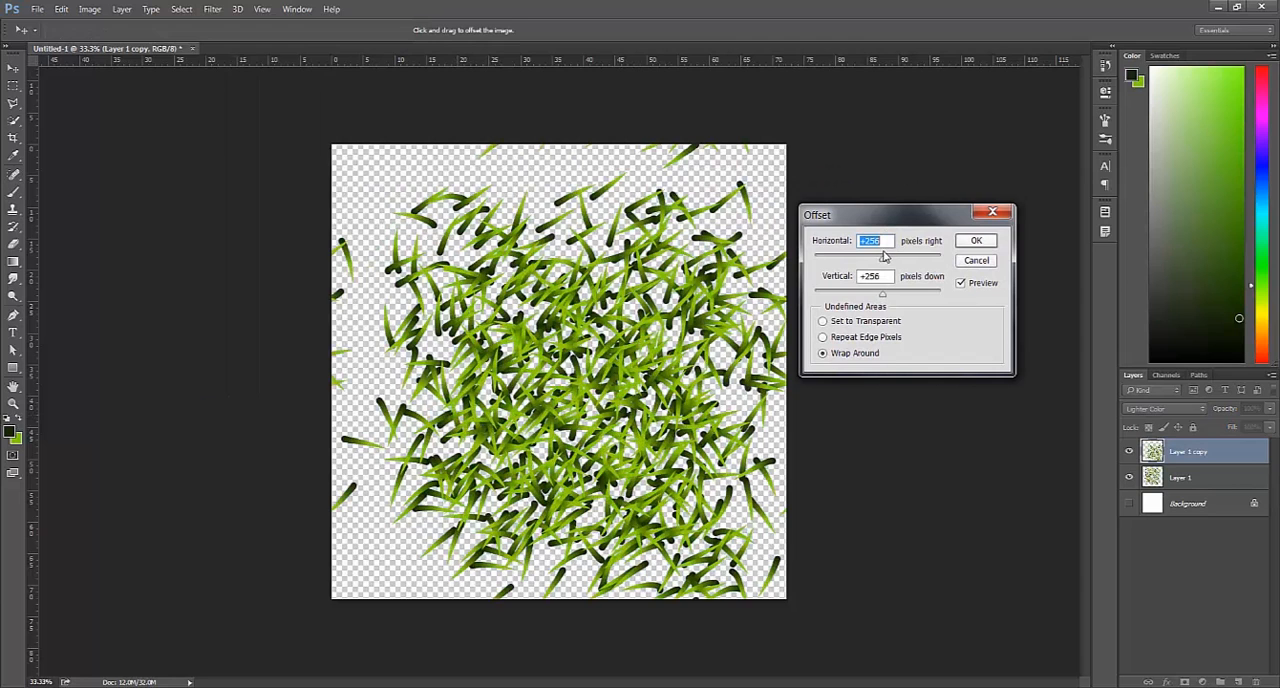
text(128)
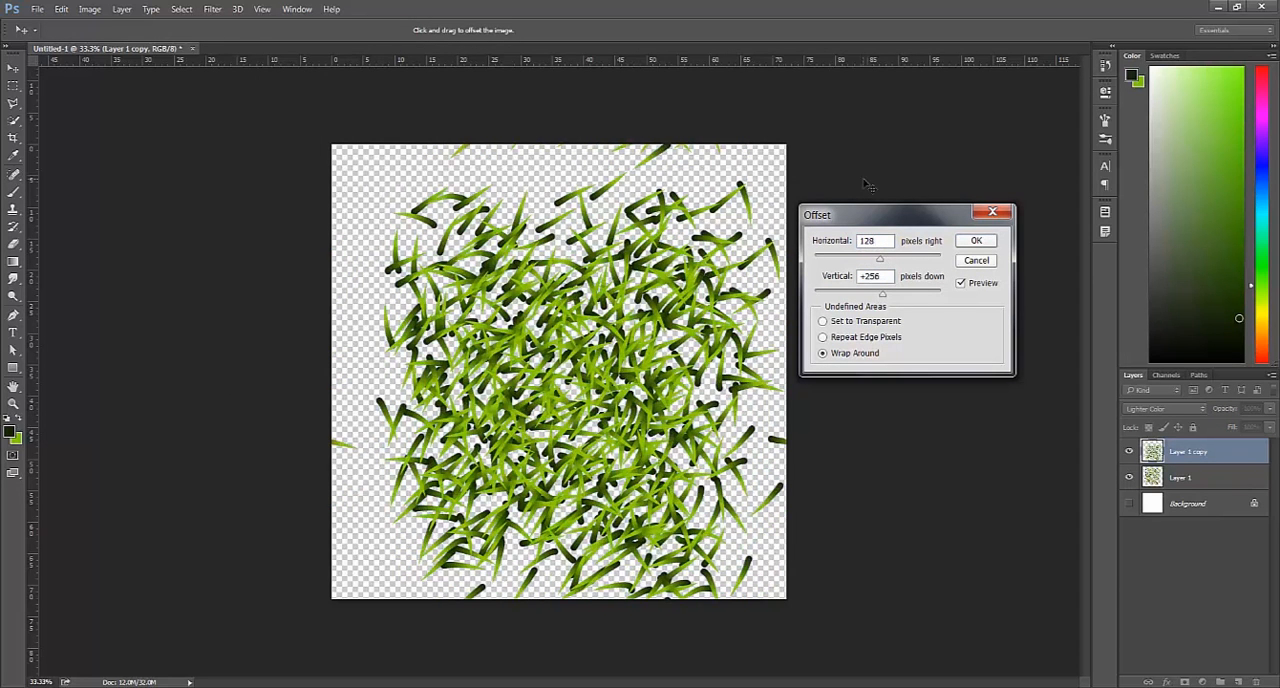
text(128)
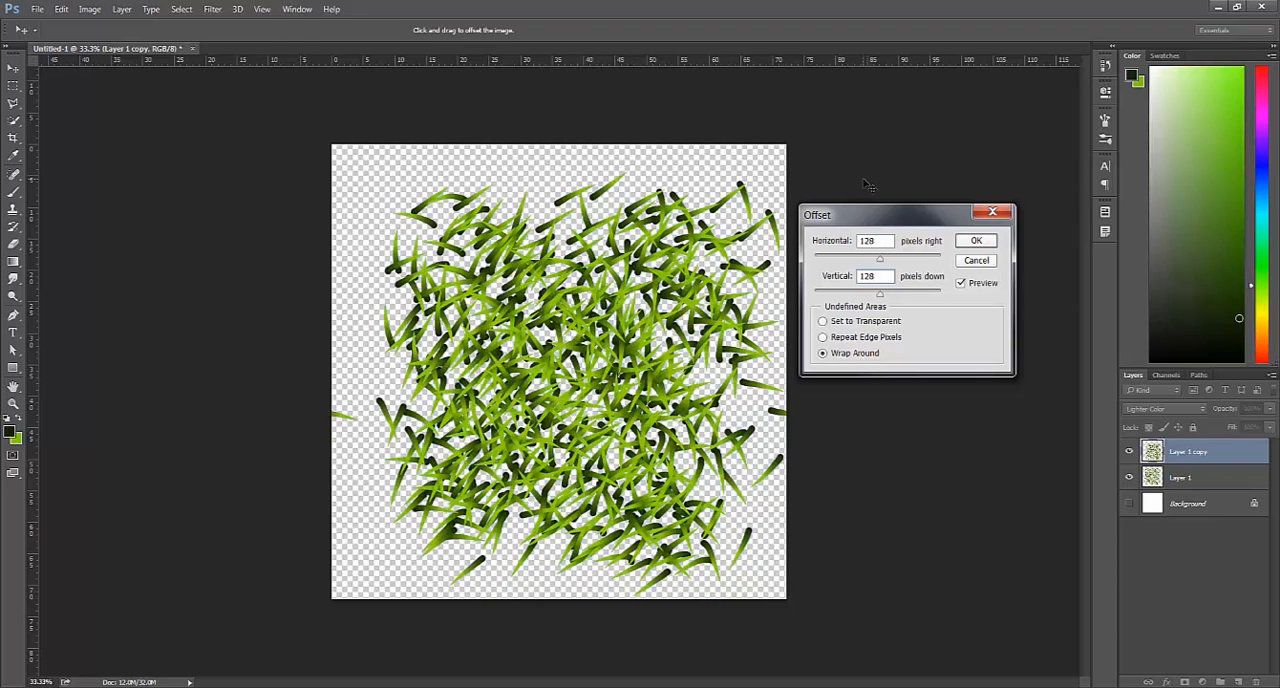
click(975, 240)
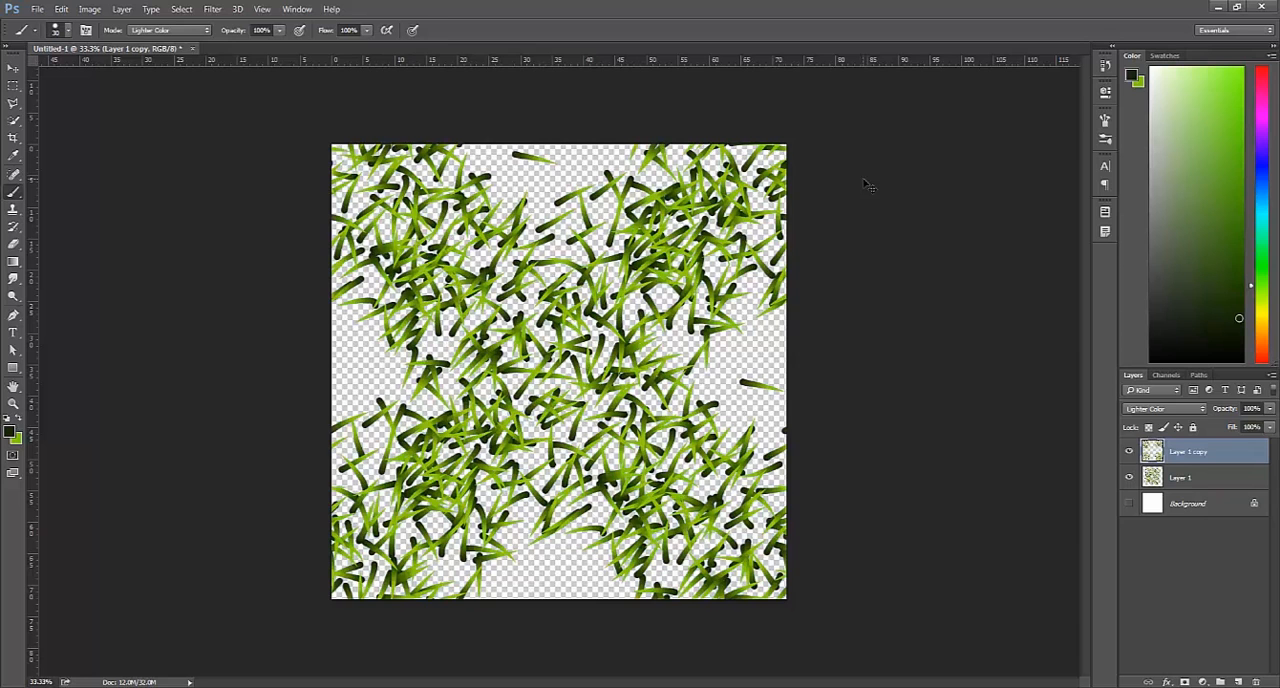
Apply the Offset filter to the copy a second time, keeping Wrap Around.
click(211, 9)
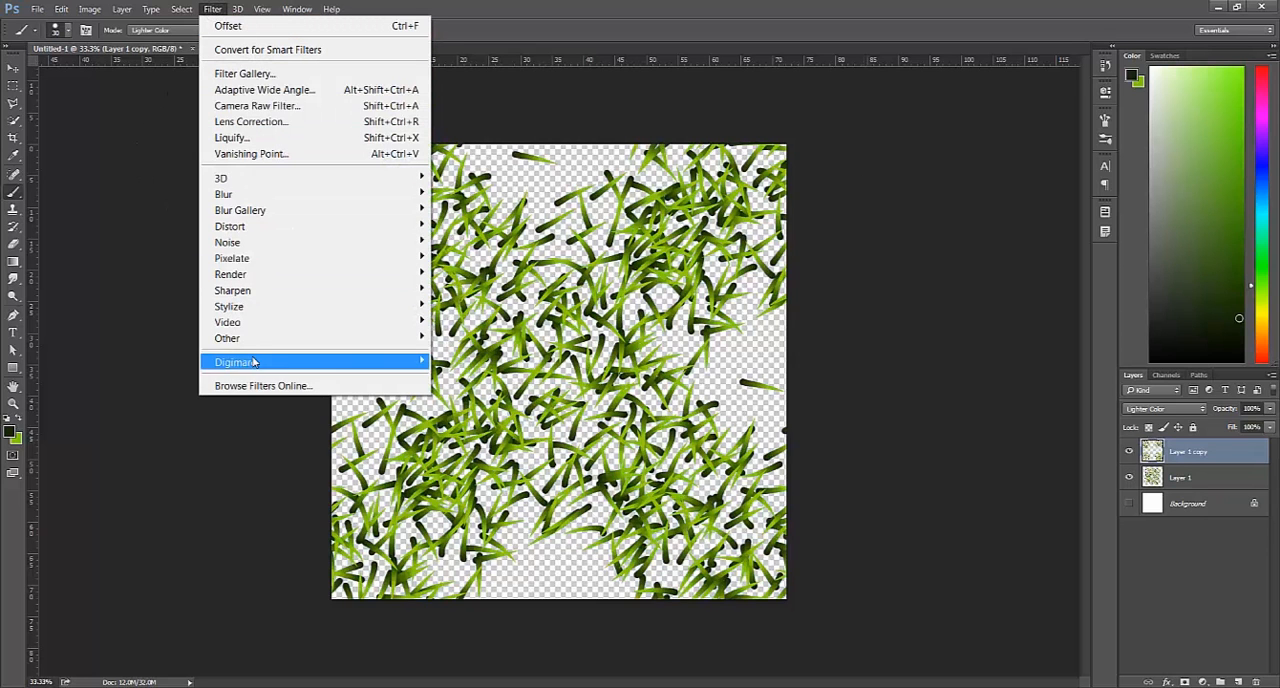
click(243, 23)
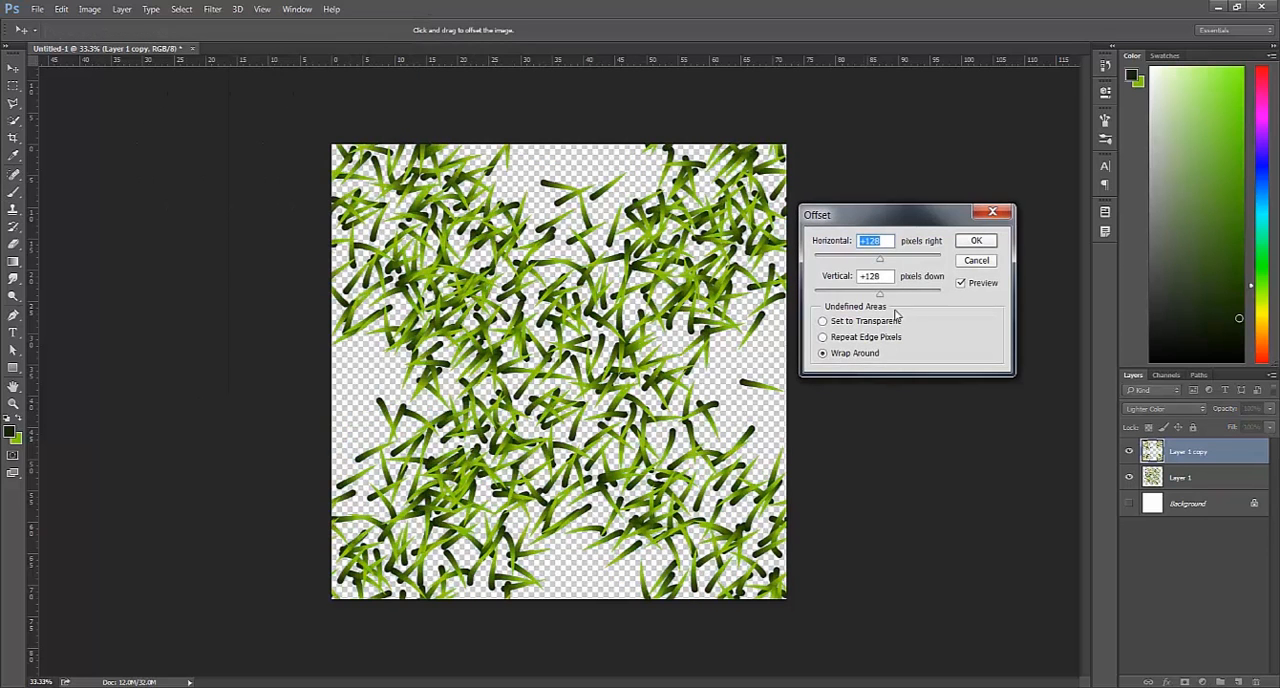
click(823, 353)
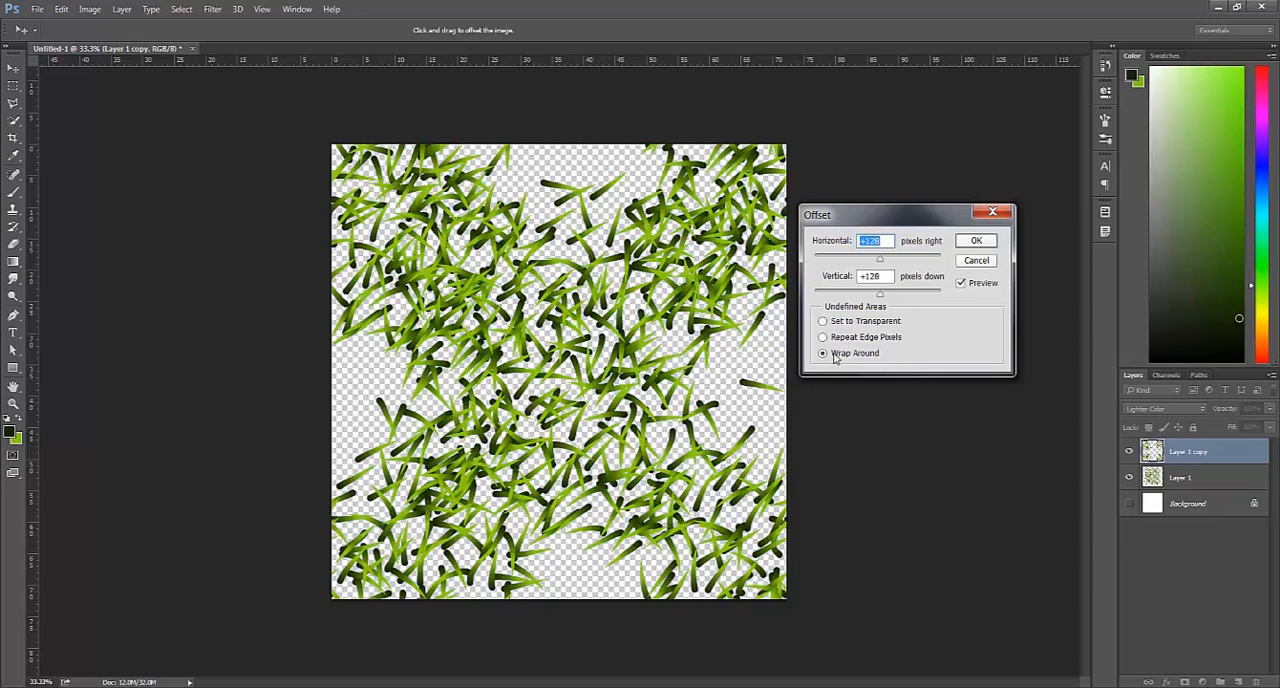
mouse_move(976, 260)
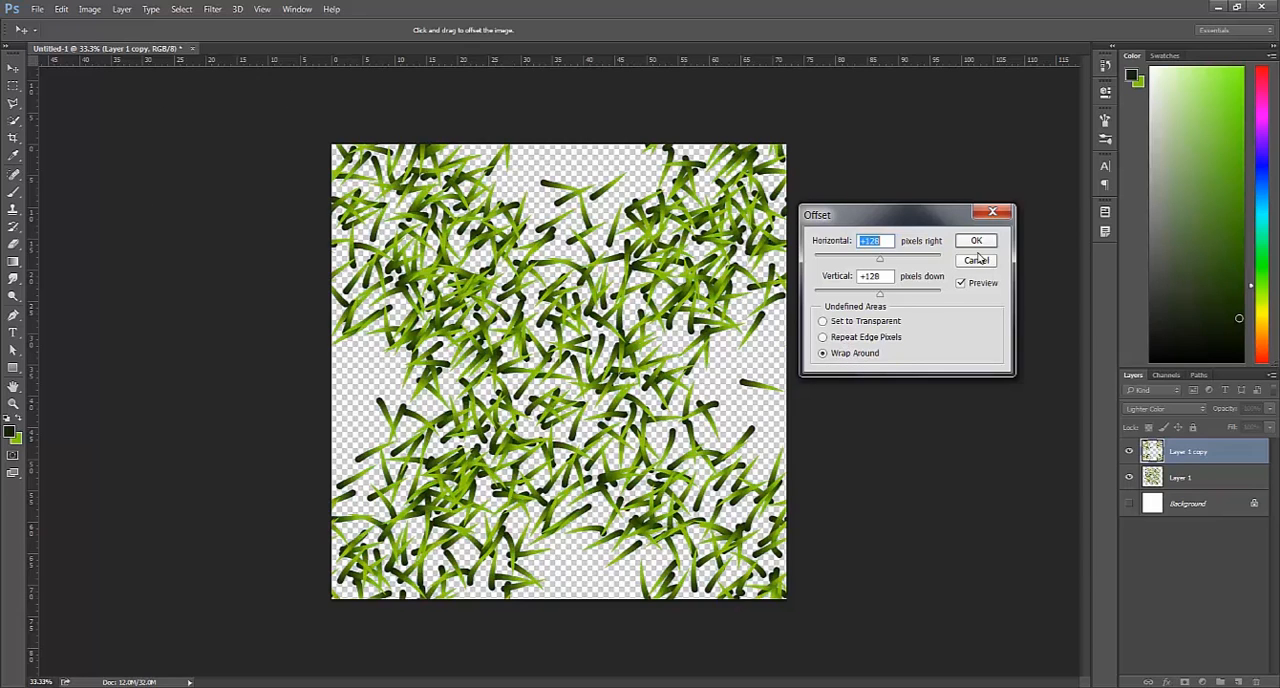
mouse_move(755, 443)
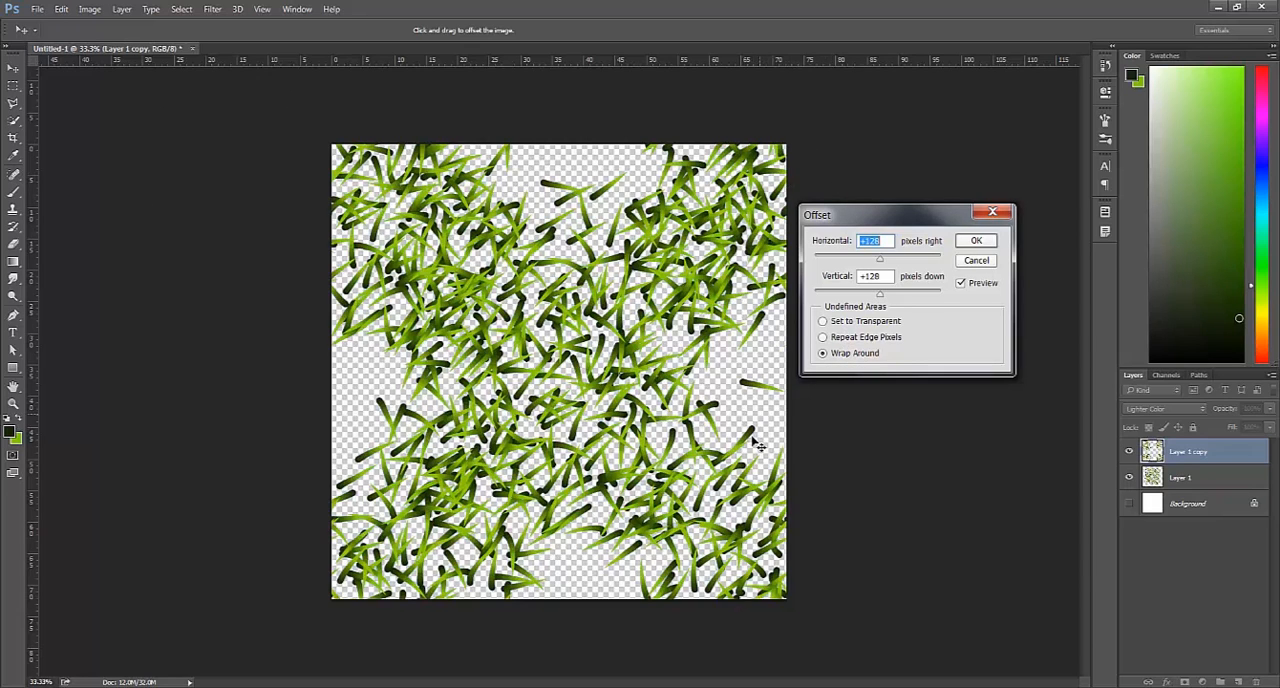
mouse_move(912, 214)
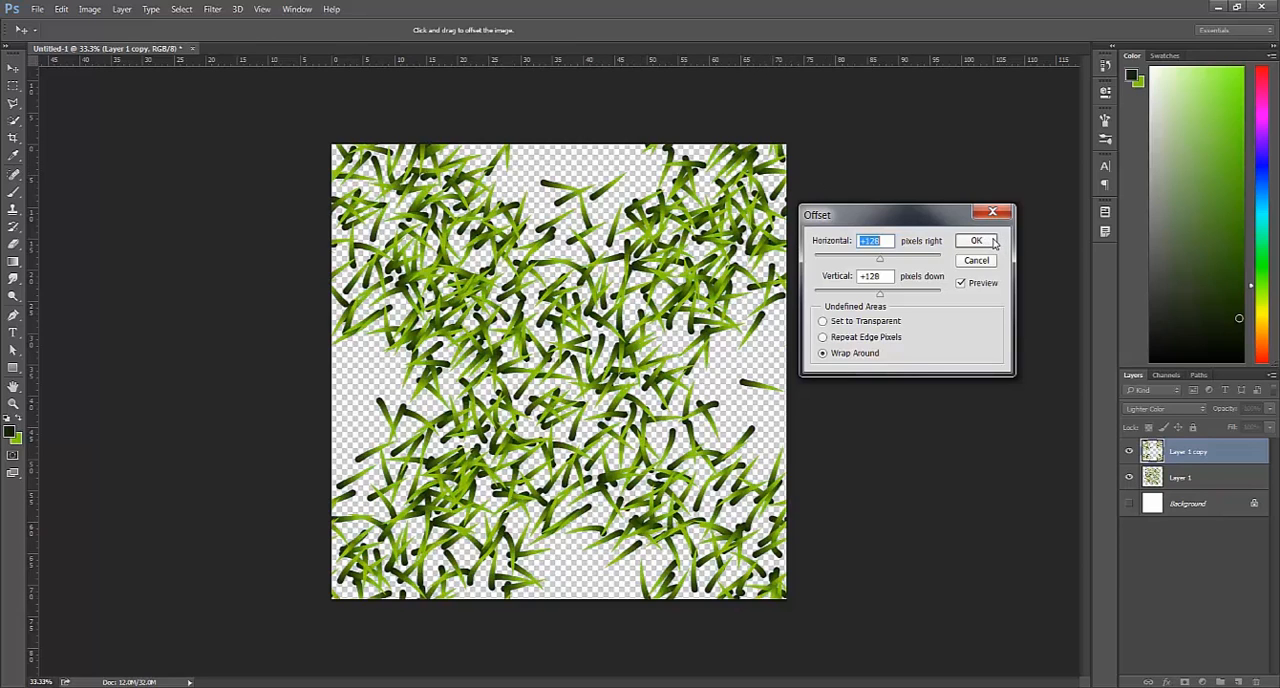
click(976, 240)
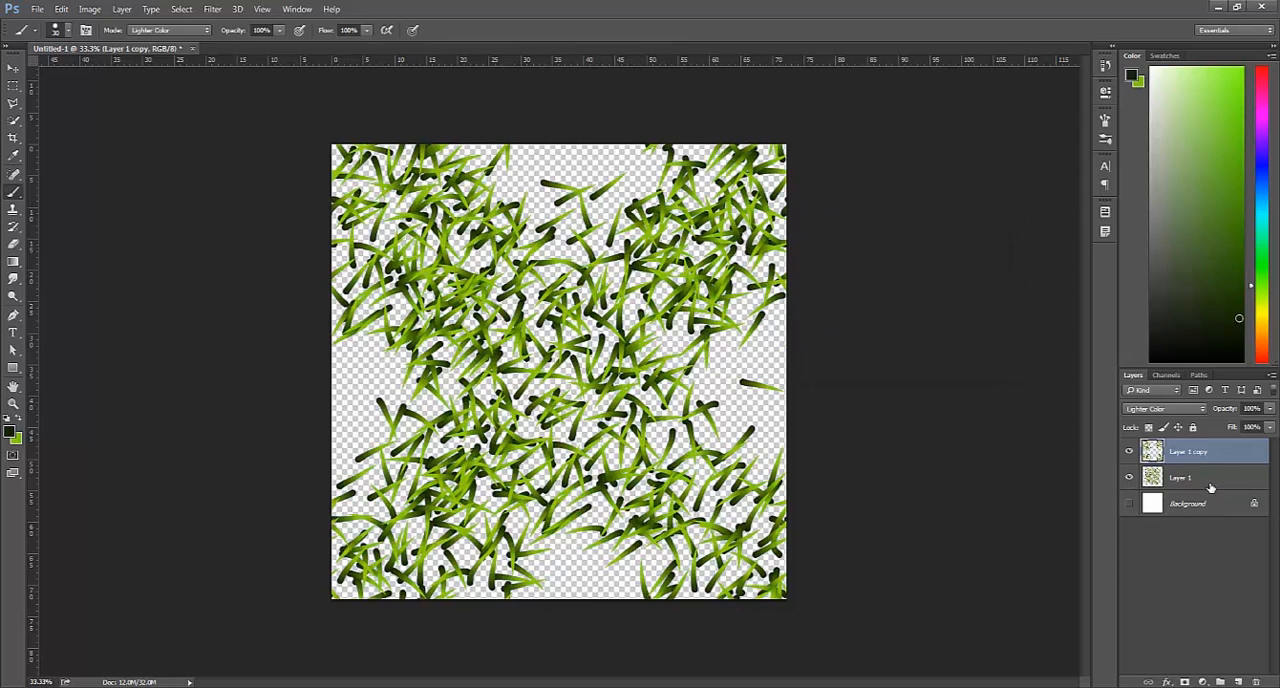
Duplicate Layer 1 and rotate or flip the copies with Free Transform, building copies 2–6.
click(1190, 478)
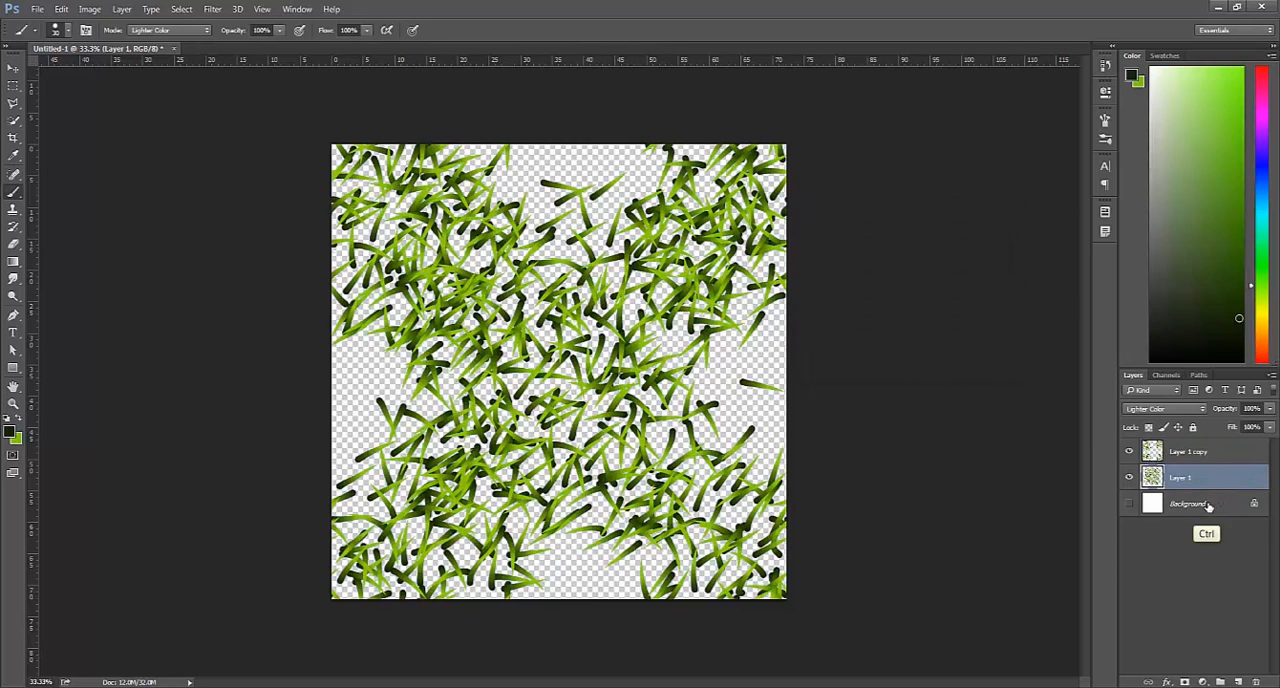
key(Ctrl+J)
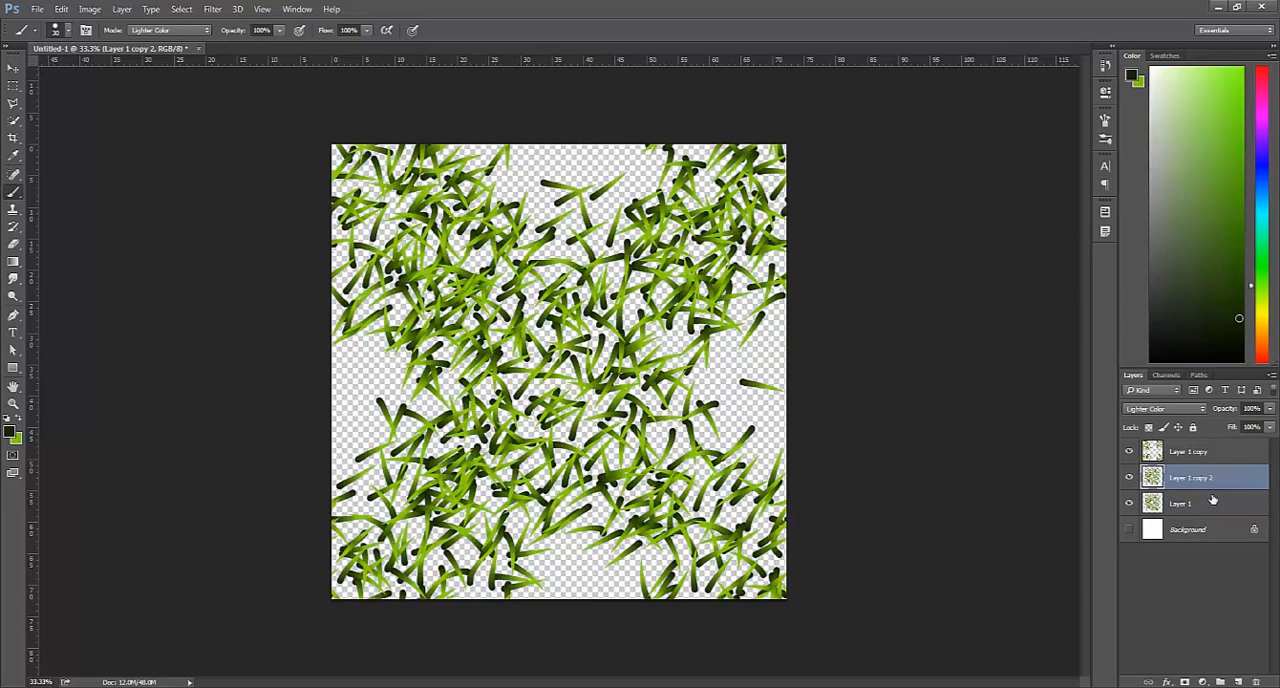
key(ctrl+t)
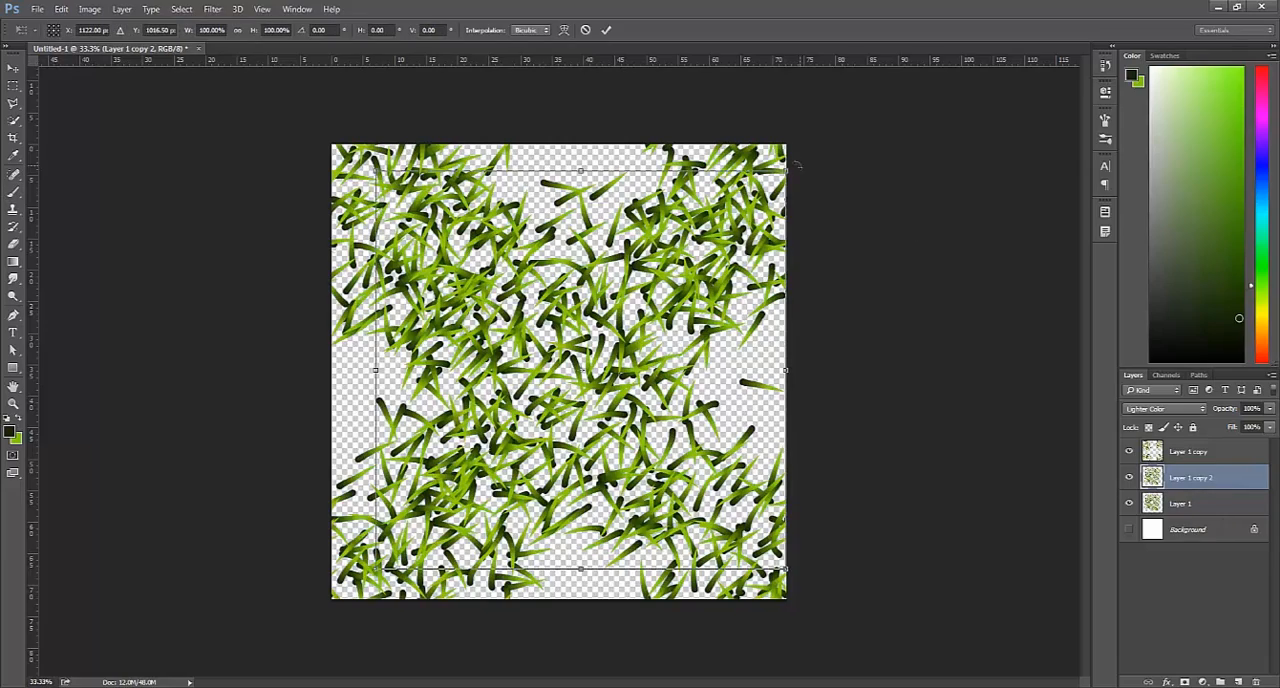
drag(785, 170, 825, 225)
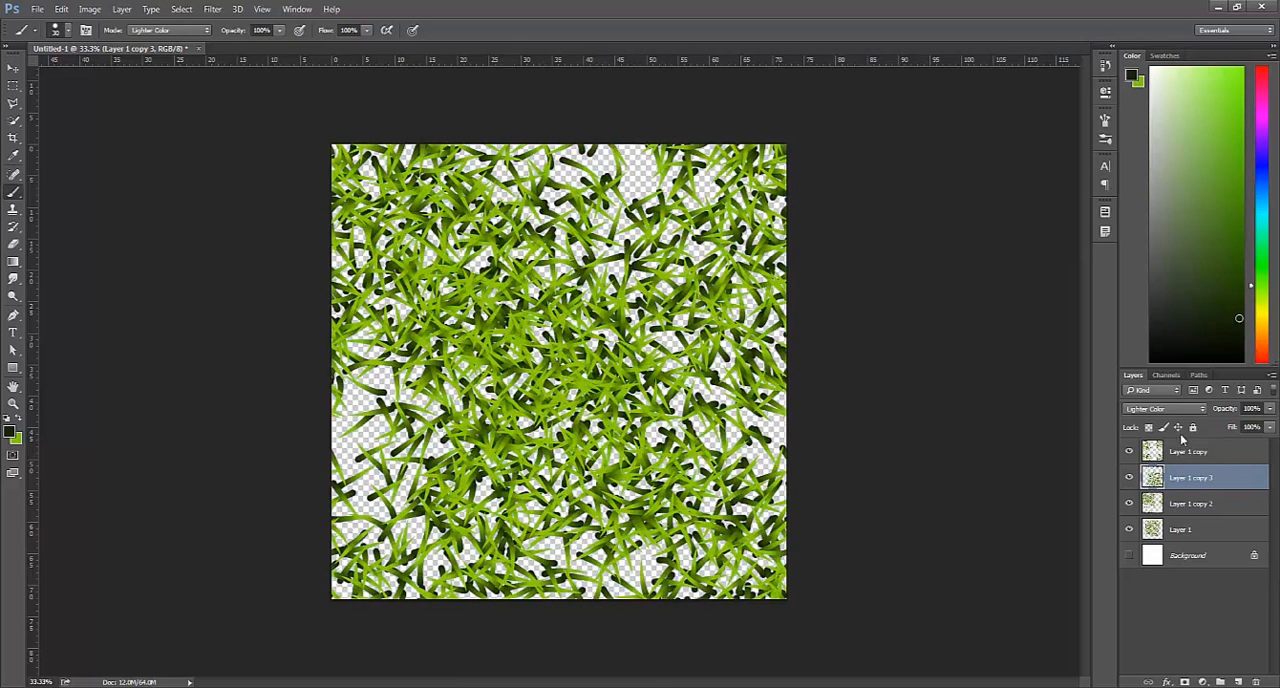
click(1192, 503)
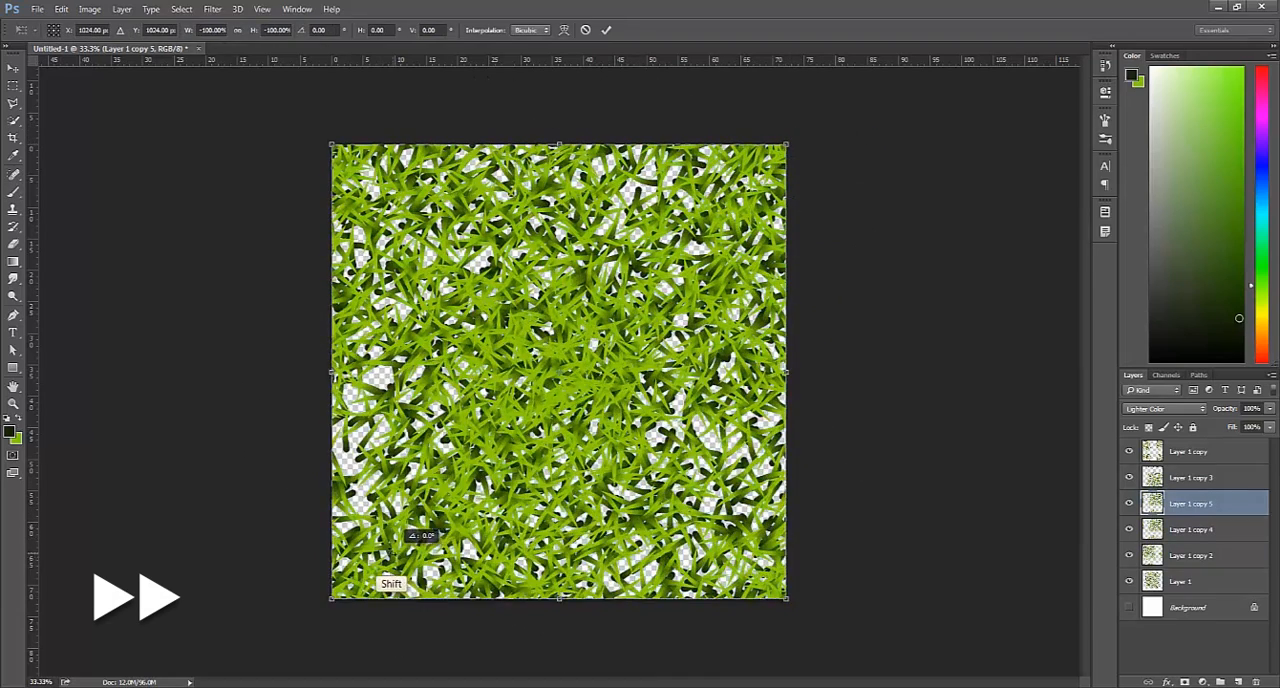
click(1199, 581)
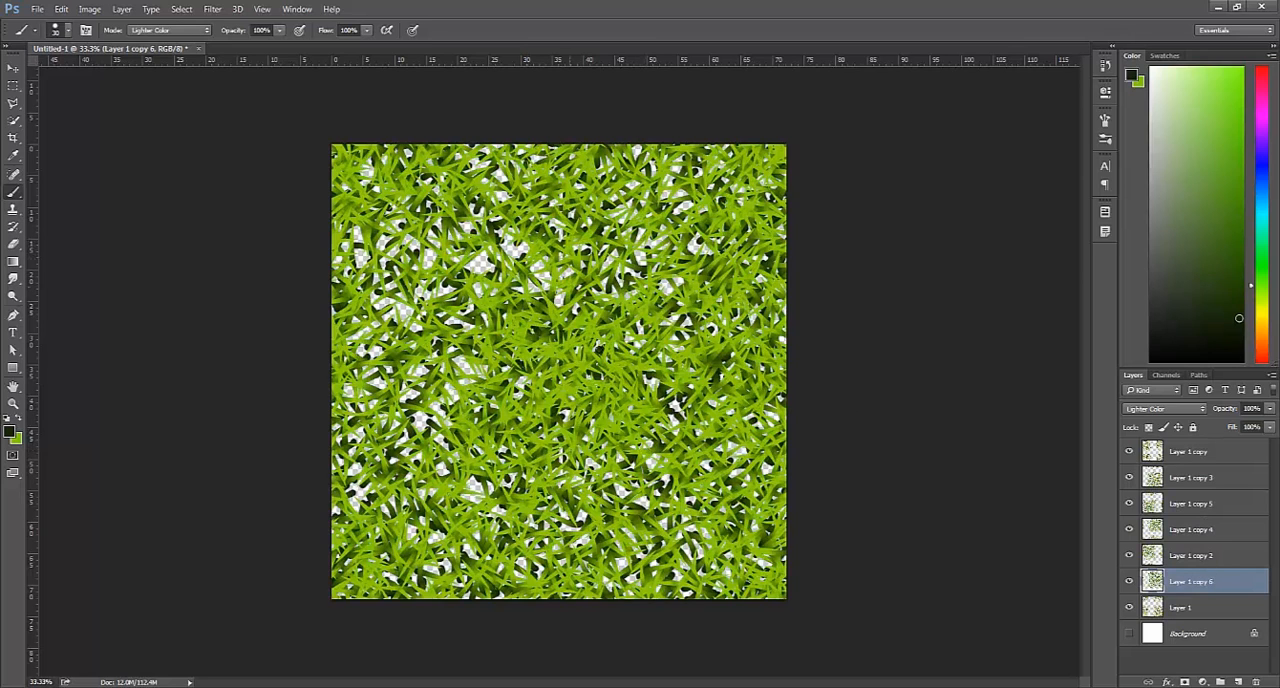
mouse_move(1192, 477)
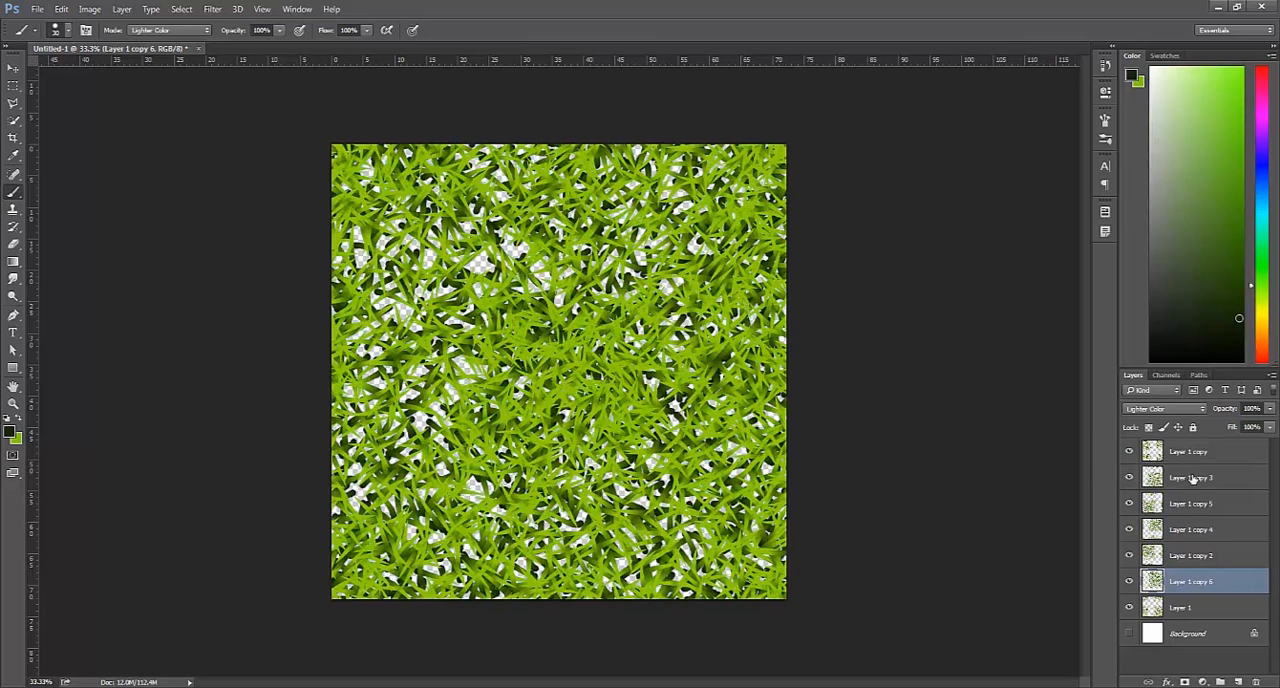
mouse_move(1250, 563)
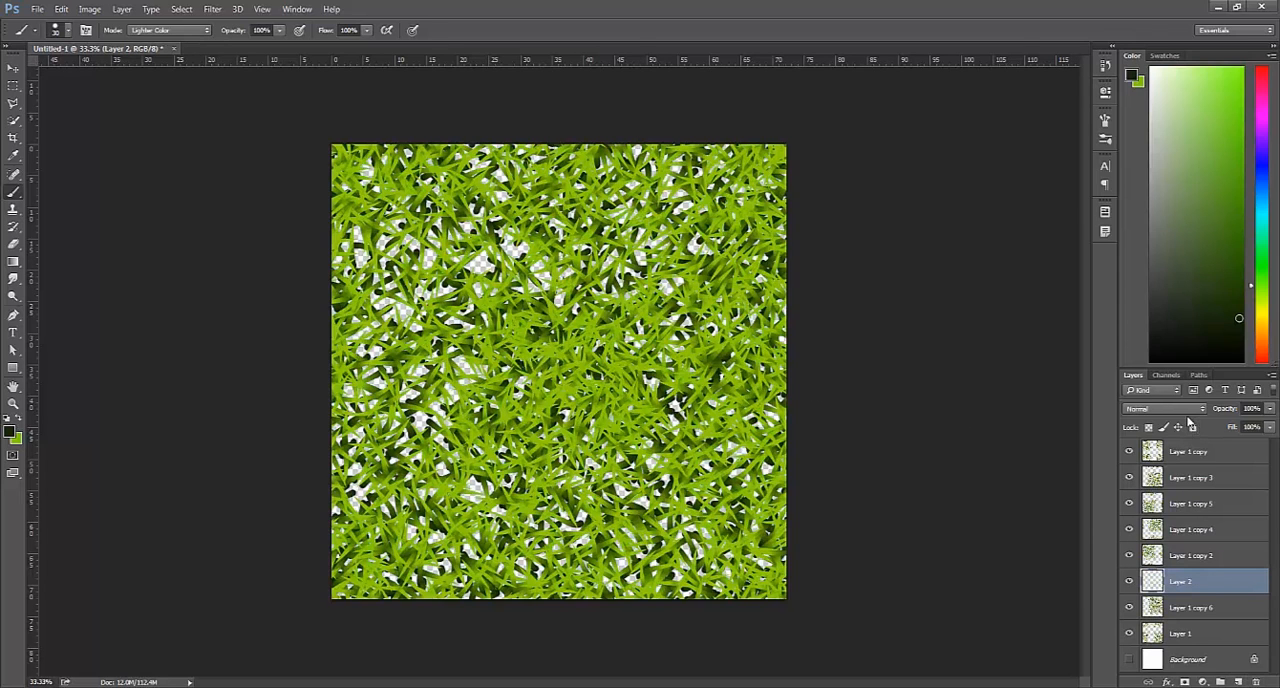
Set the new Layer 2 to Lighter Color and zoom out to see the whole texture.
click(1160, 408)
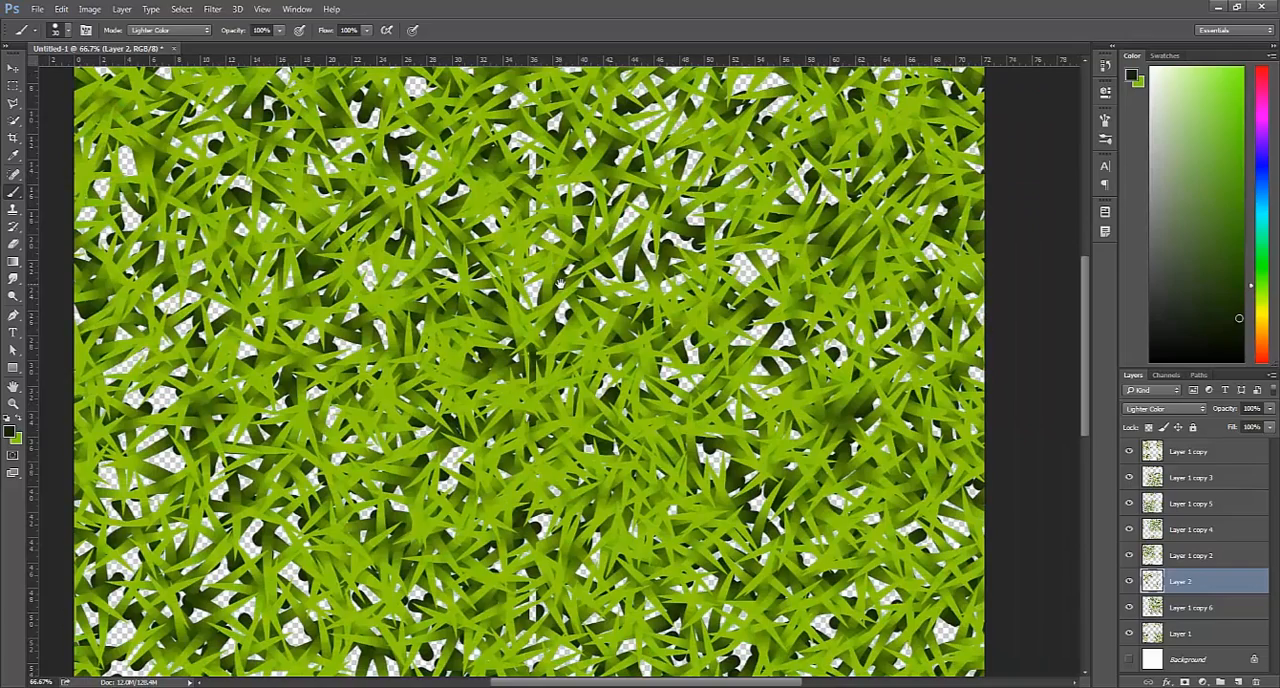
key(ctrl+-)
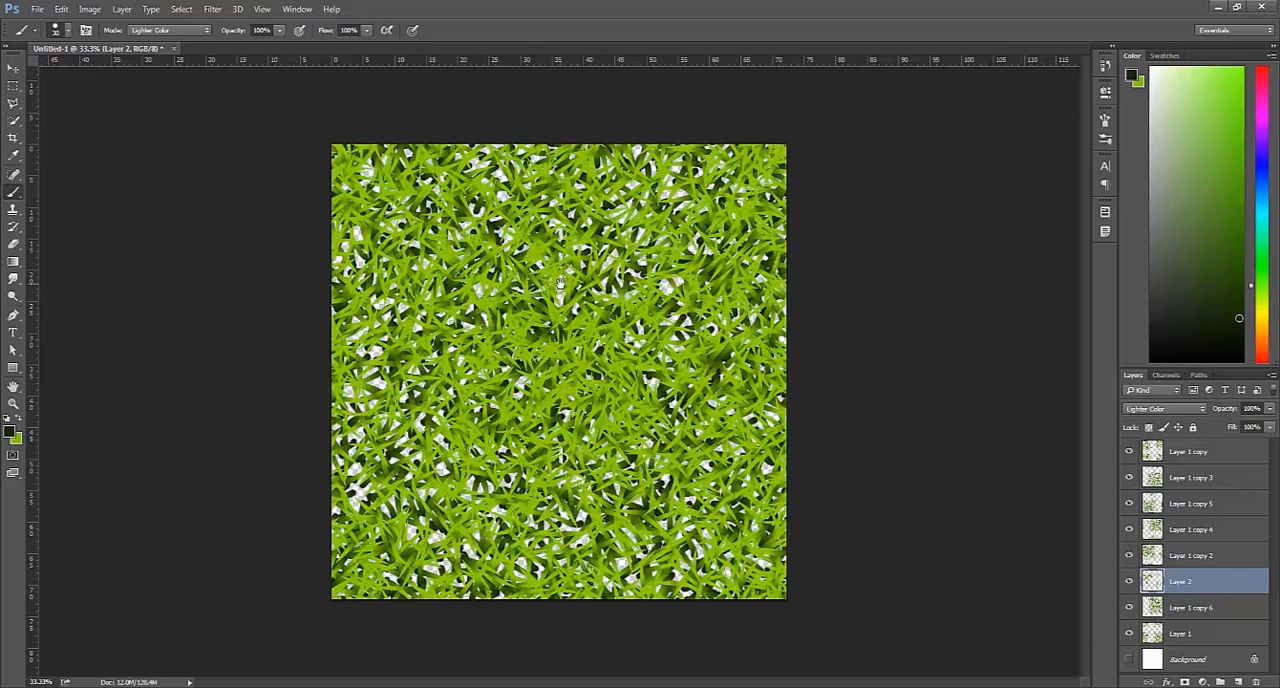
mouse_move(1090, 252)
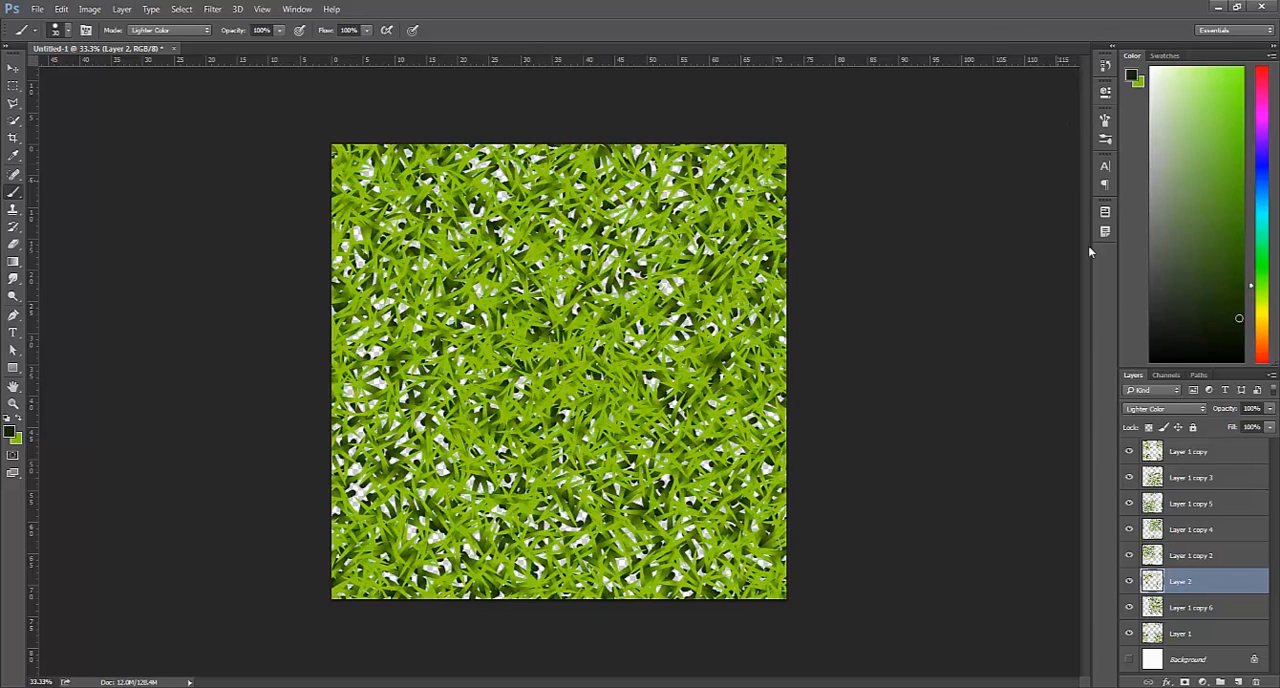
Desaturate and hue-shift Layer 1 copy 3 using Hue/Saturation.
click(1200, 477)
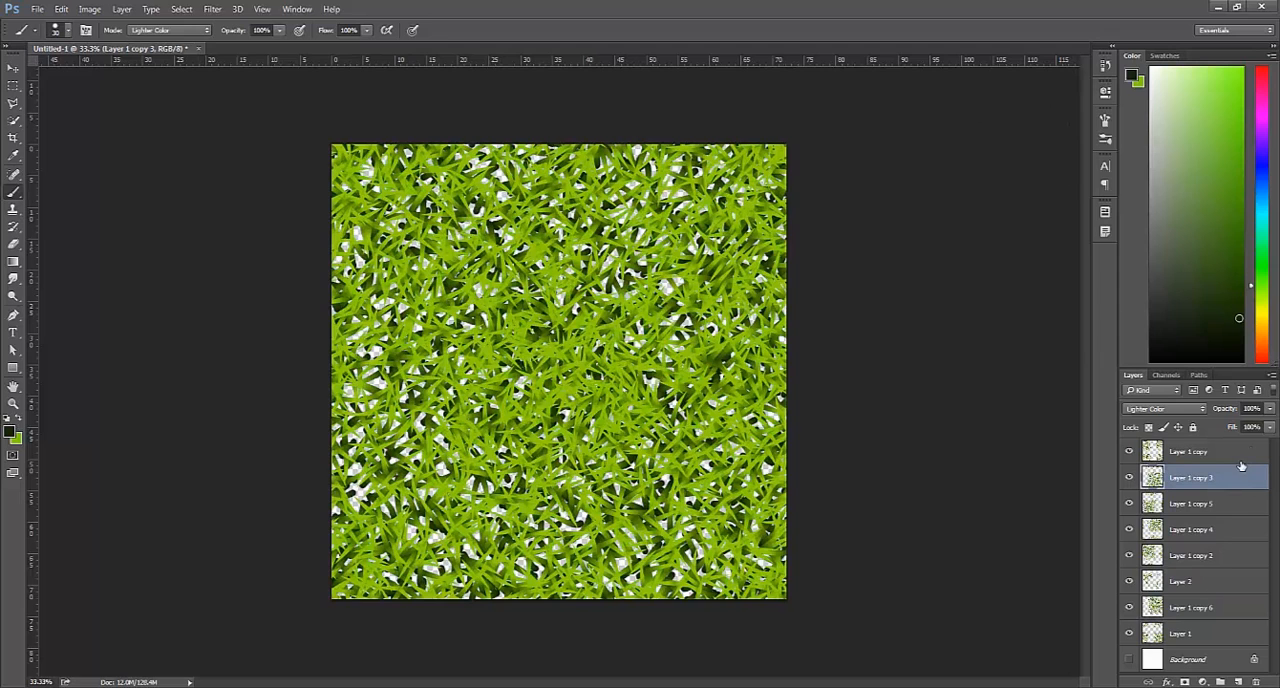
mouse_move(1222, 468)
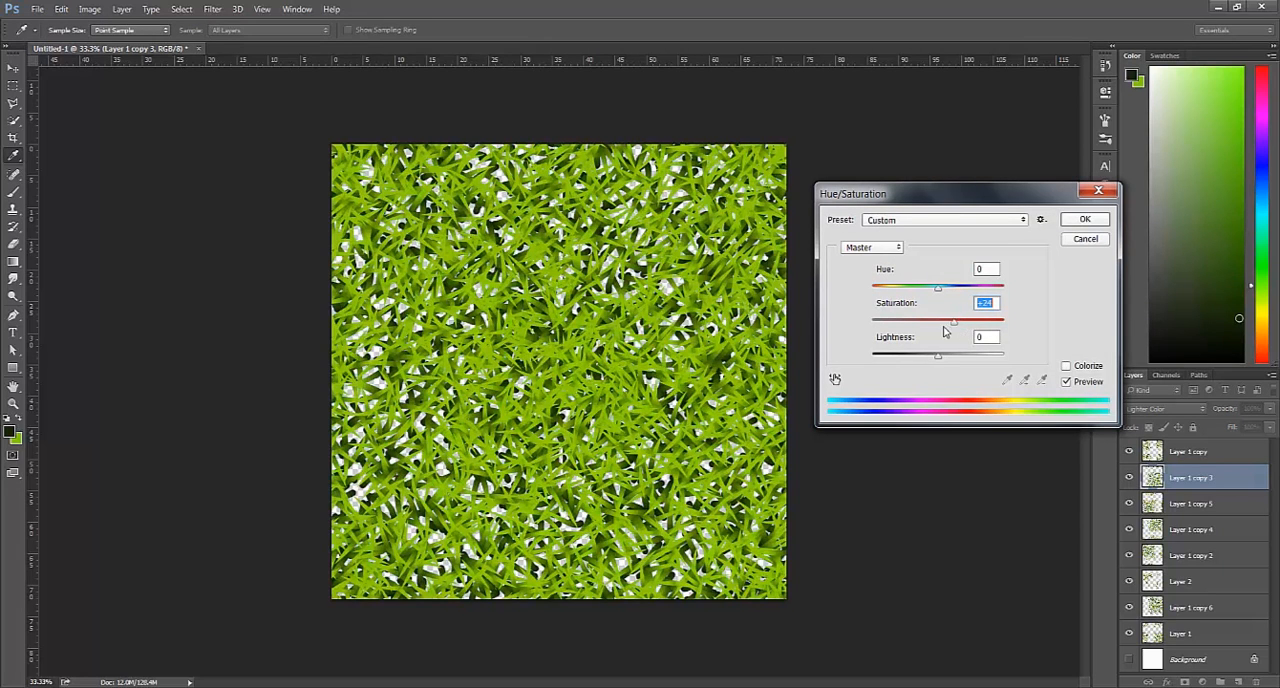
drag(952, 320, 961, 320)
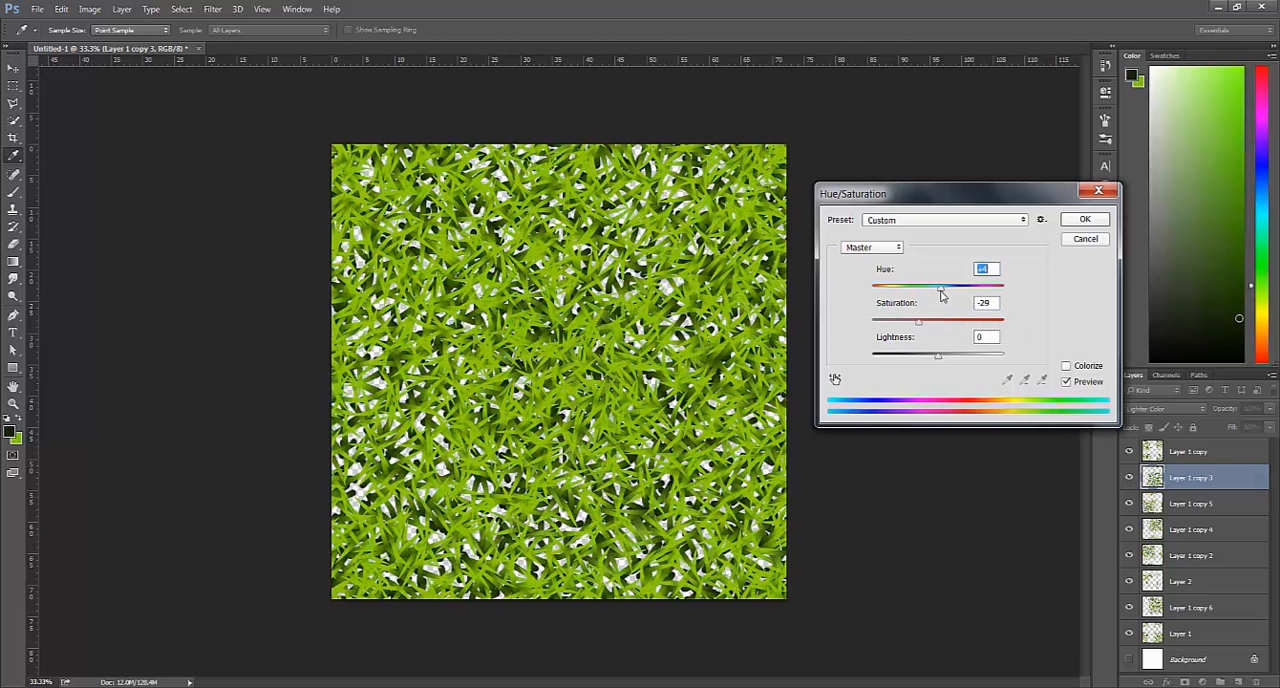
drag(940, 288, 958, 288)
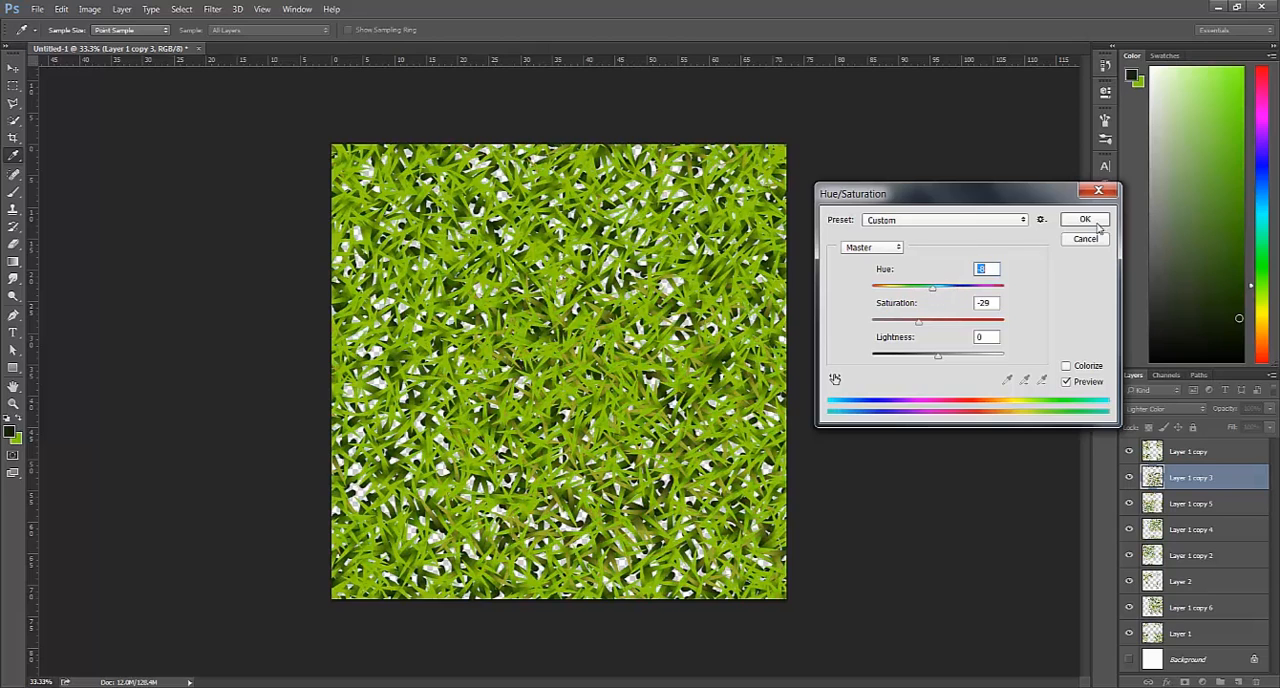
click(1085, 219)
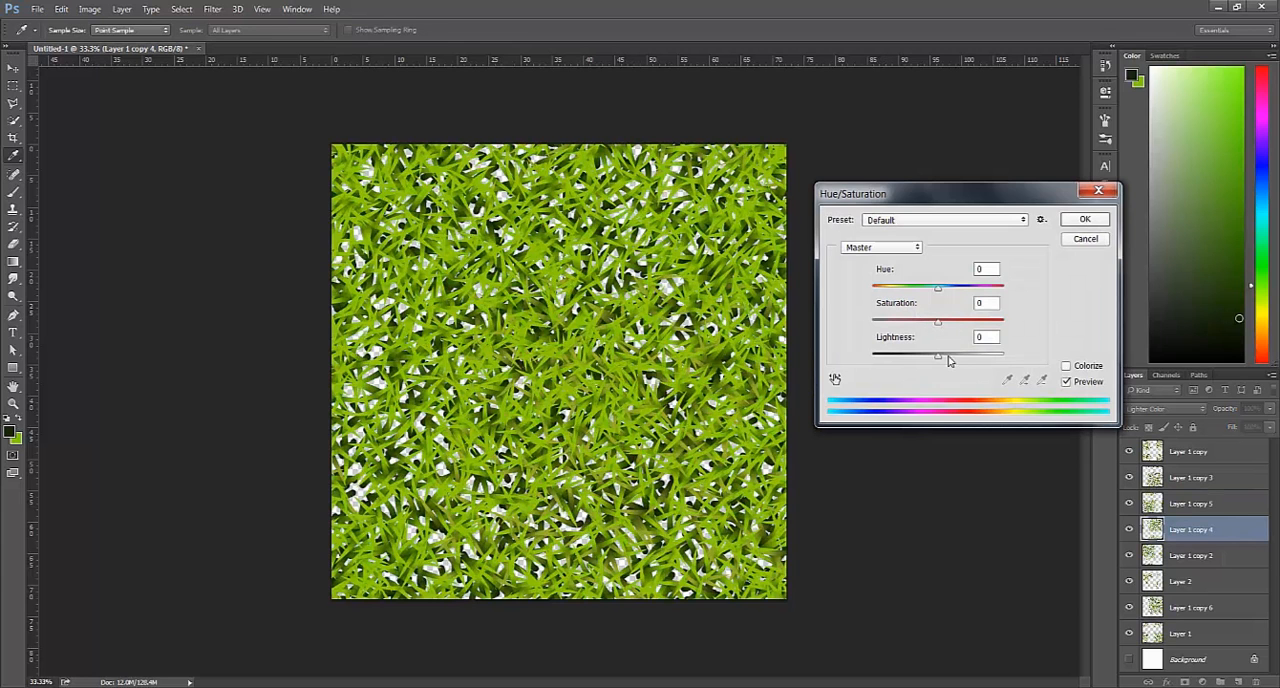
Darken Layer 1 copy 4 and Layer 1 by lowering Lightness in Hue/Saturation.
drag(938, 353, 895, 353)
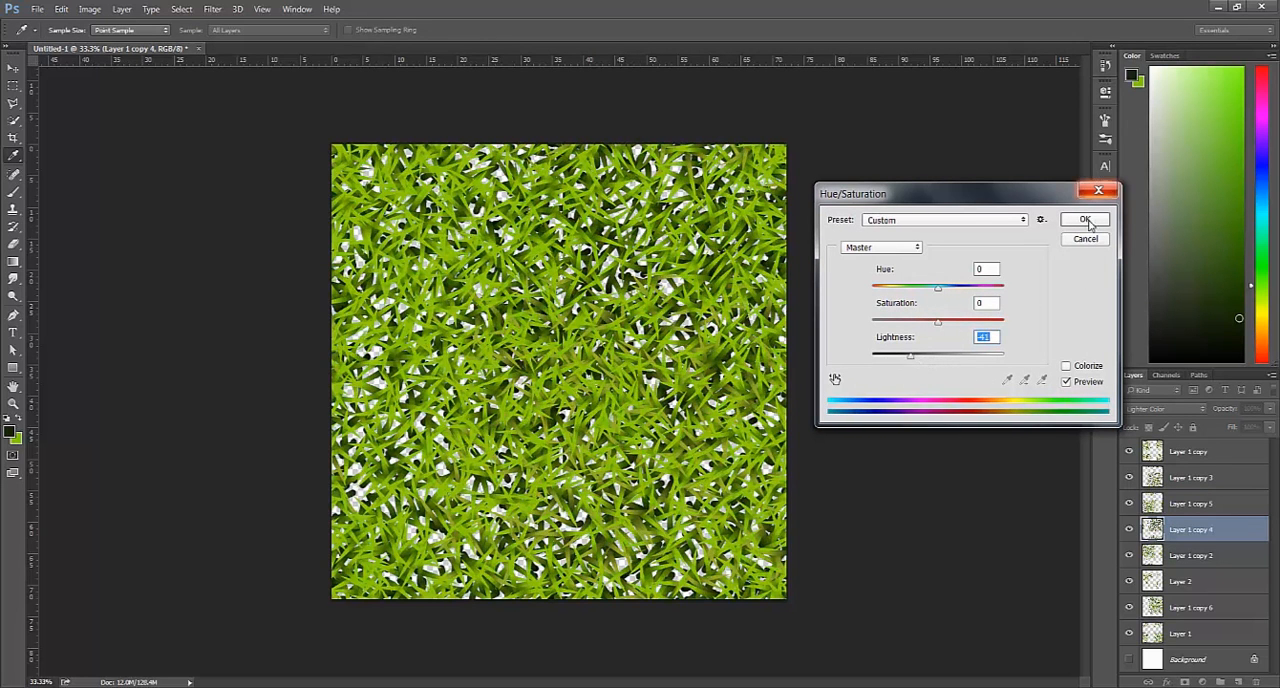
click(1085, 220)
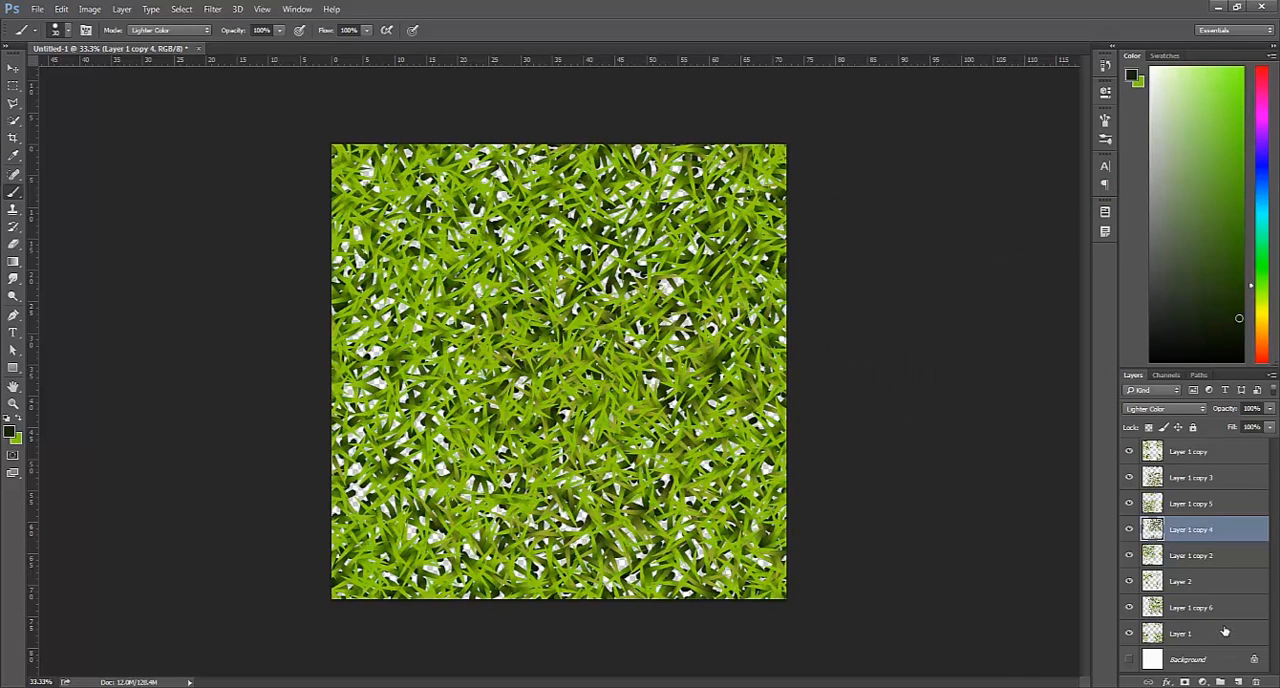
click(1182, 633)
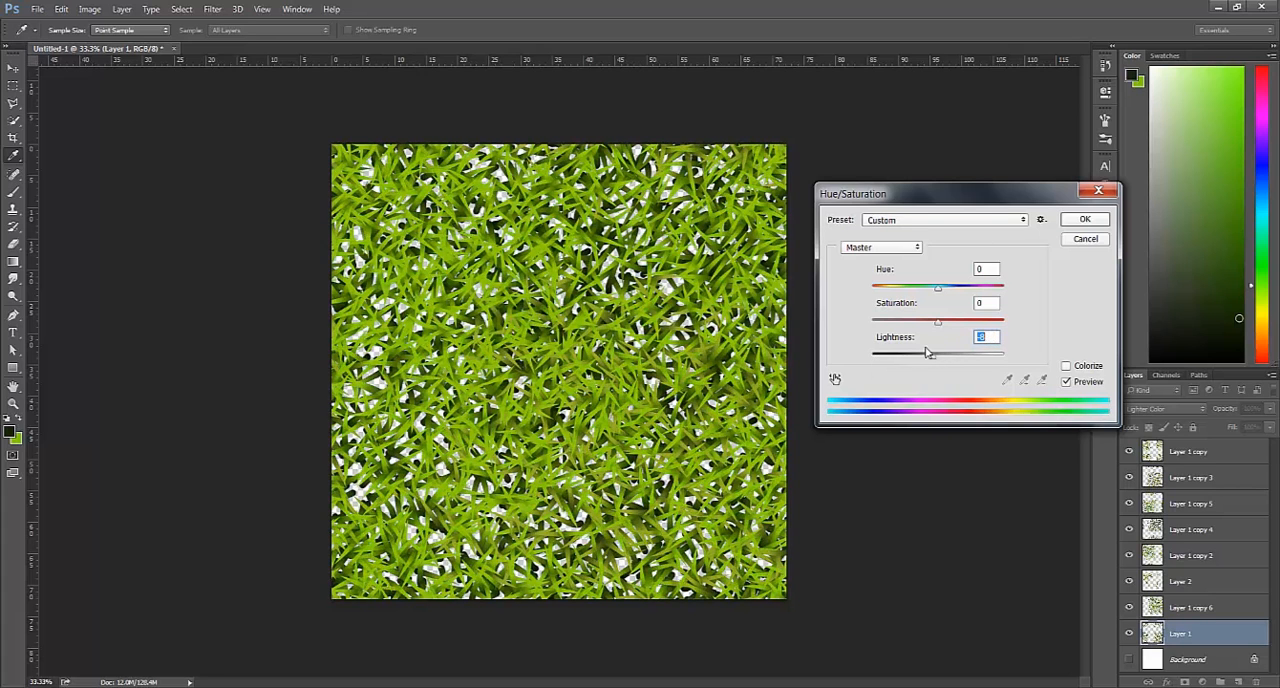
drag(938, 353, 895, 353)
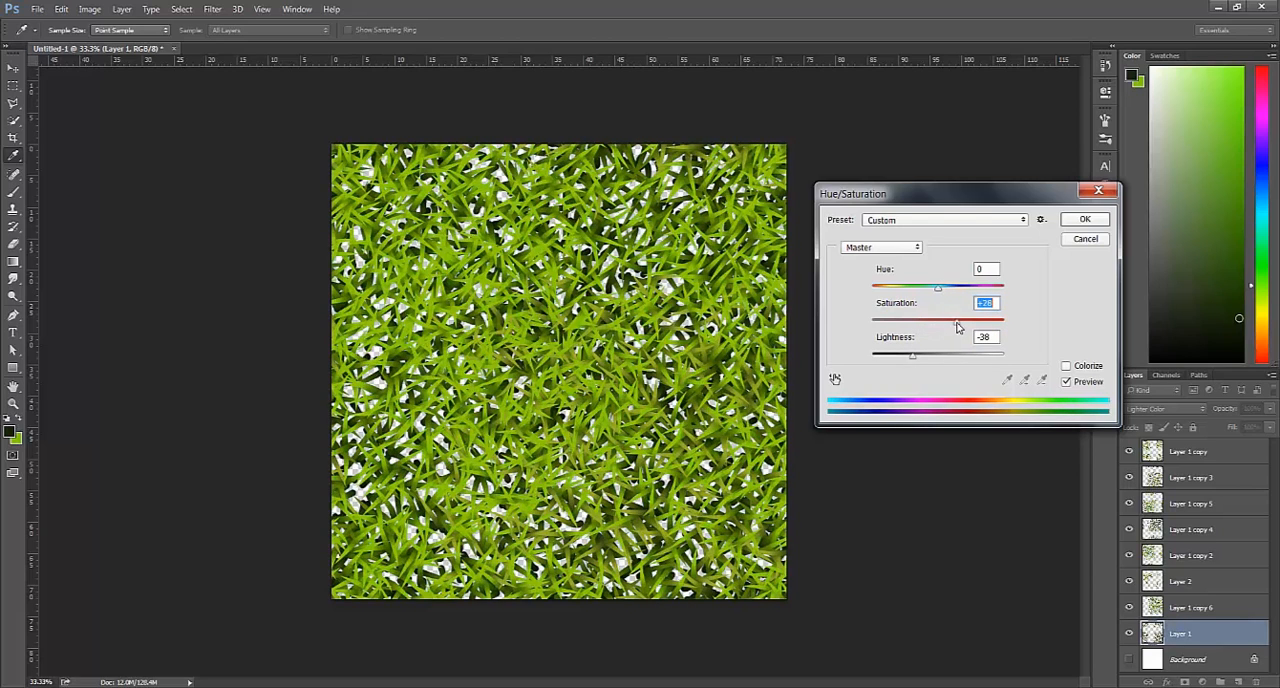
click(1085, 218)
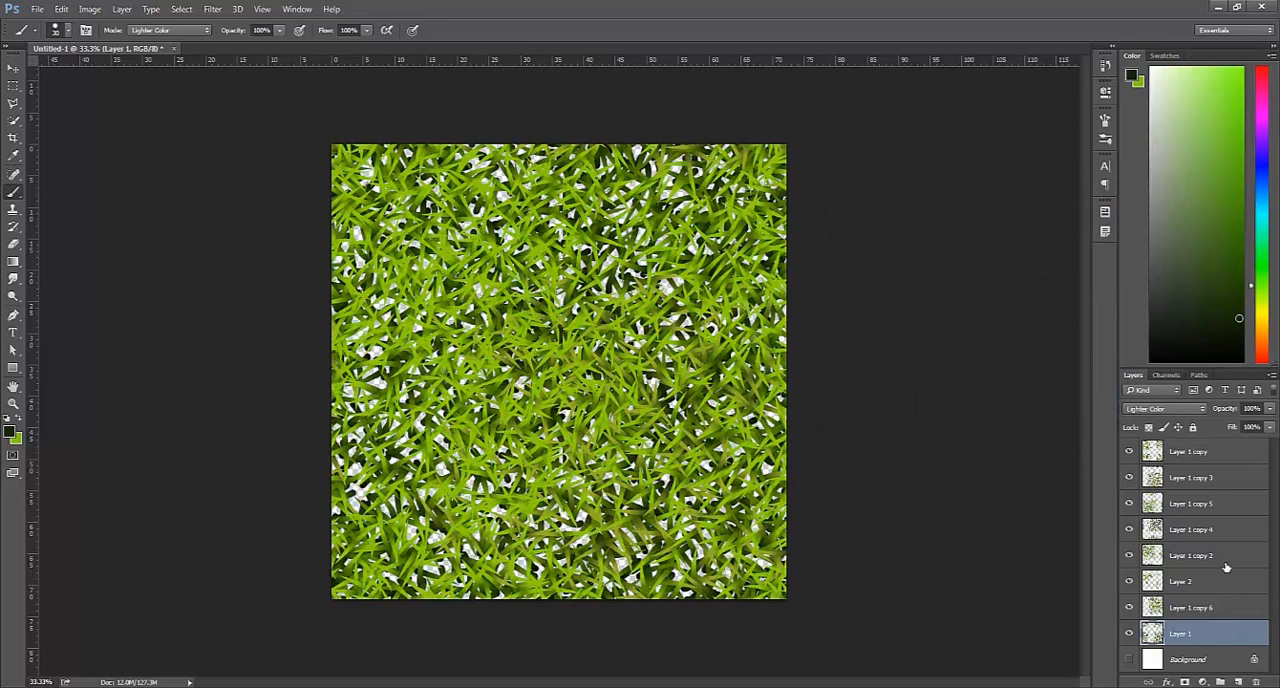
Make Layer 1 copy 2 brighter and more saturated with Hue/Saturation.
click(1205, 555)
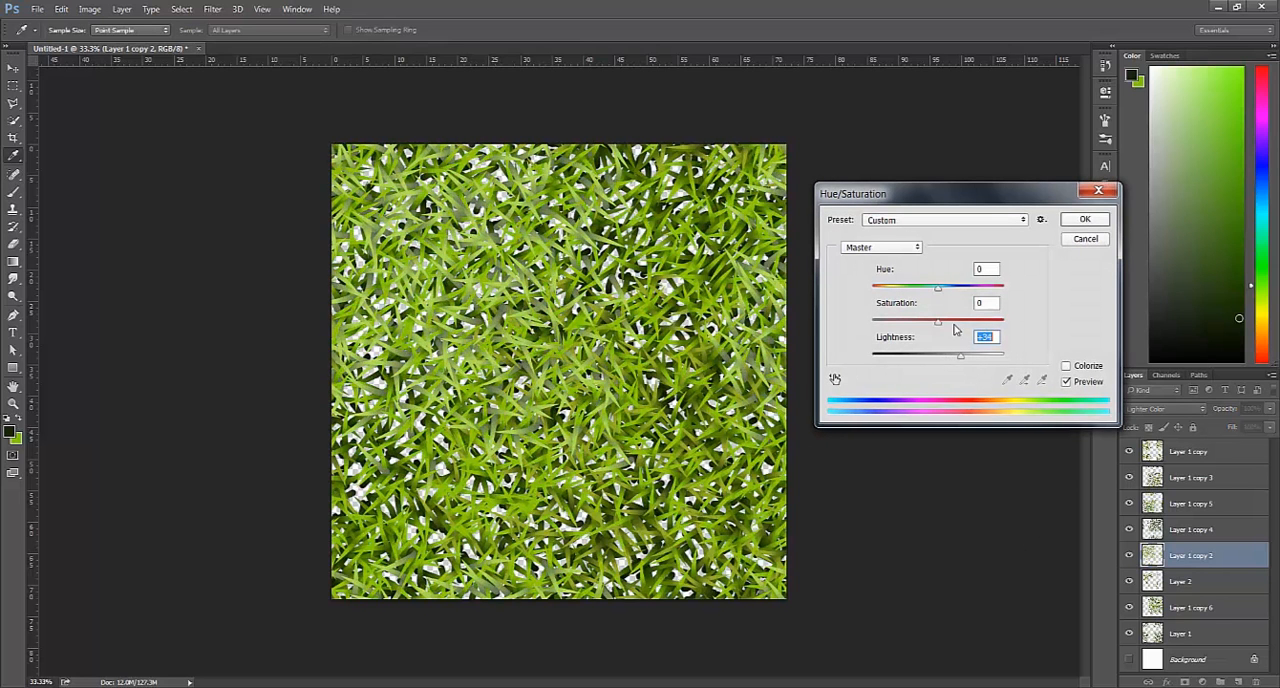
drag(937, 318, 968, 318)
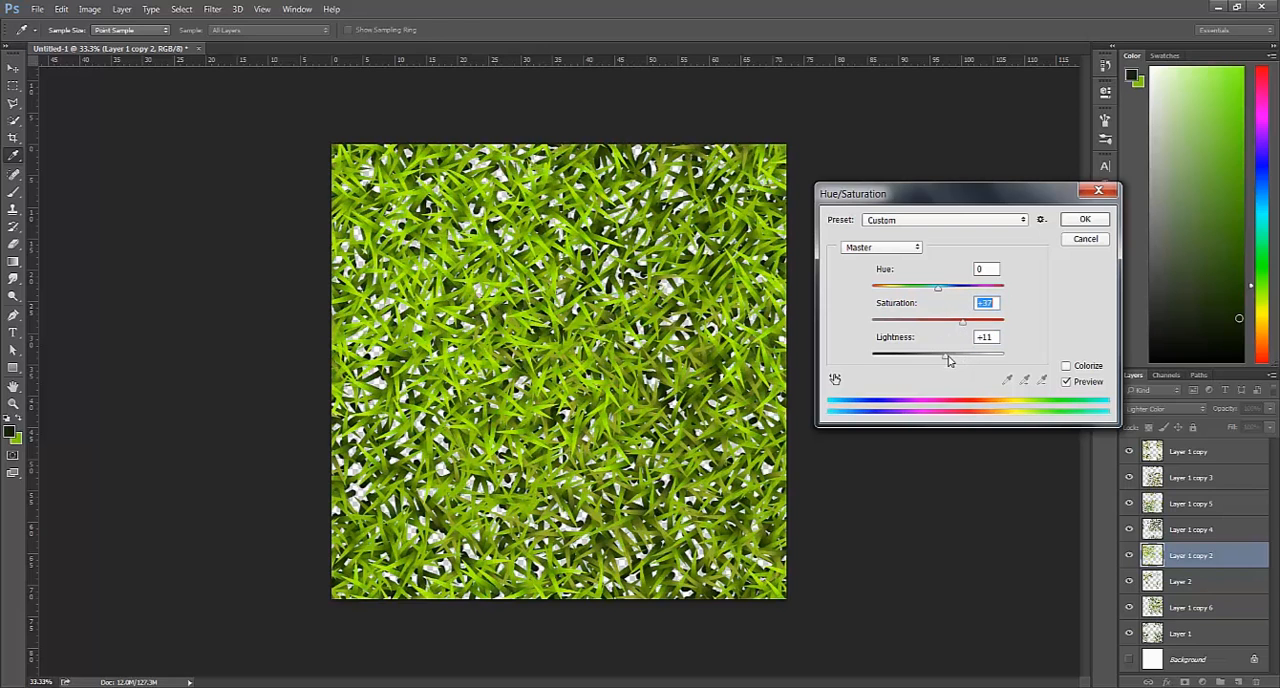
click(1085, 219)
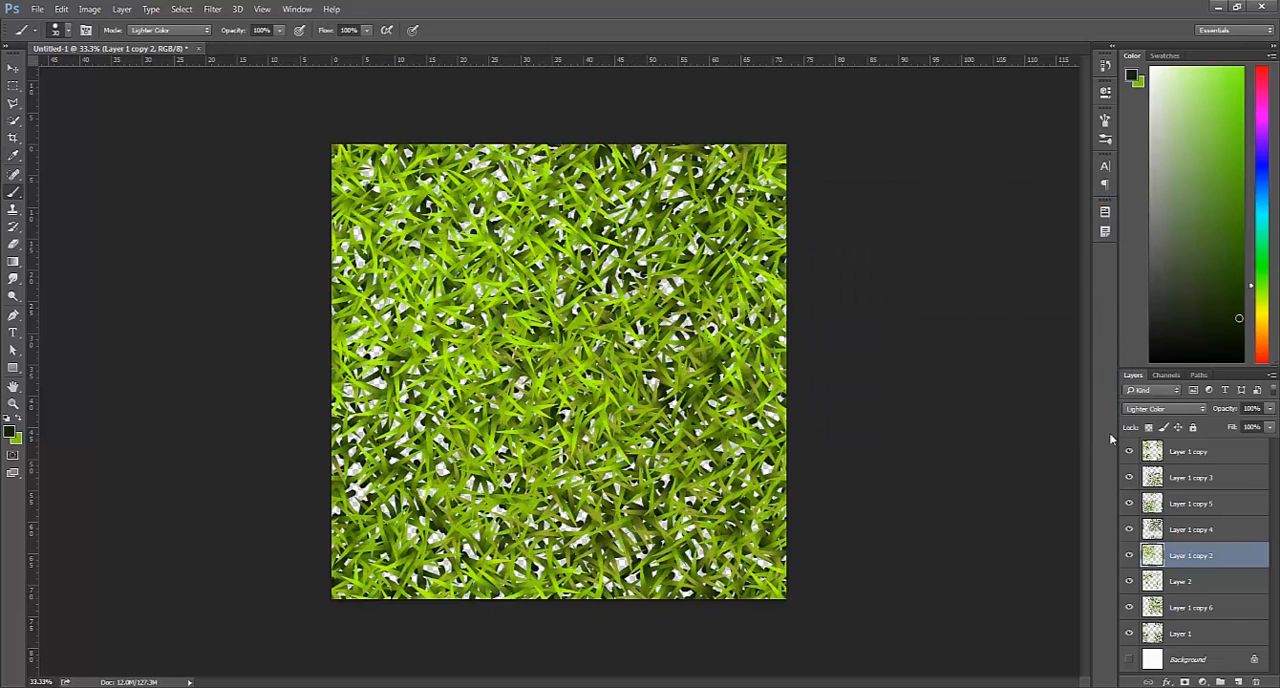
mouse_move(1112, 472)
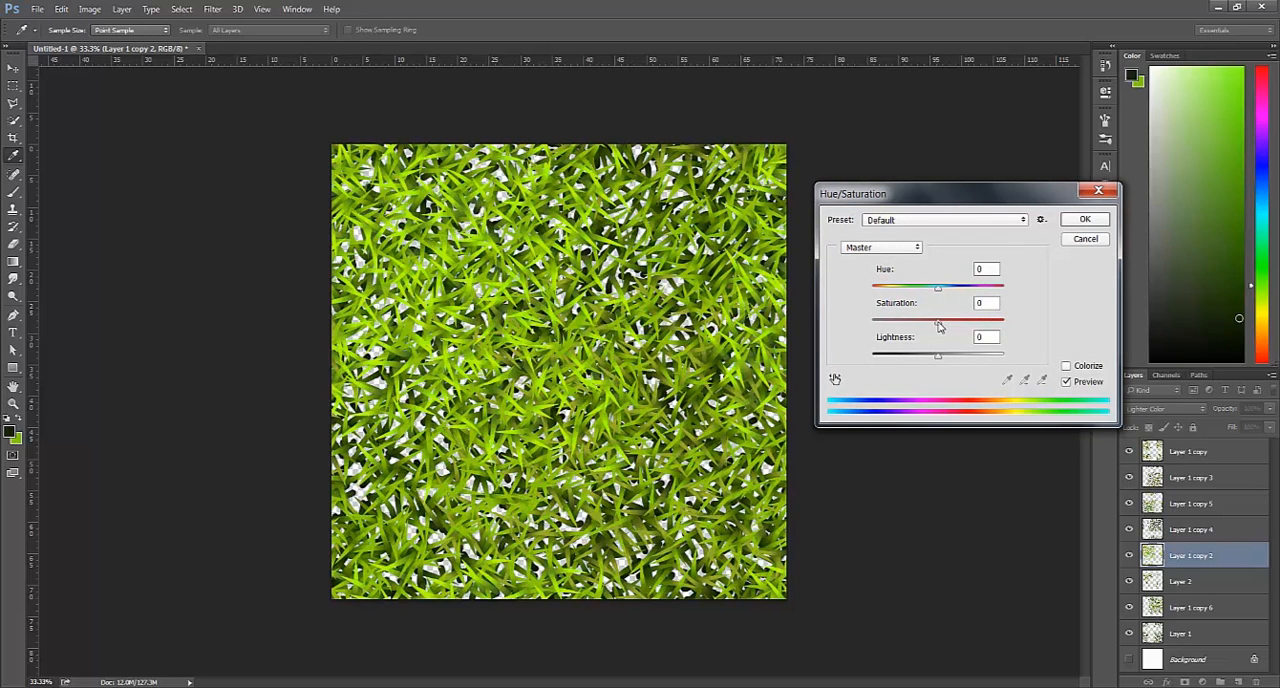
Boost the saturation of Layer 1 copy 5 with Hue/Saturation.
drag(937, 320, 931, 320)
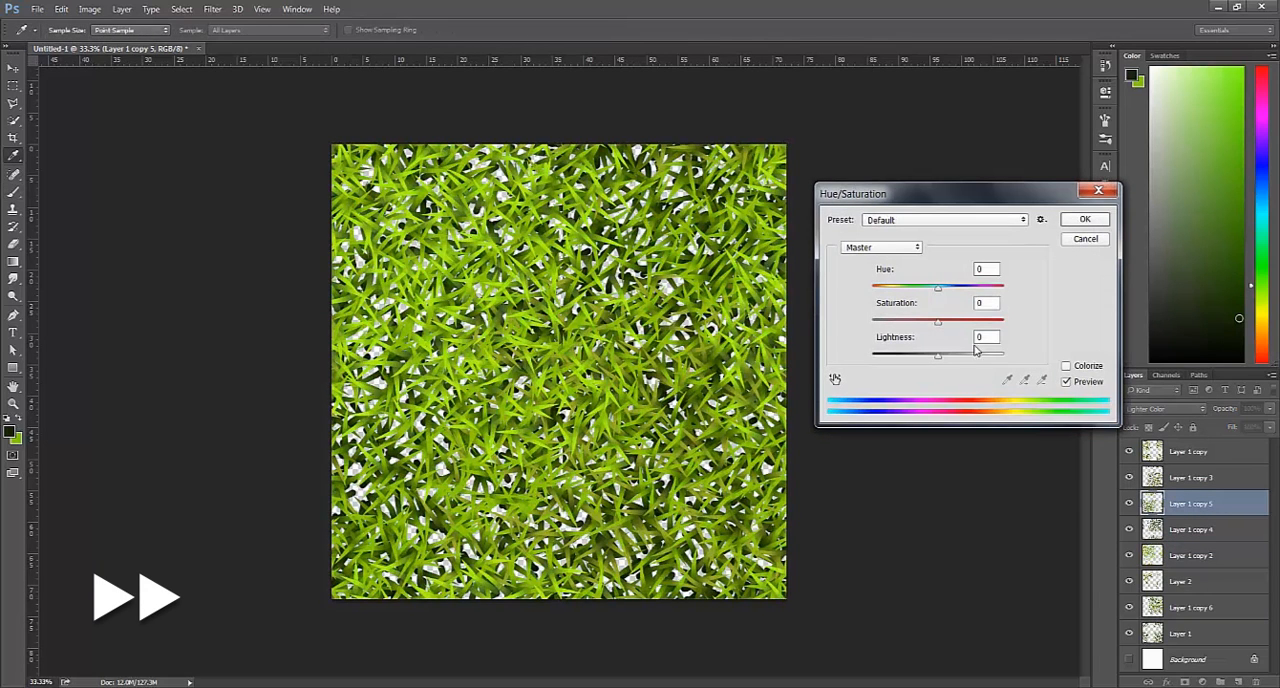
drag(938, 321, 960, 321)
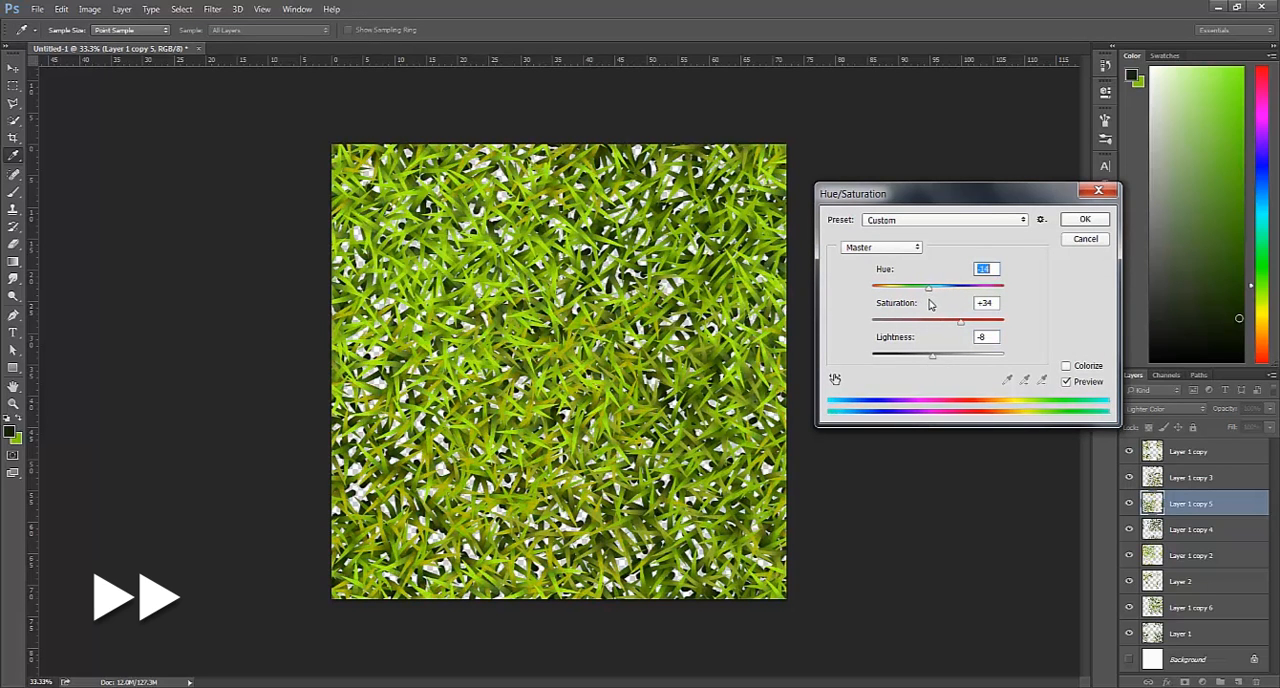
click(1084, 218)
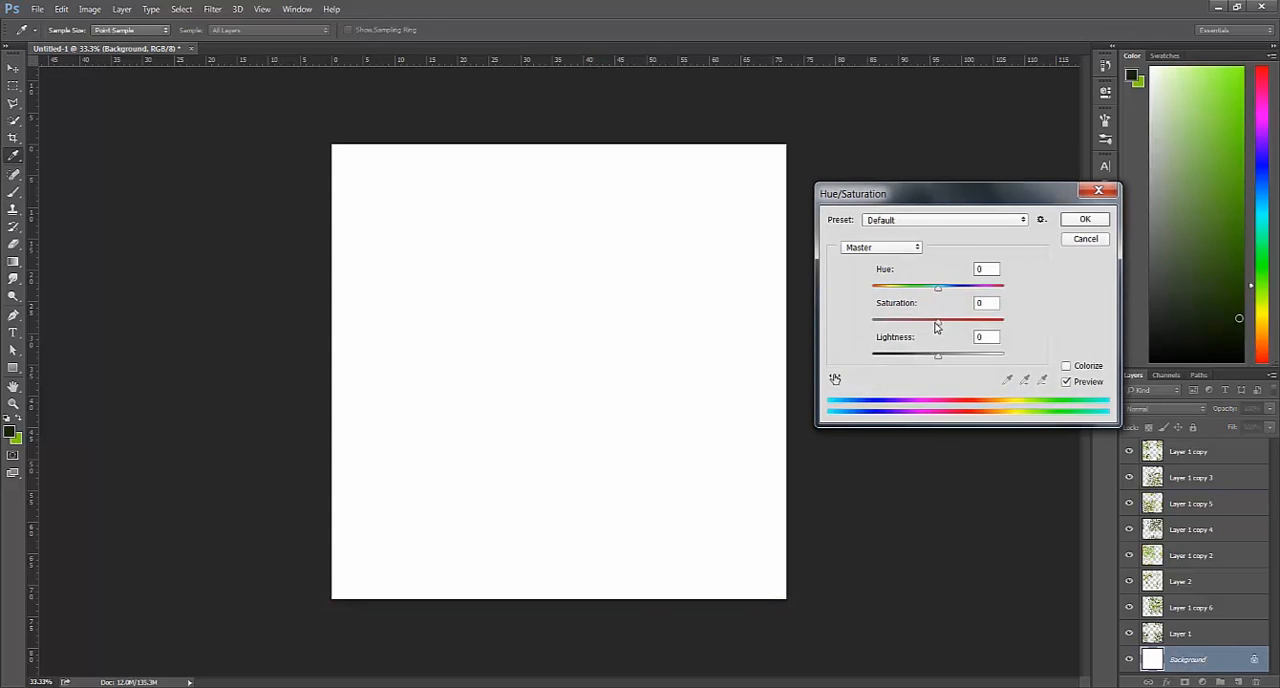
Colorize the Background very dark green: Lightness about -87, Hue slid to green.
drag(938, 320, 898, 320)
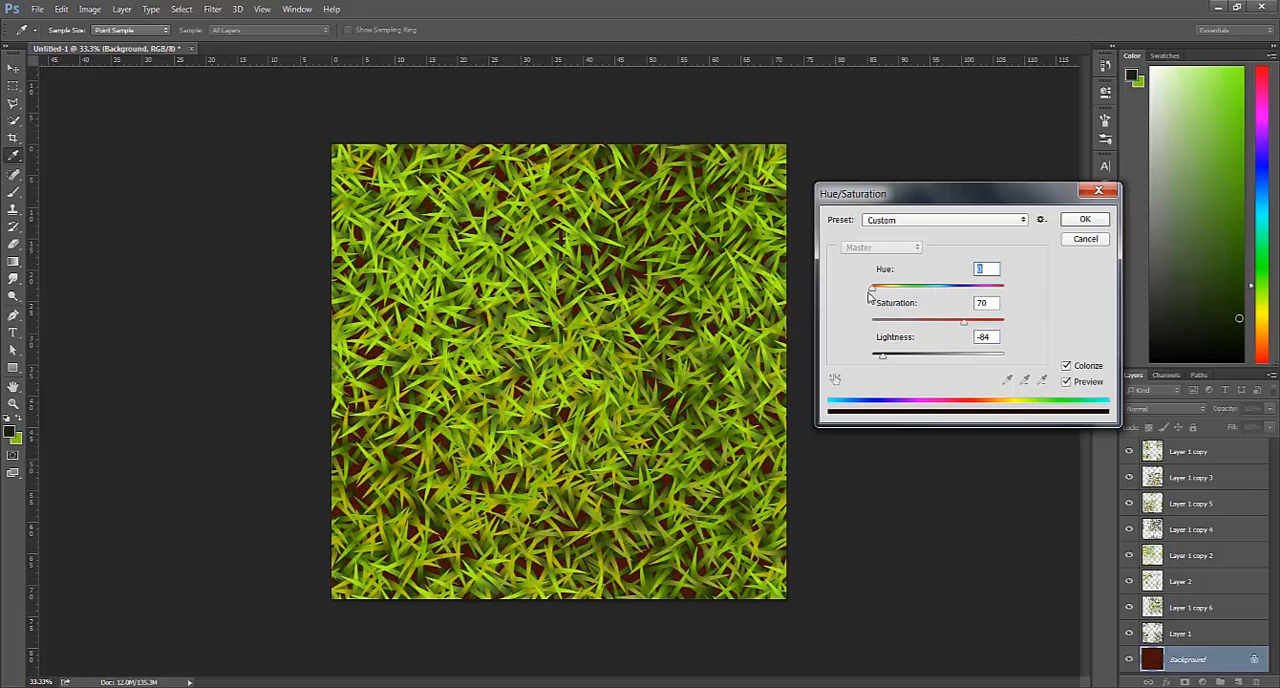
drag(872, 288, 892, 288)
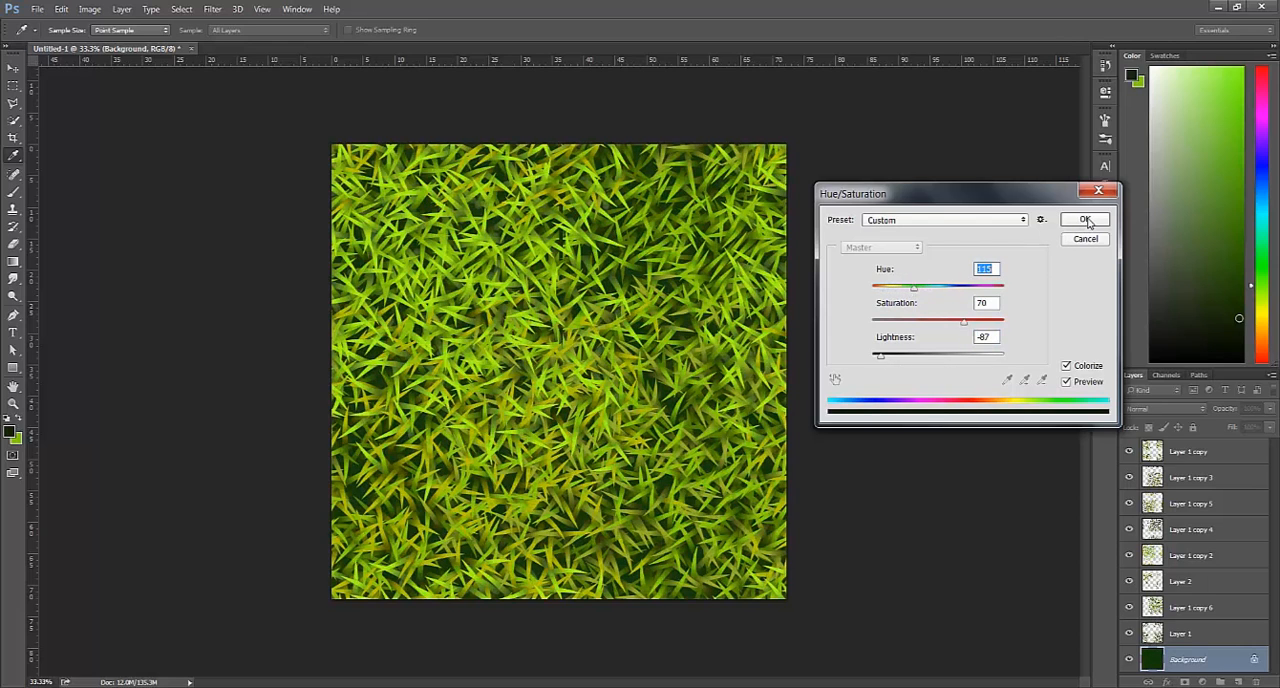
click(1084, 219)
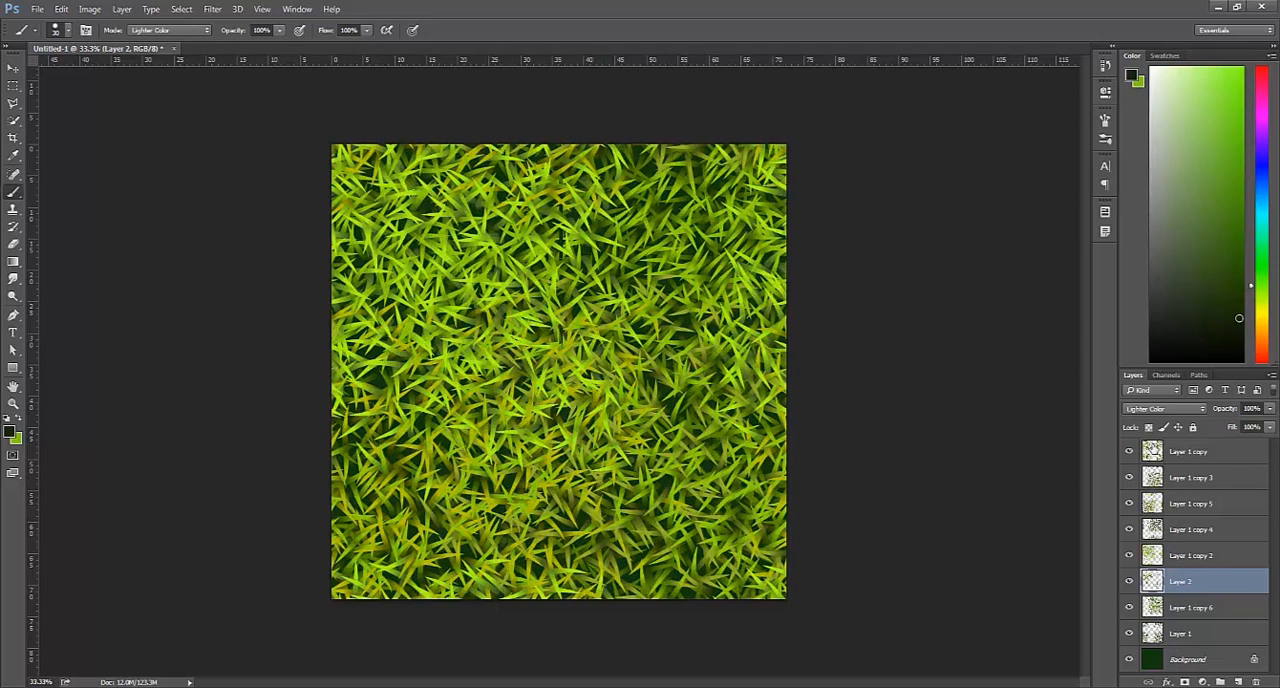
mouse_move(1189, 502)
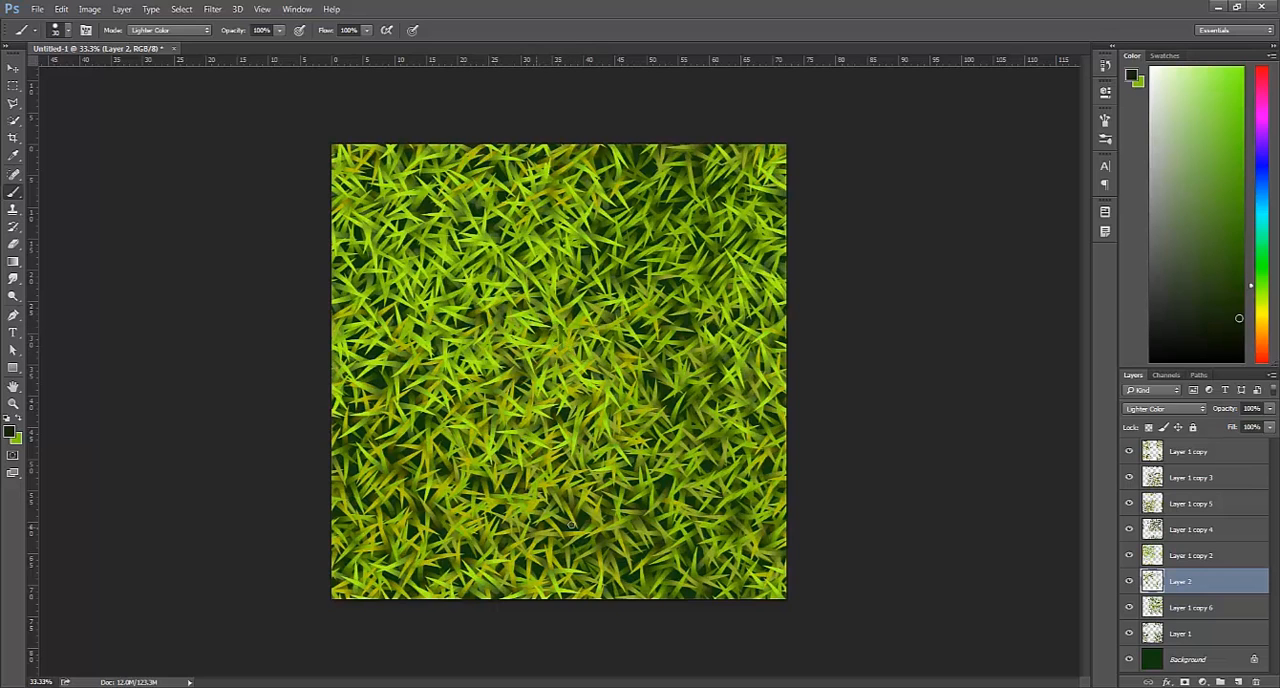
mouse_move(905, 515)
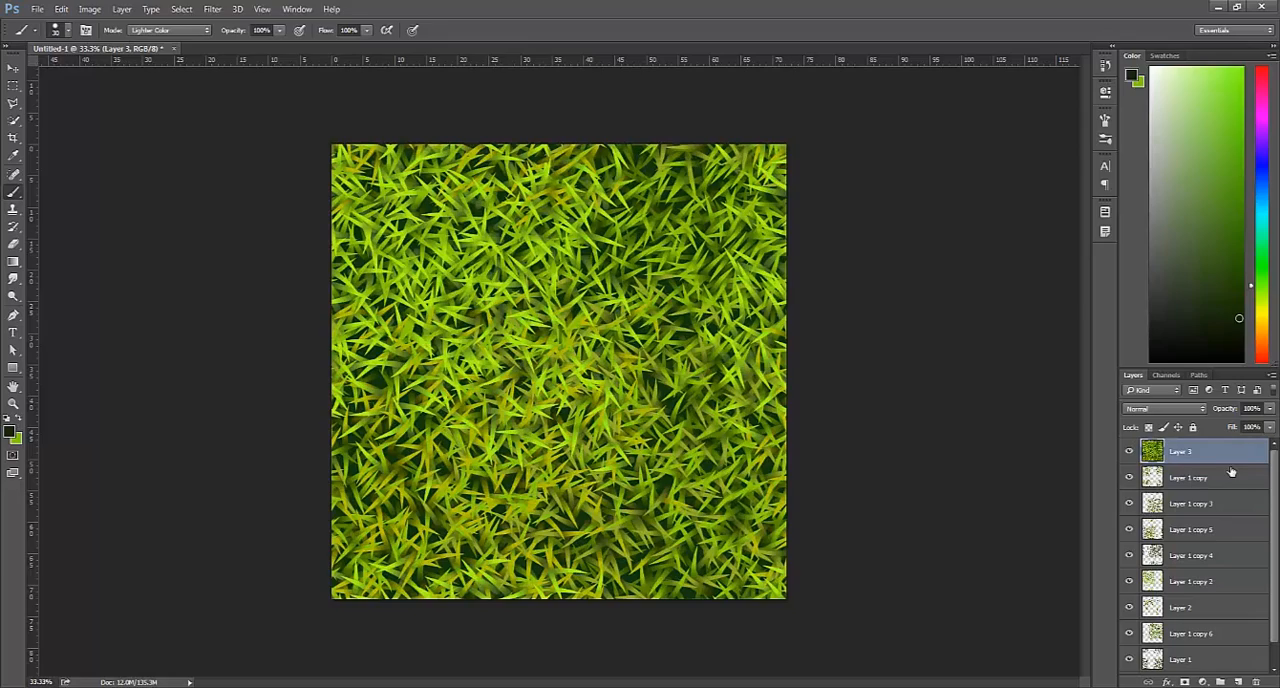
mouse_move(1169, 465)
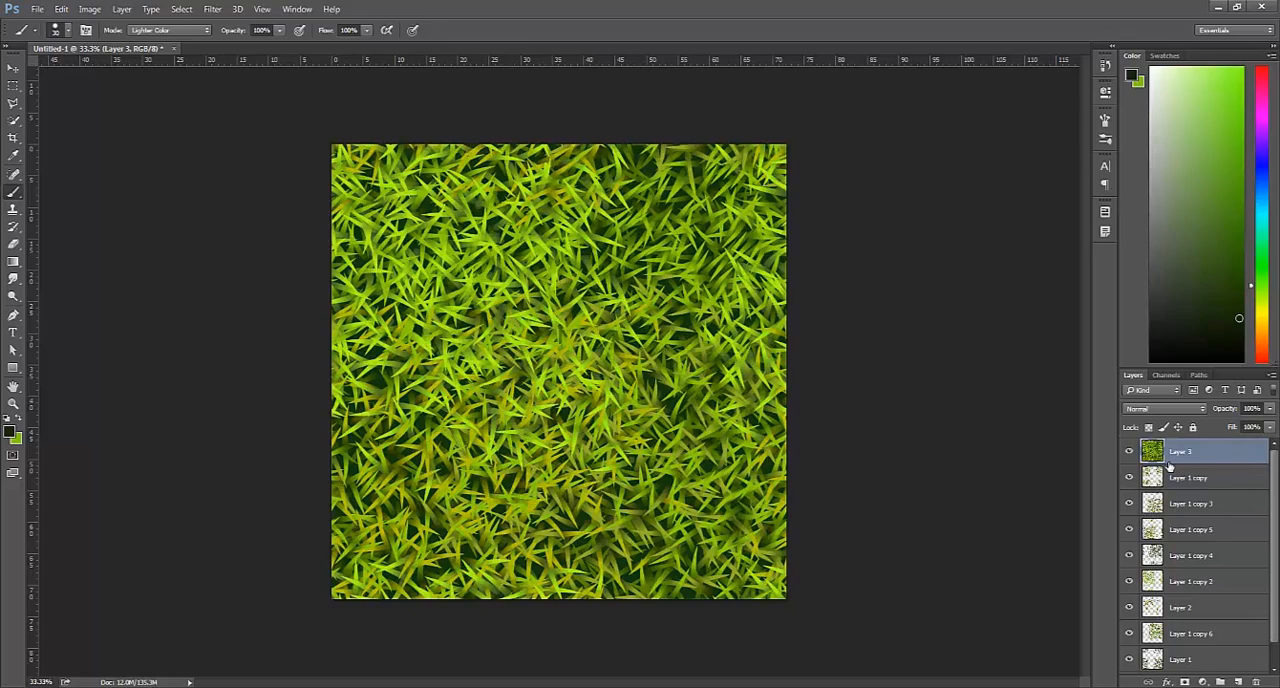